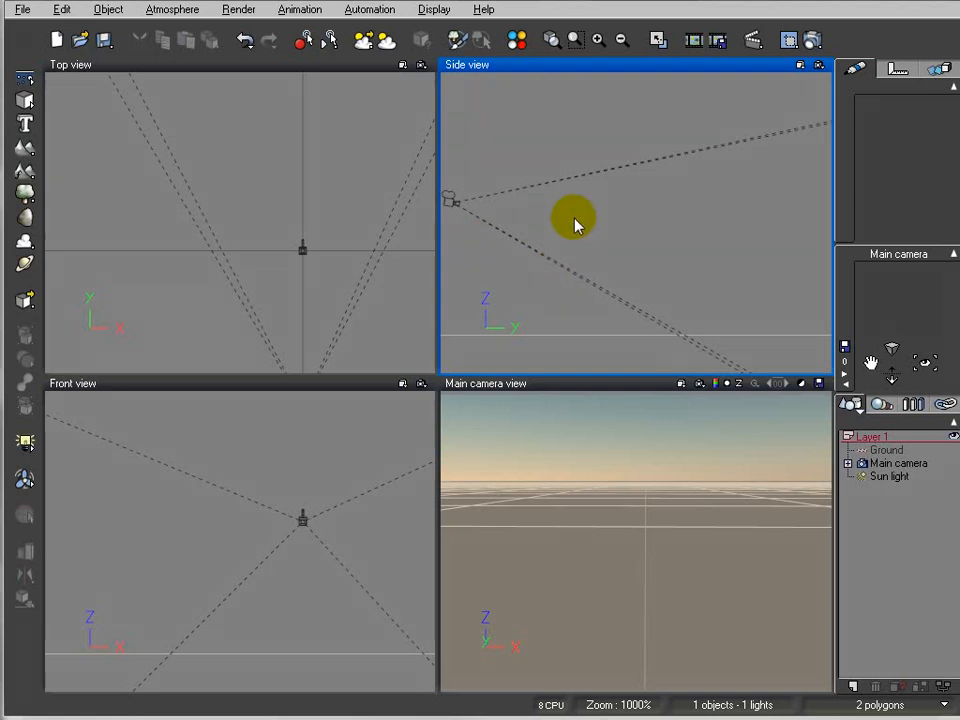
pyautogui.moveTo(540, 250)
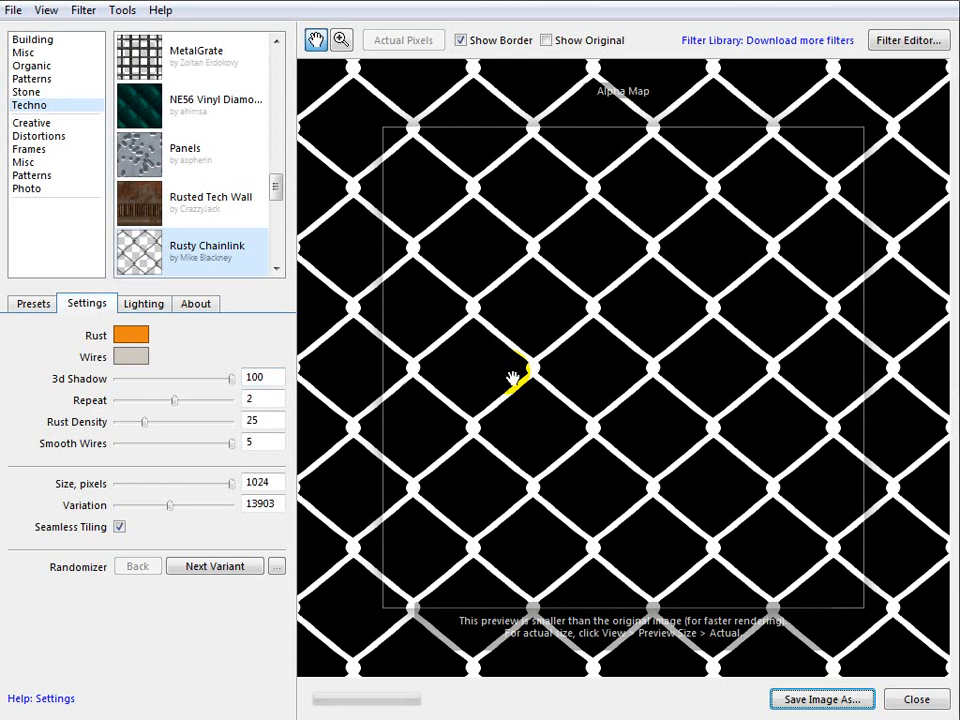
pyautogui.moveTo(404, 476)
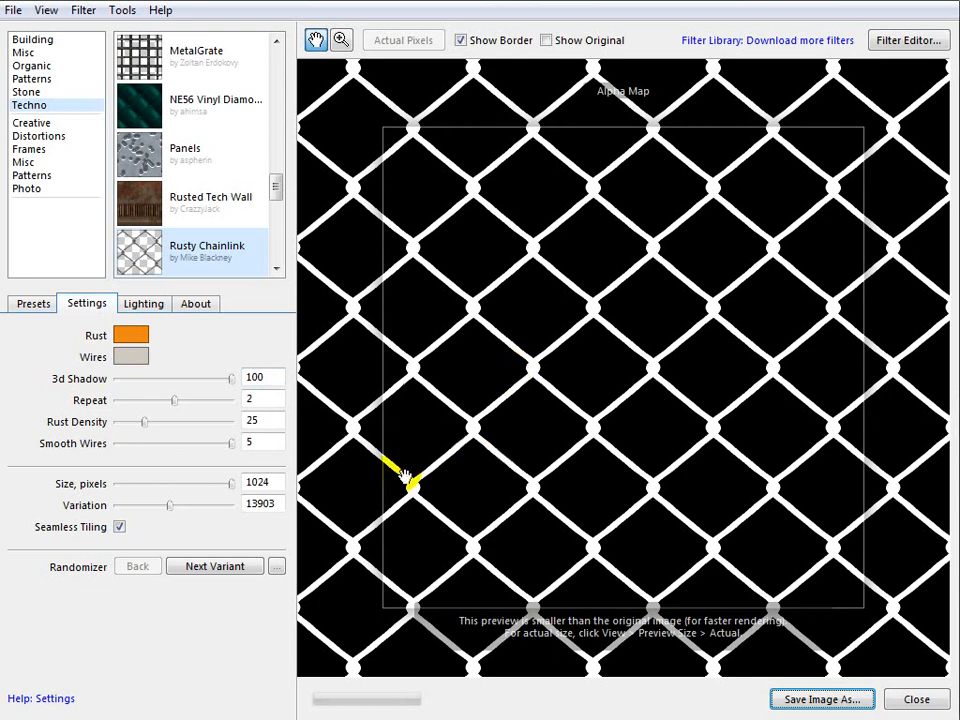
pyautogui.moveTo(404, 480)
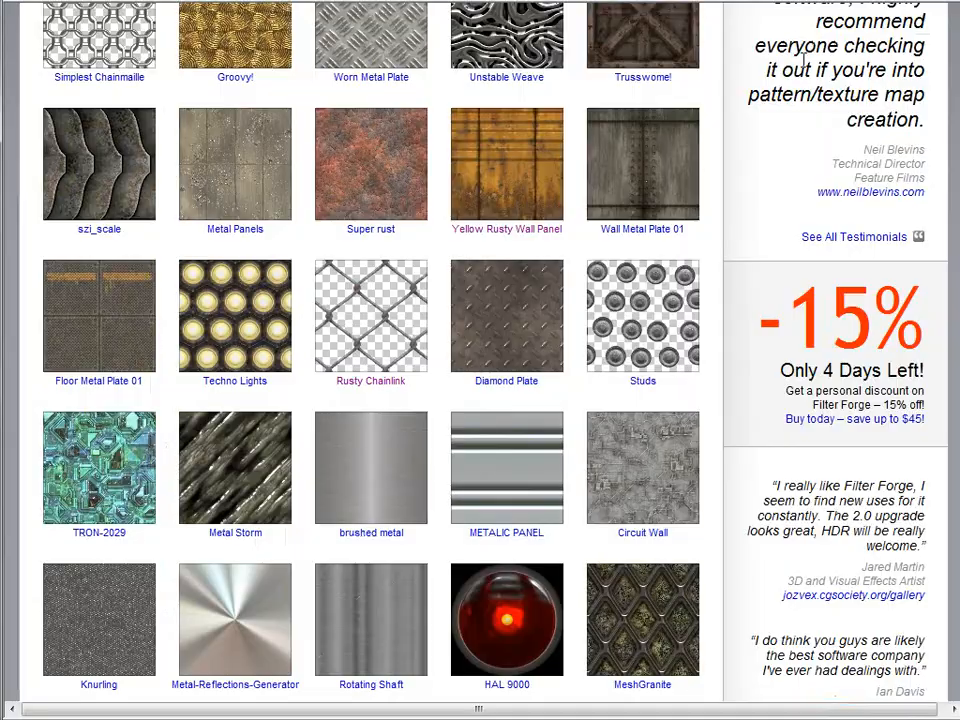
# Browse the Techno filters to Rusty Chainlink and send it to the desktop Filter Forge.
pyautogui.scroll(3)
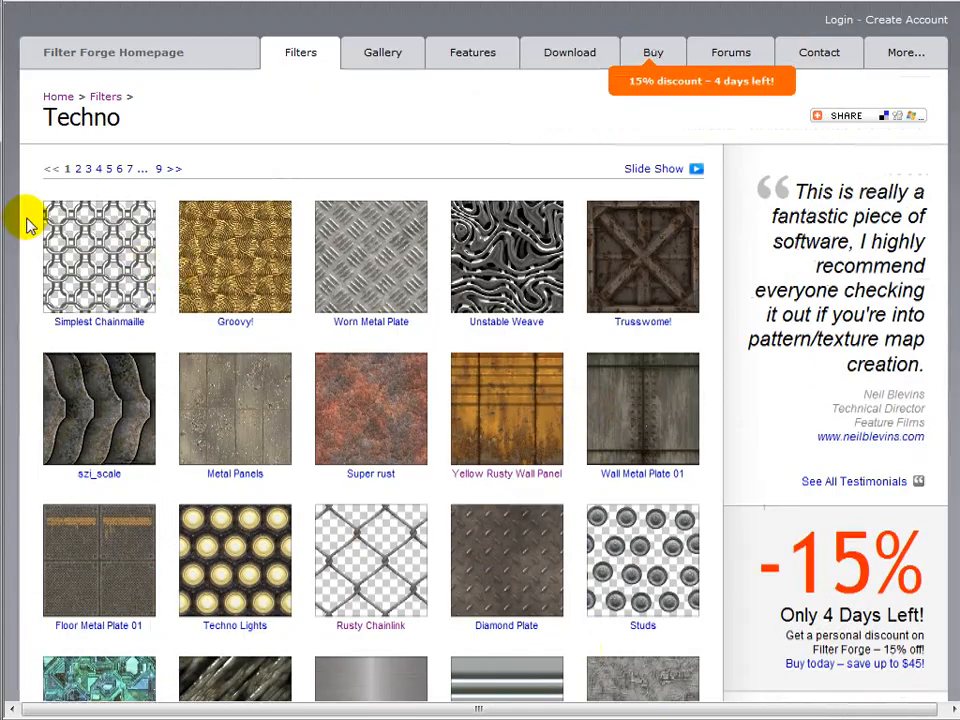
pyautogui.scroll(-3)
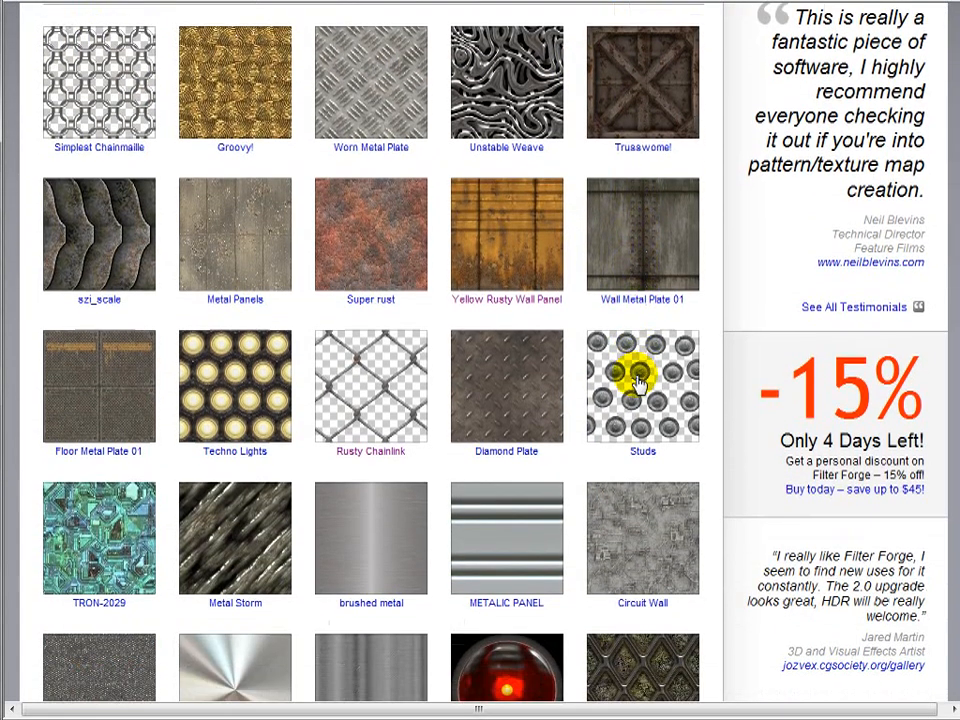
pyautogui.scroll(-3)
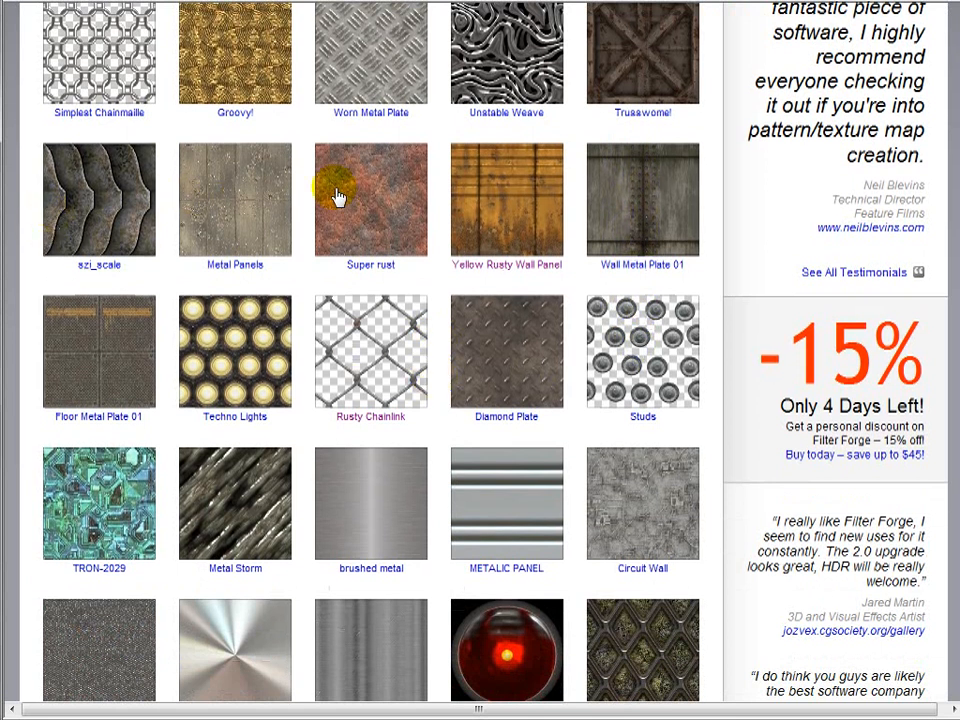
pyautogui.moveTo(396, 292)
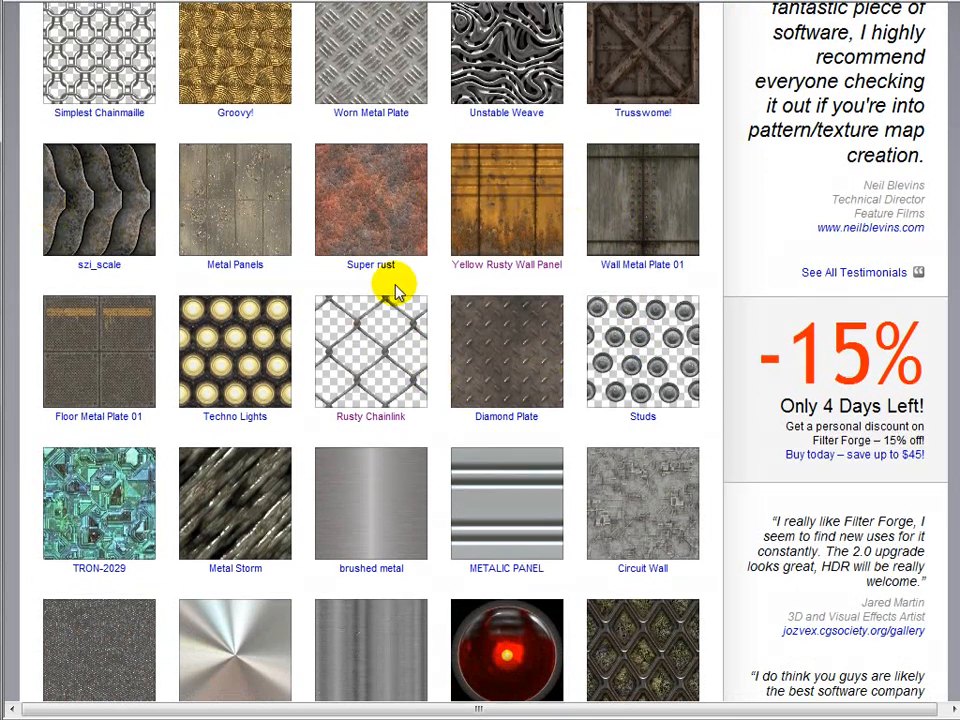
pyautogui.moveTo(540, 350)
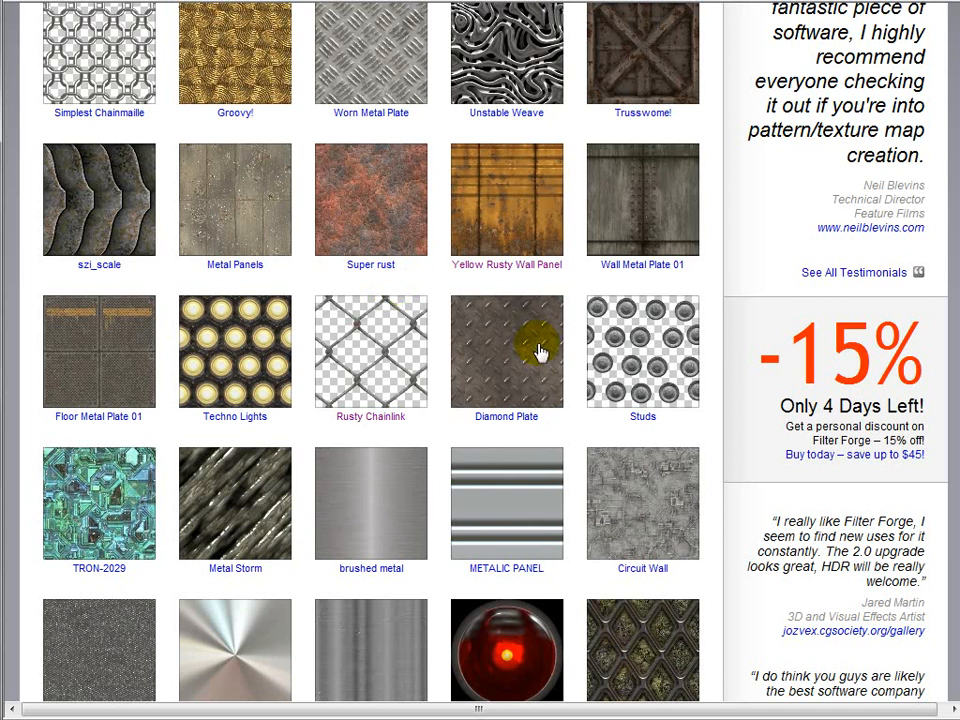
pyautogui.scroll(-3)
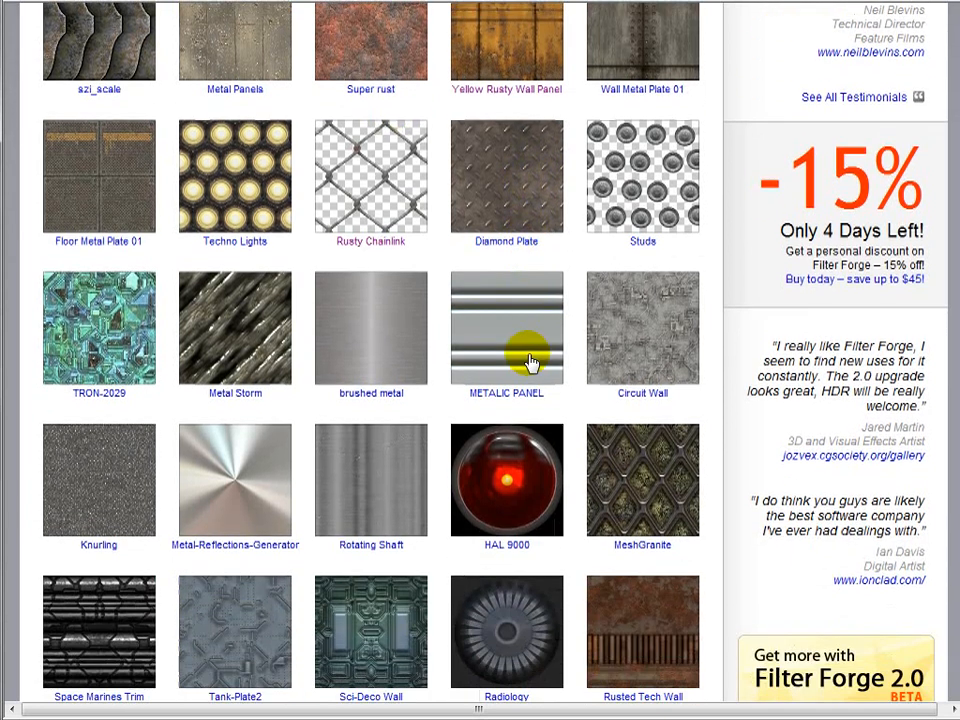
pyautogui.scroll(3)
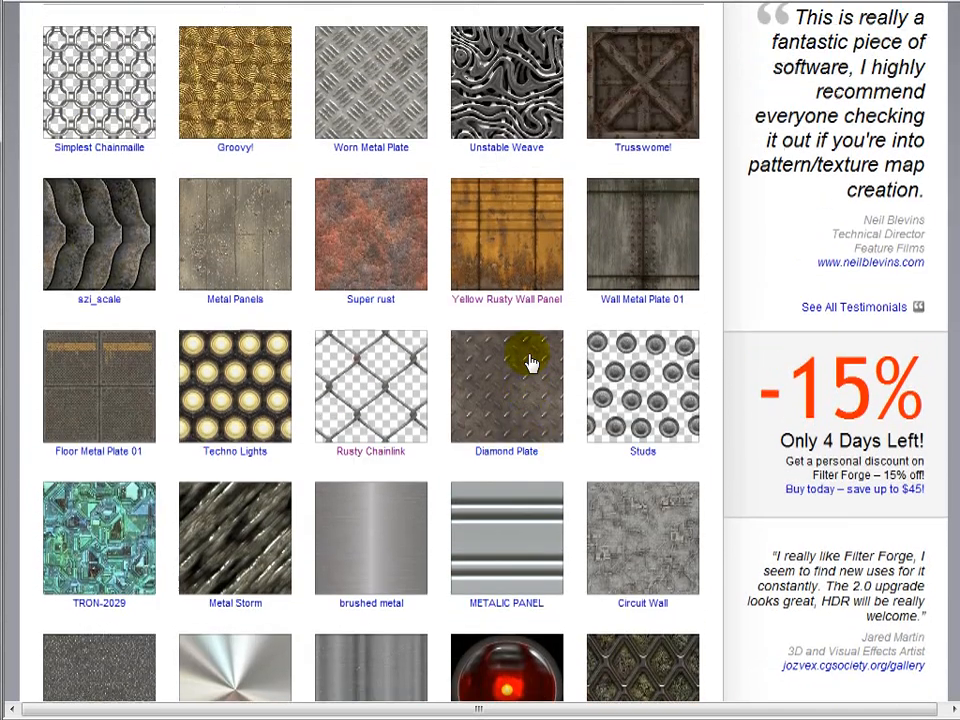
pyautogui.scroll(3)
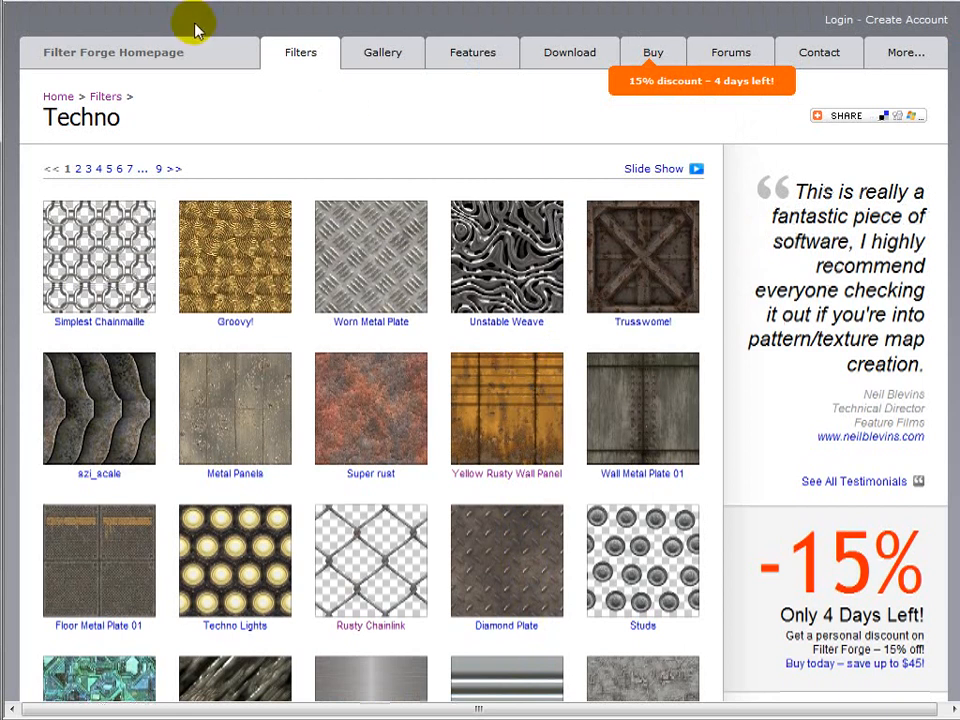
pyautogui.moveTo(444, 296)
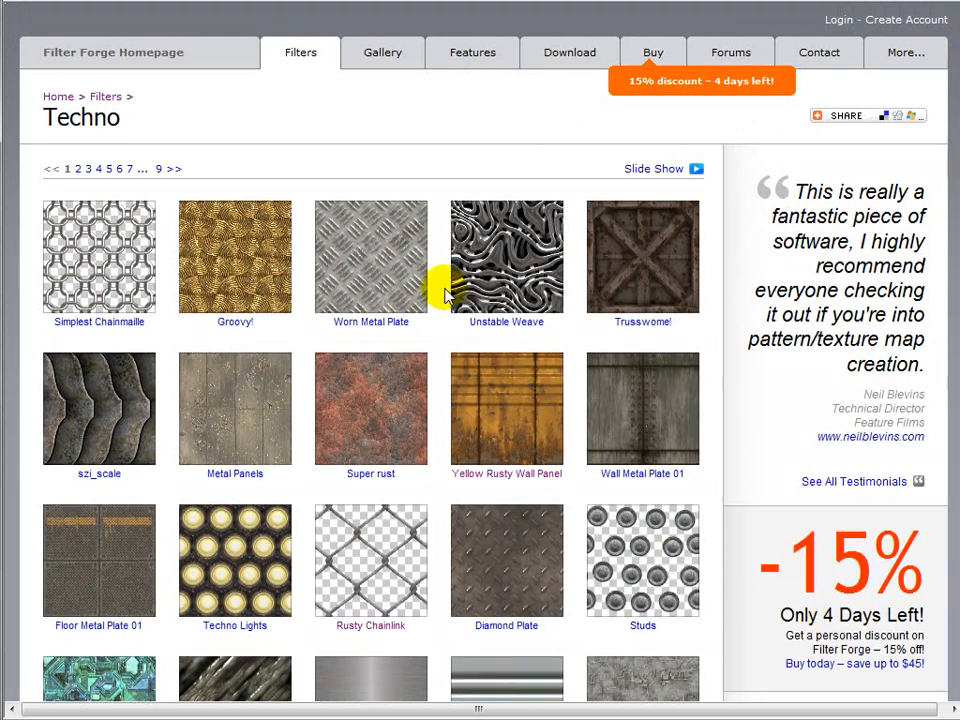
pyautogui.scroll(-3)
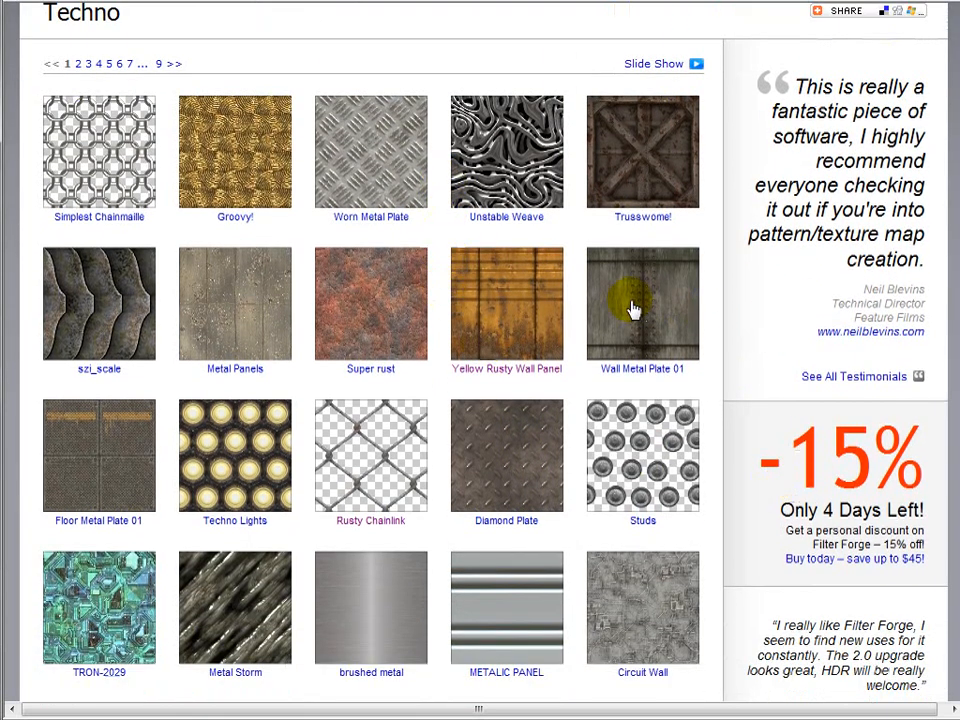
pyautogui.moveTo(564, 372)
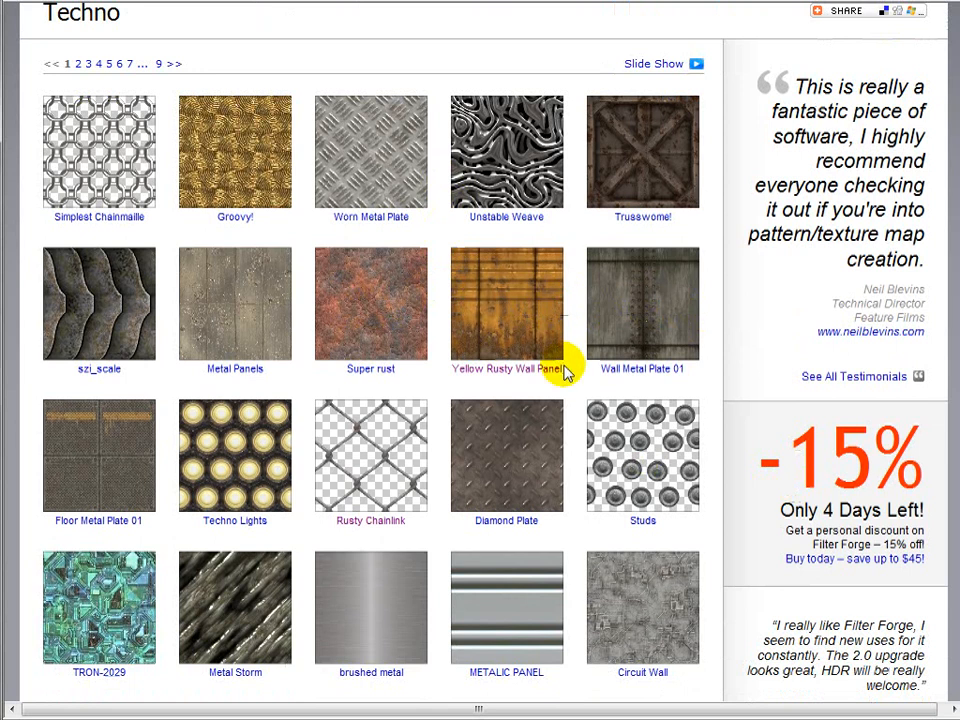
pyautogui.scroll(-3)
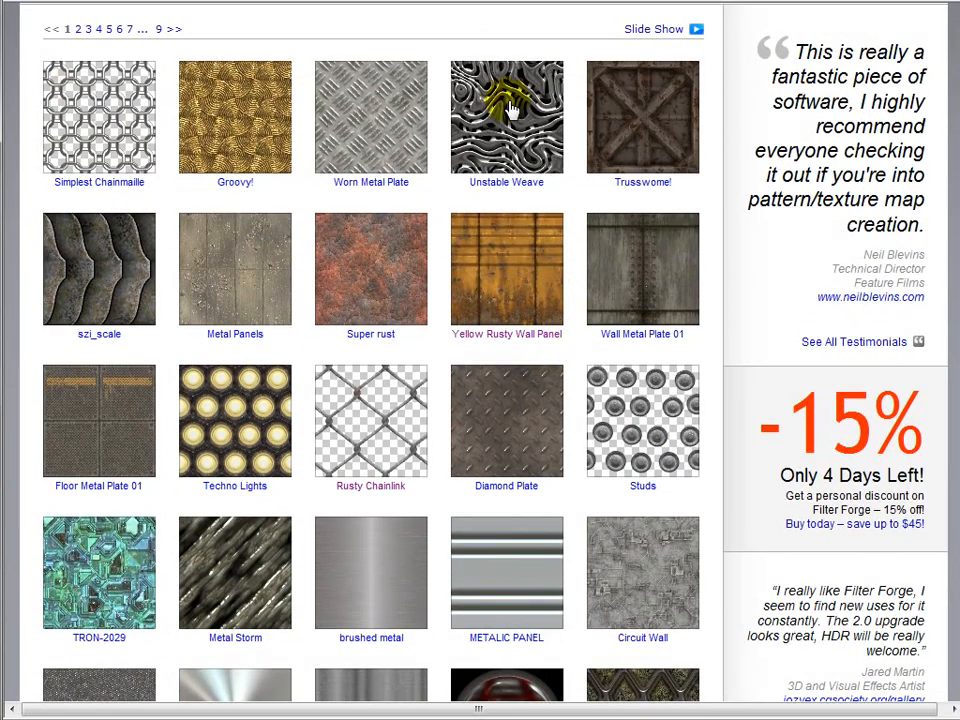
pyautogui.moveTo(410, 436)
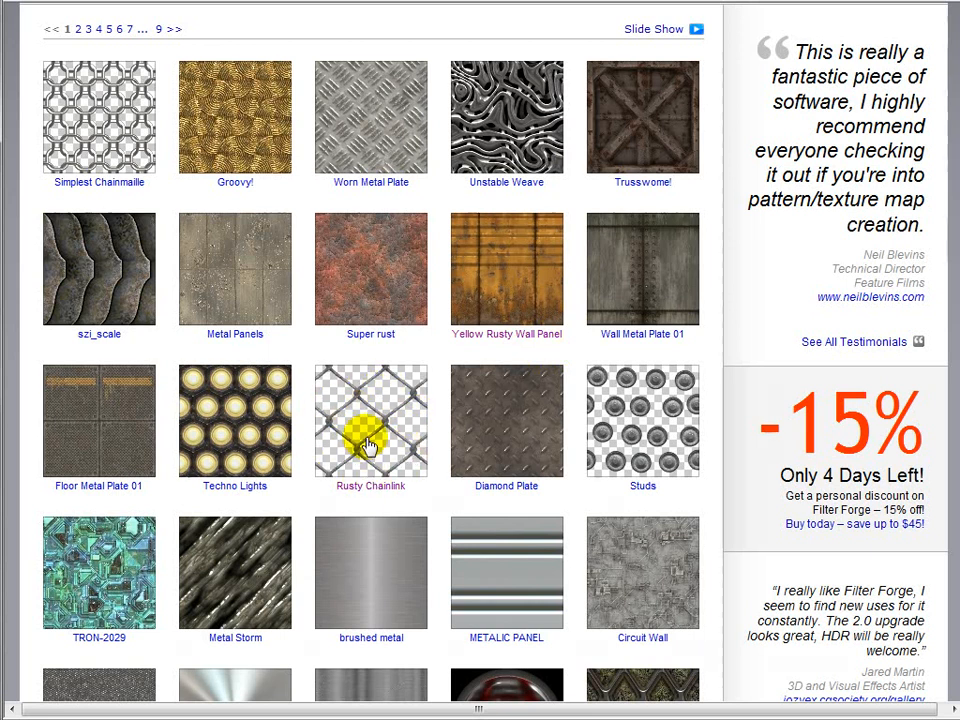
pyautogui.scroll(3)
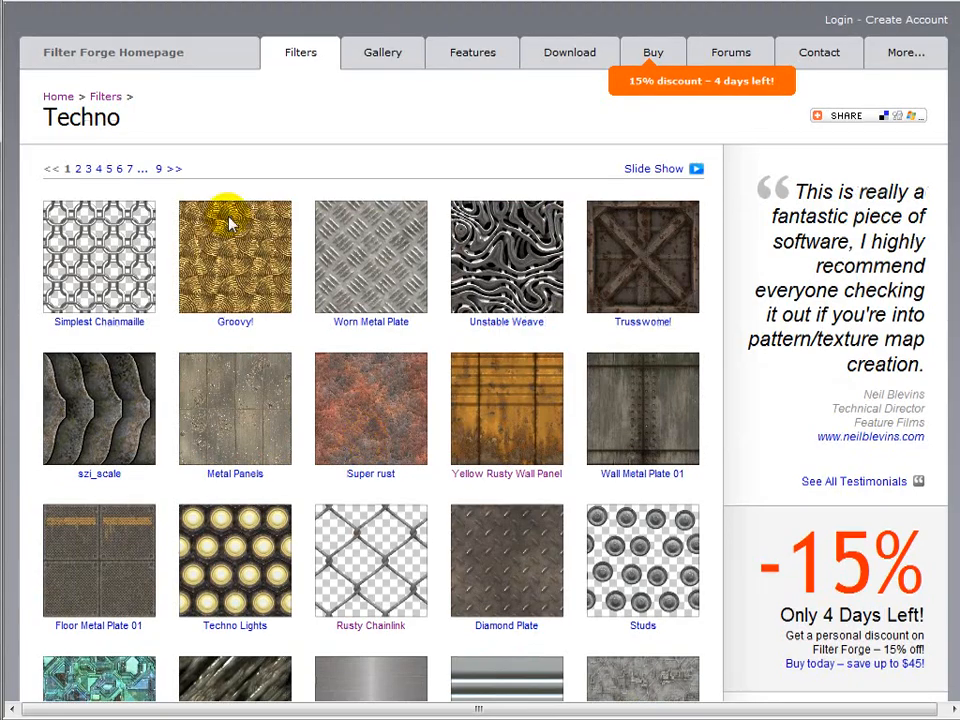
pyautogui.scroll(-3)
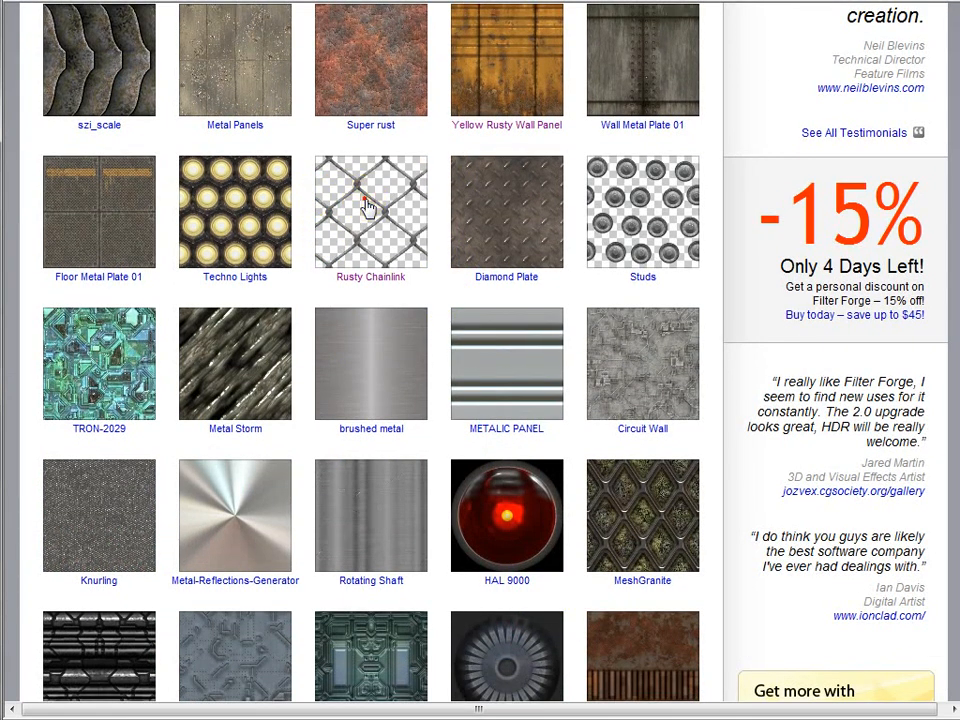
pyautogui.click(370, 212)
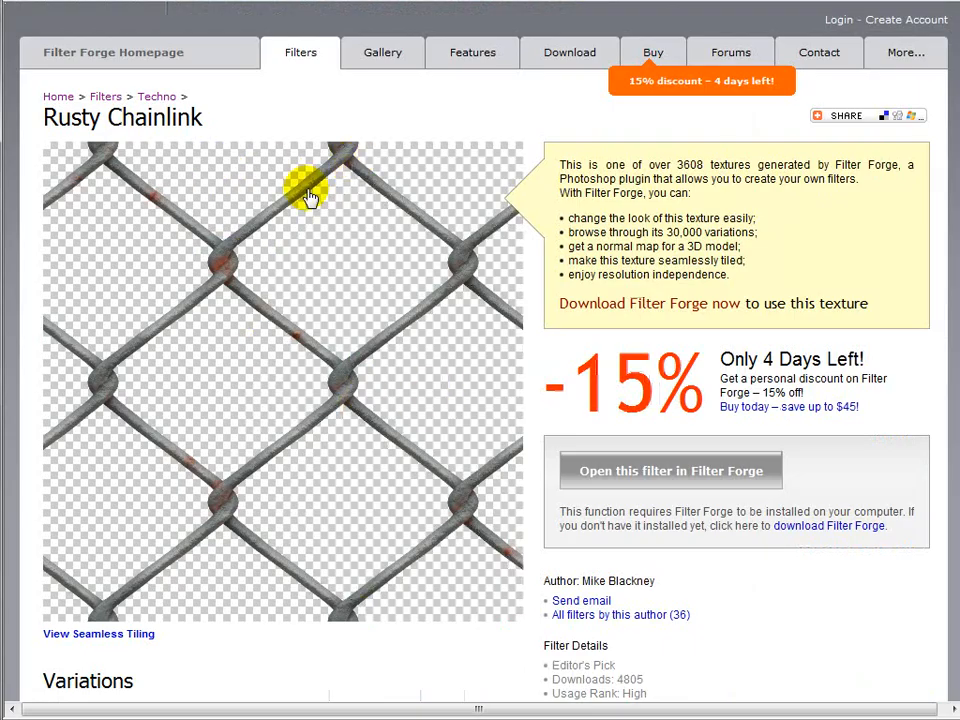
pyautogui.moveTo(600, 478)
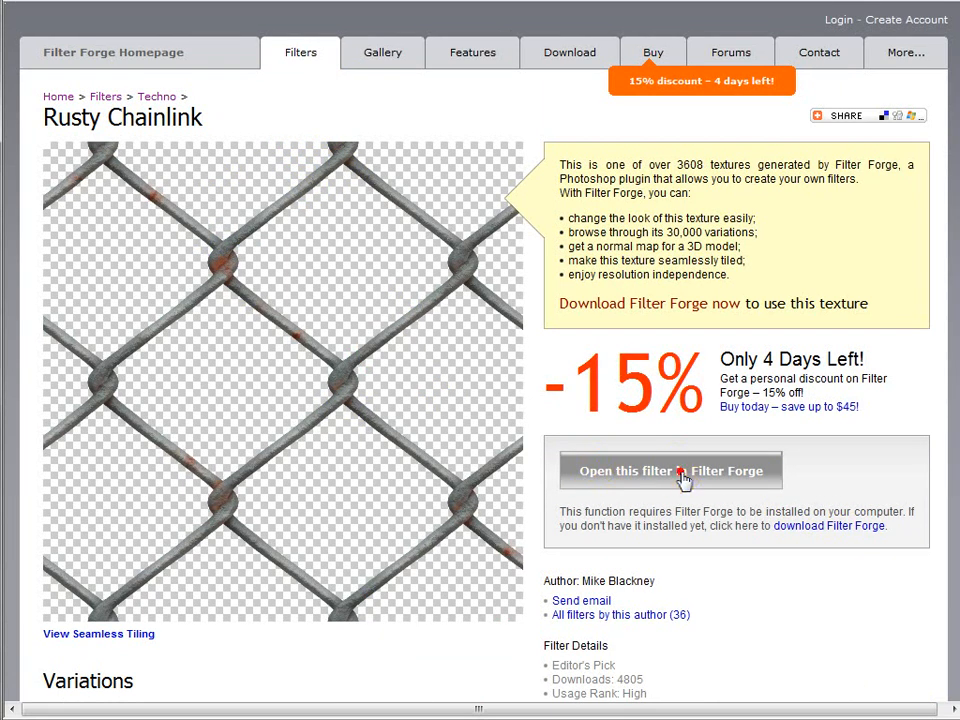
pyautogui.click(670, 472)
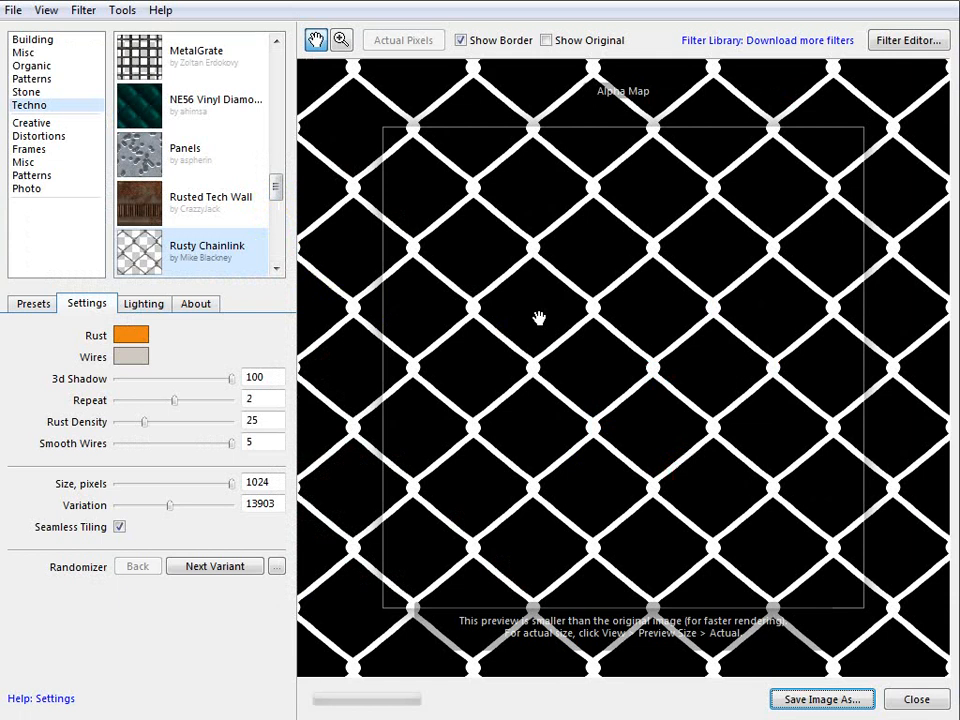
# Switch Rusty Chainlink from the alpha map to the full rusty chain-link texture preview.
pyautogui.click(84, 10)
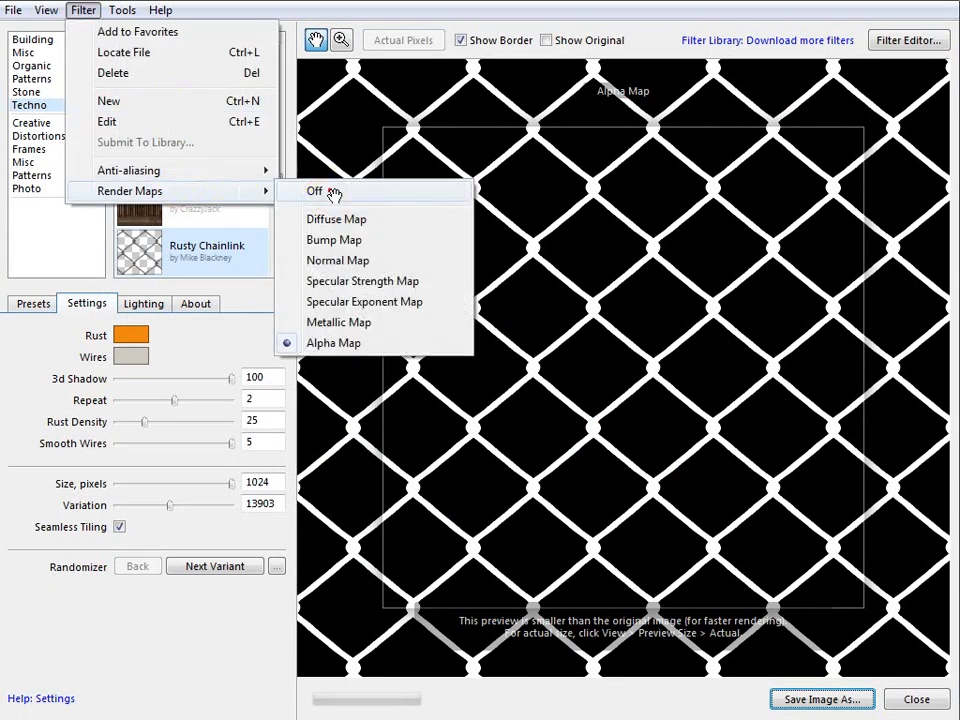
pyautogui.click(332, 342)
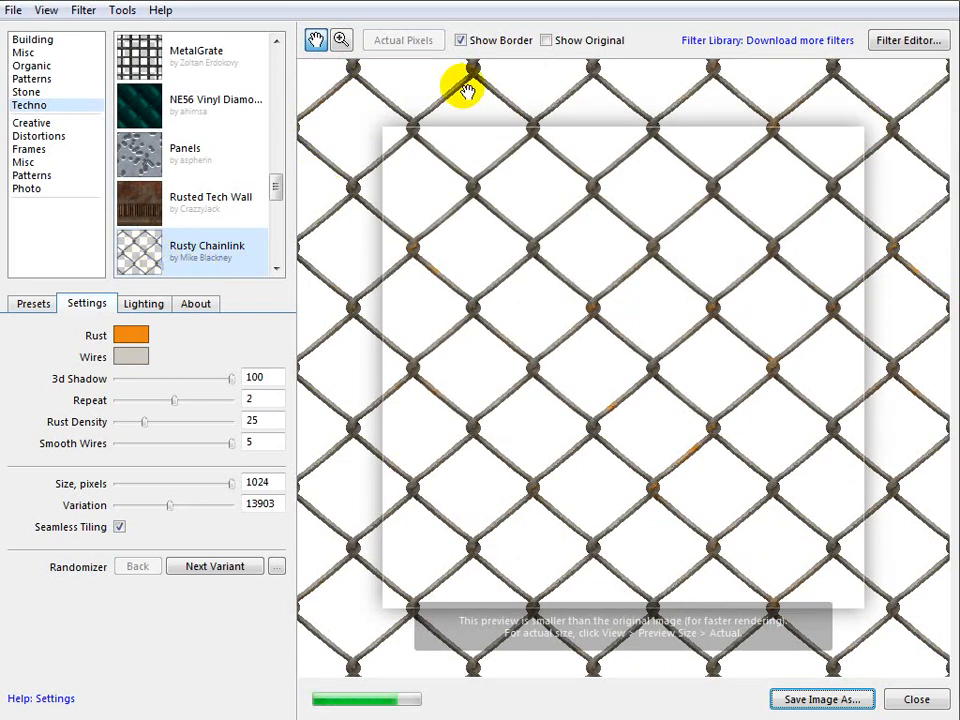
pyautogui.moveTo(544, 220)
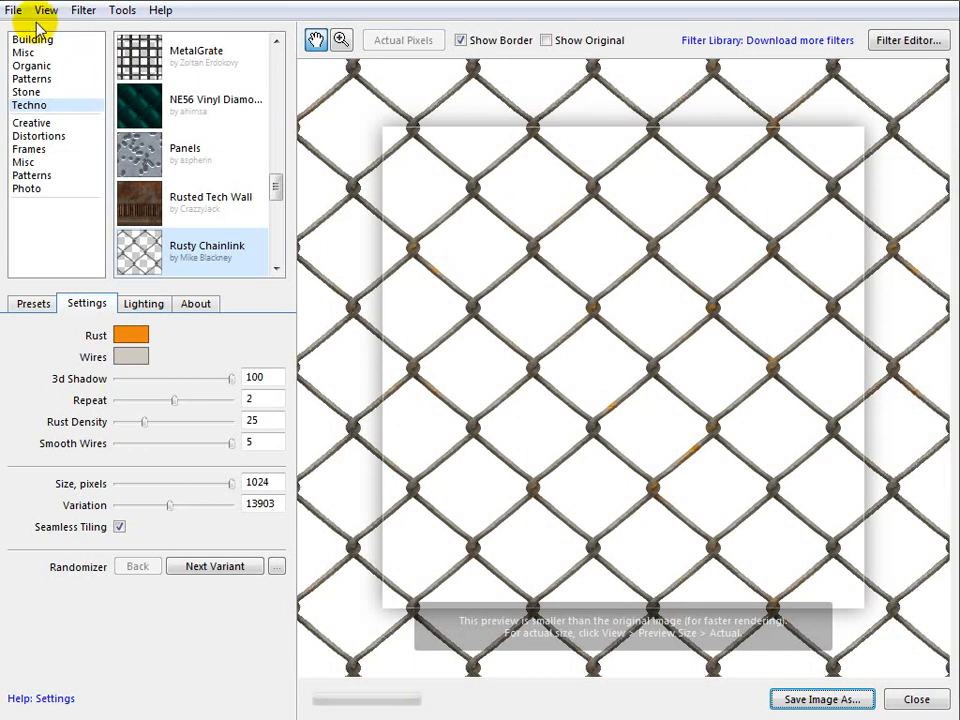
pyautogui.click(12, 8)
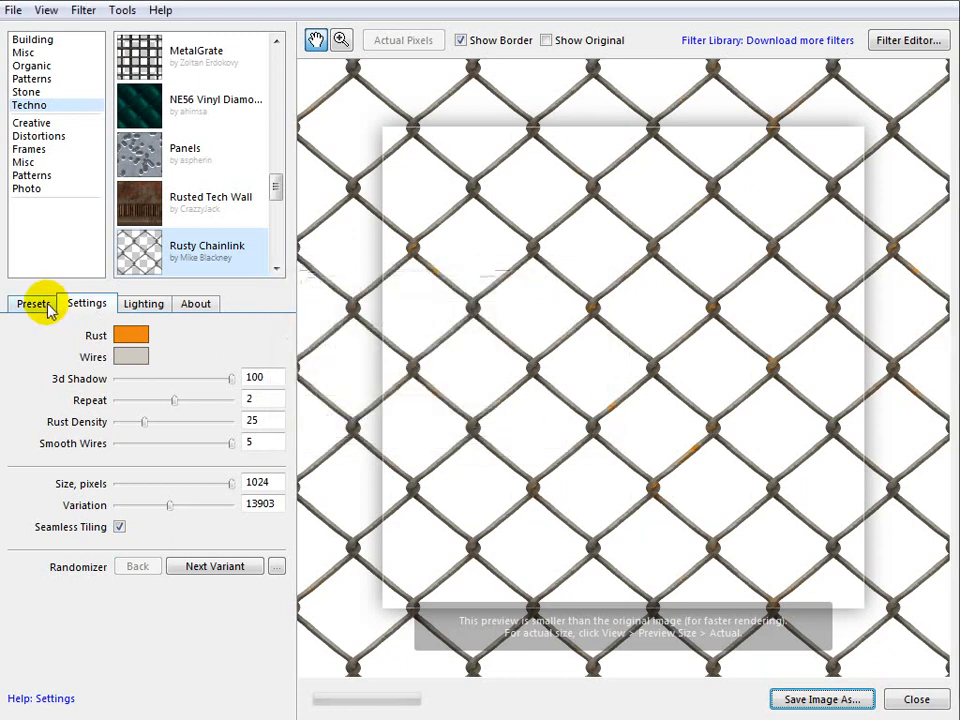
pyautogui.moveTo(776, 120)
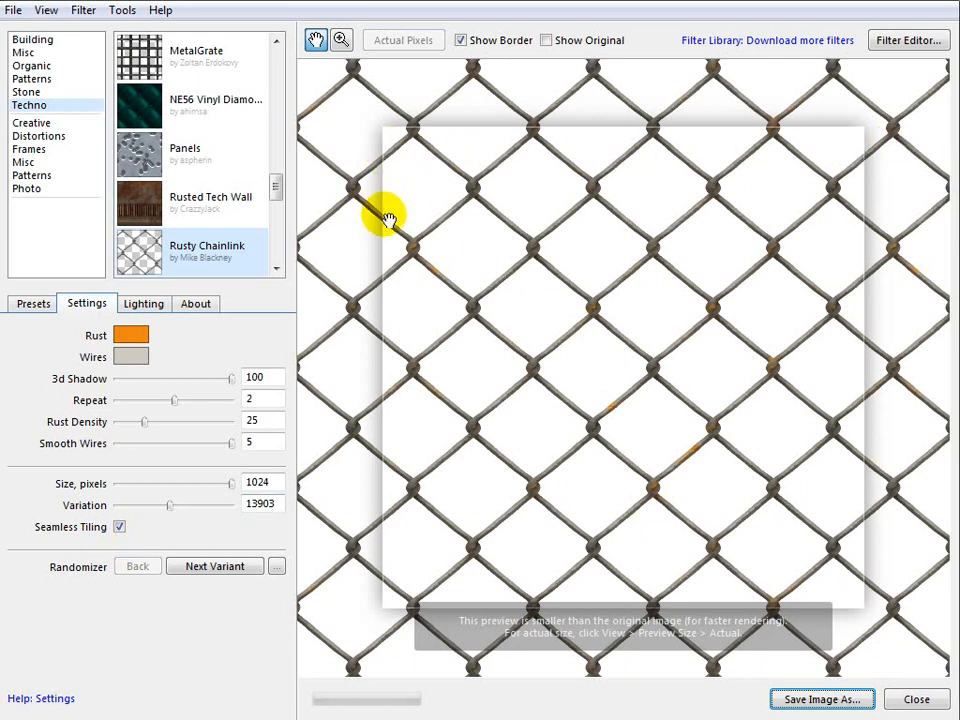
pyautogui.moveTo(864, 272)
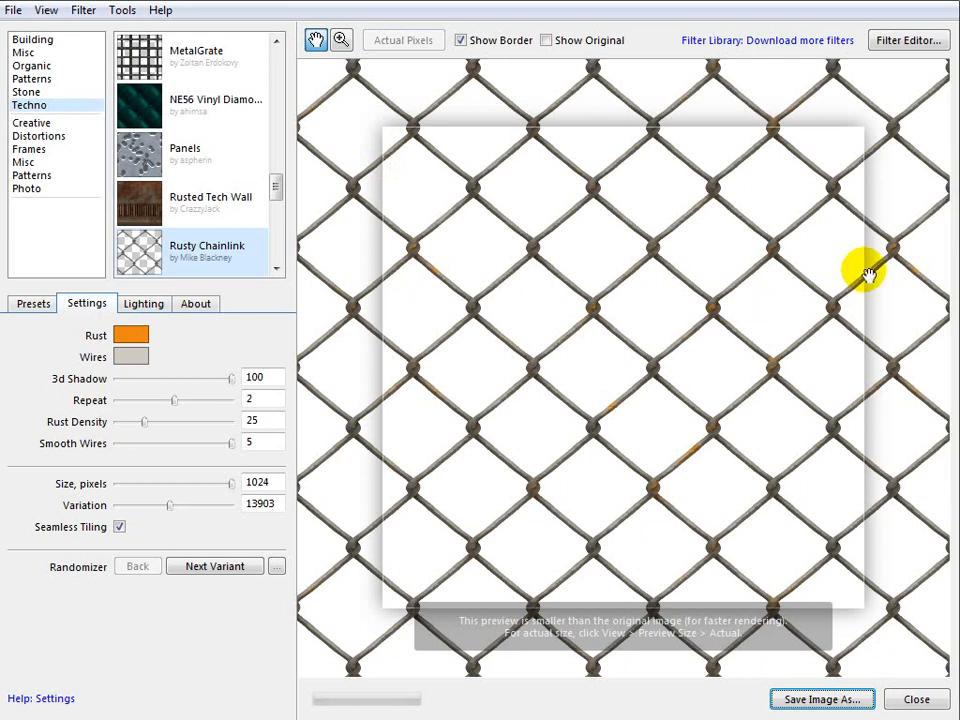
pyautogui.moveTo(852, 128)
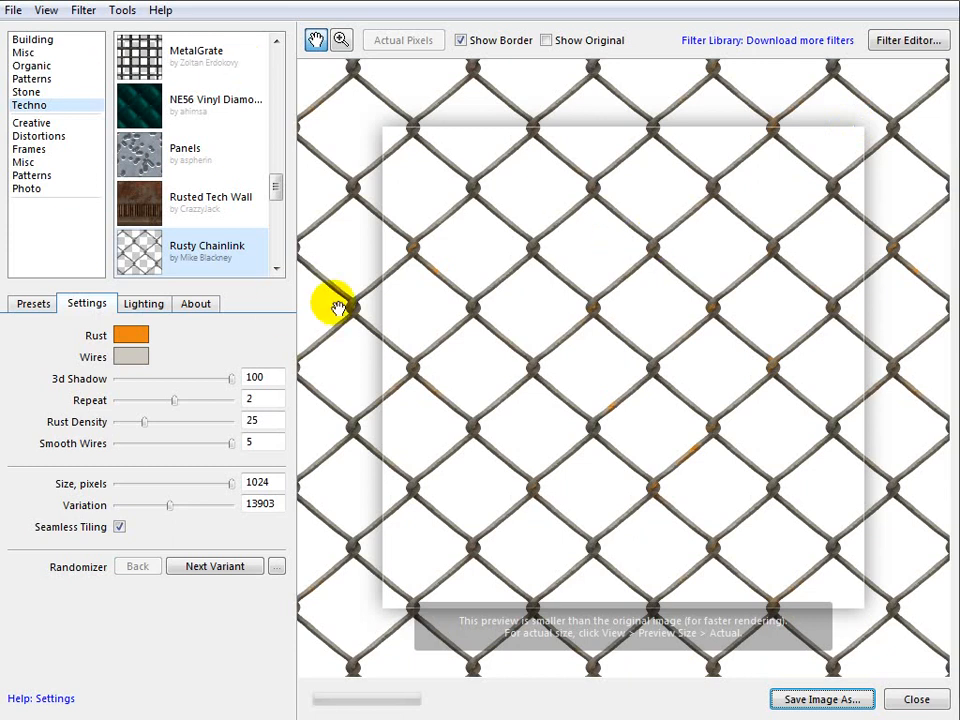
pyautogui.moveTo(876, 542)
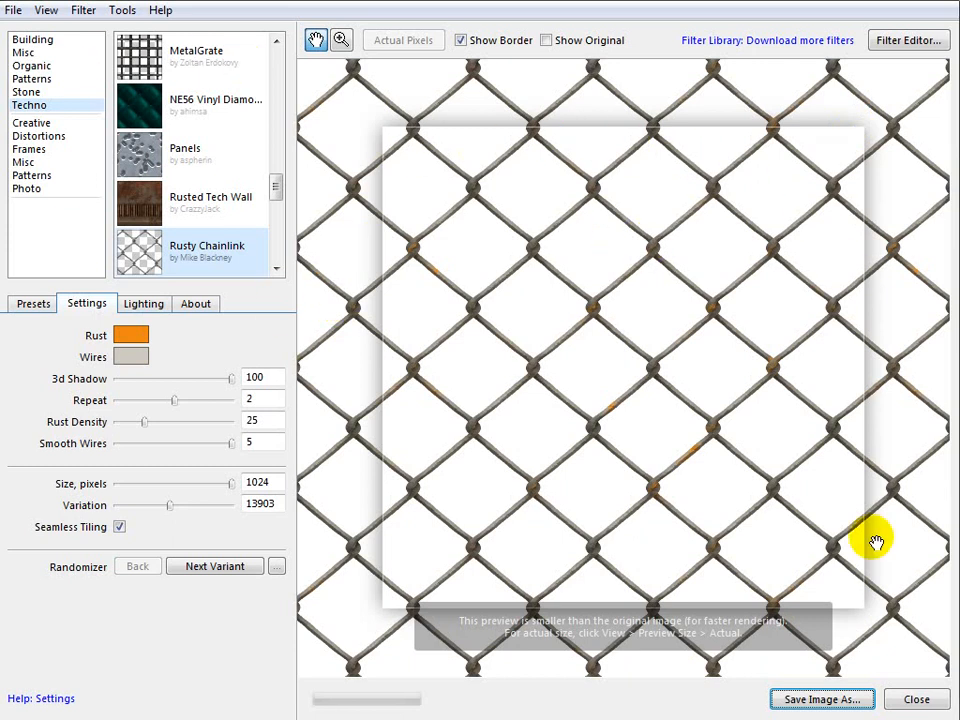
pyautogui.moveTo(196, 24)
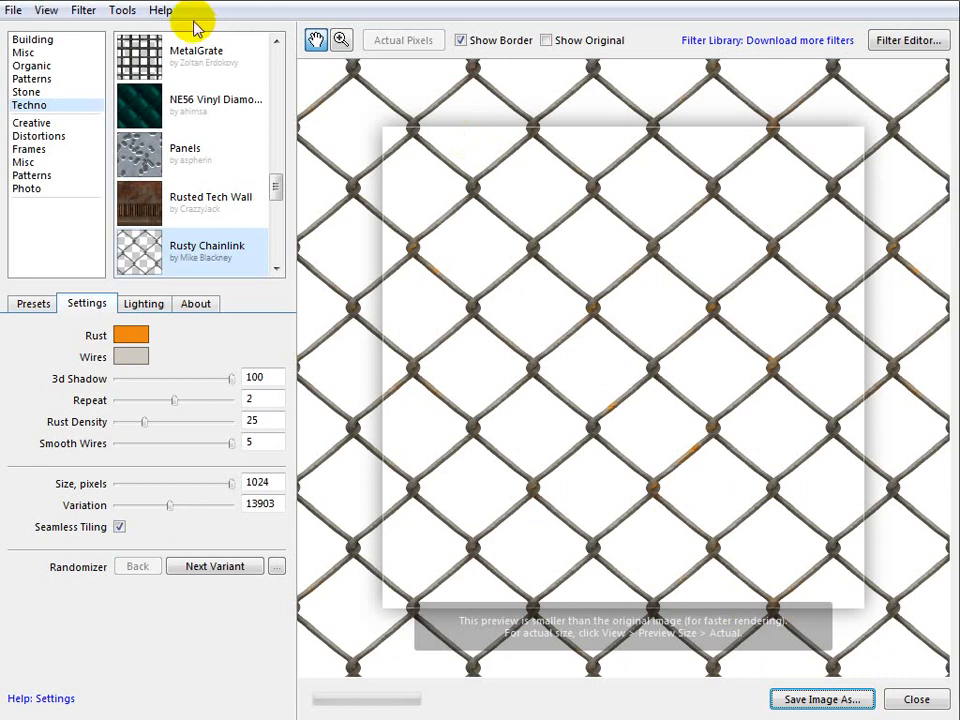
pyautogui.moveTo(84, 10)
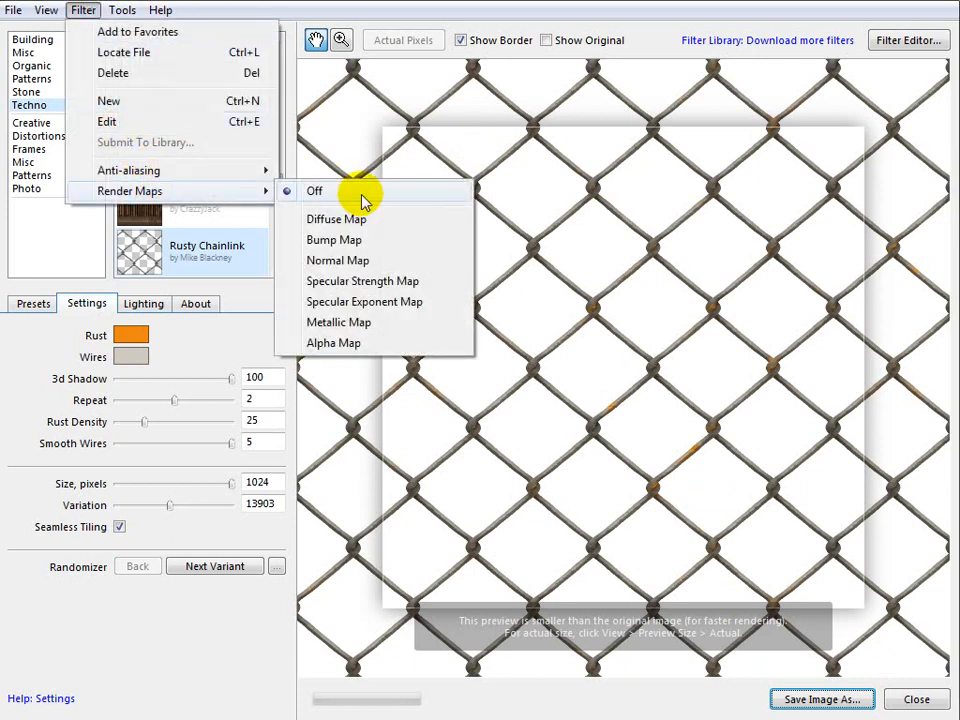
pyautogui.moveTo(356, 218)
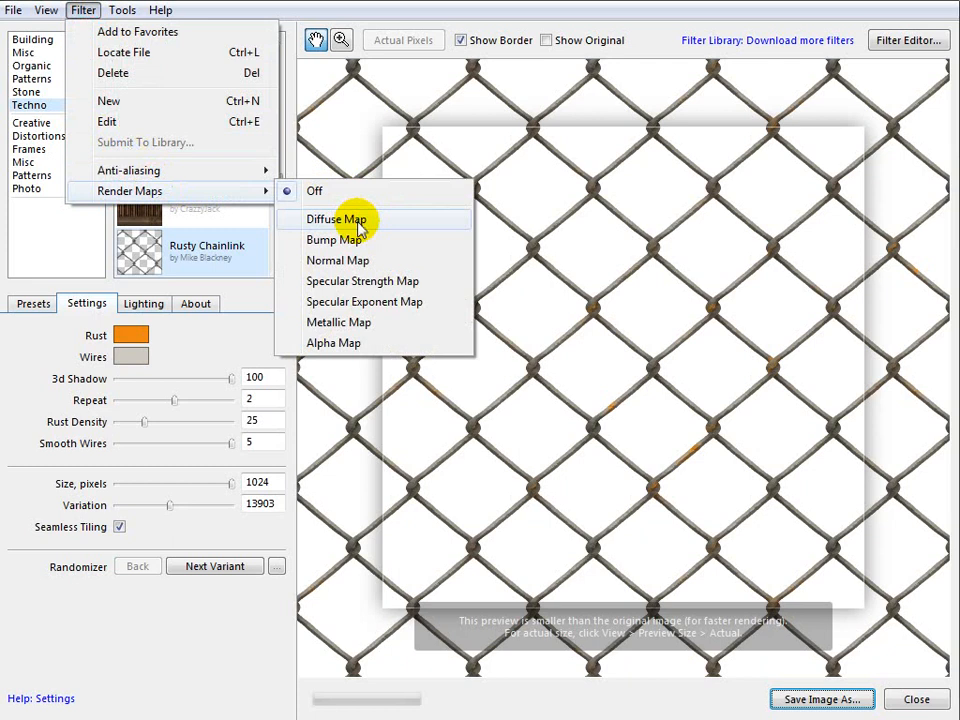
pyautogui.moveTo(322, 260)
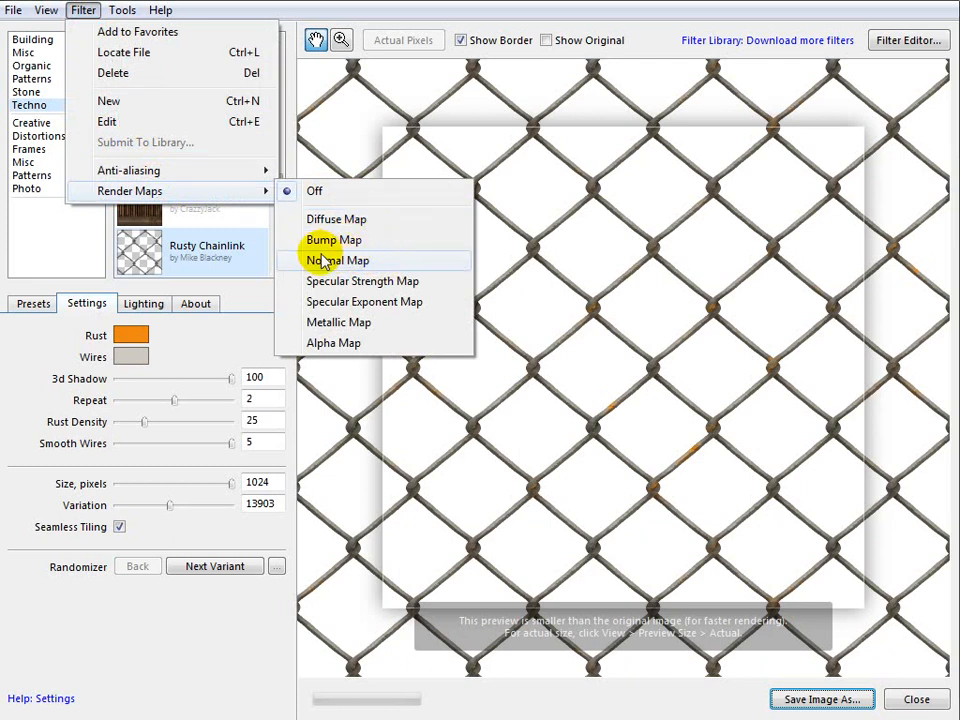
pyautogui.moveTo(362, 280)
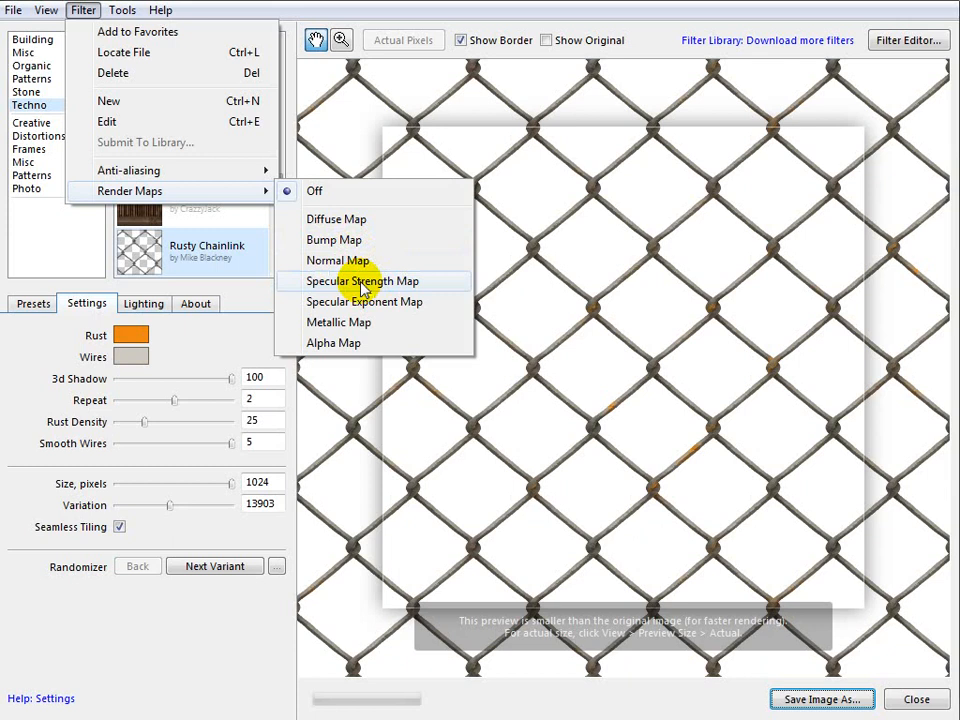
pyautogui.moveTo(360, 350)
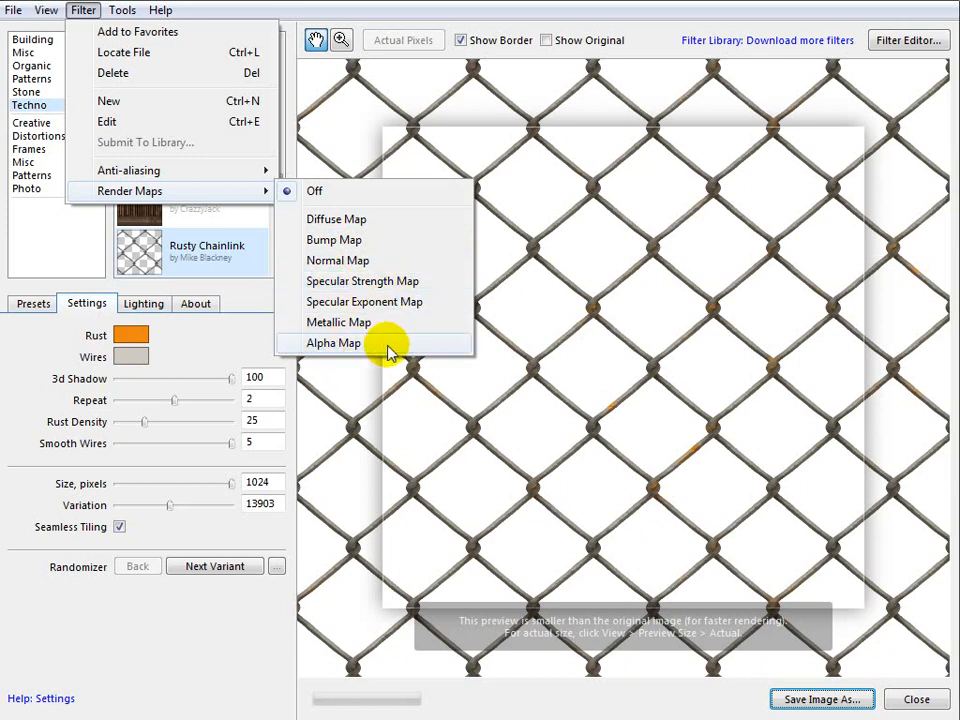
pyautogui.moveTo(336, 218)
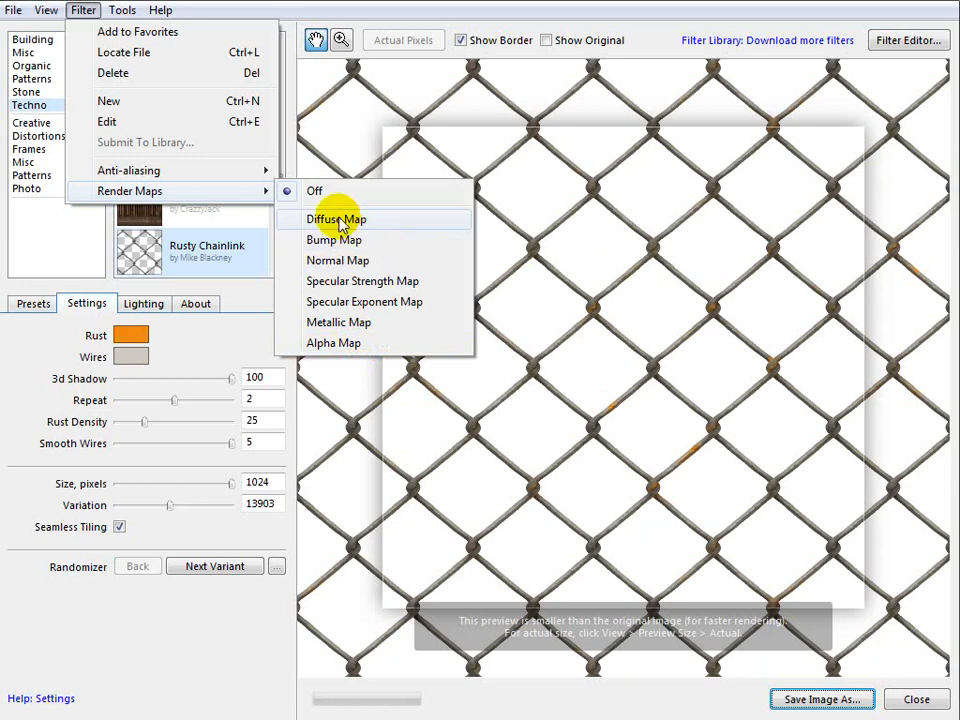
# Render the diffuse map and save it as dif.jpg at JPEG quality 100.
pyautogui.click(336, 218)
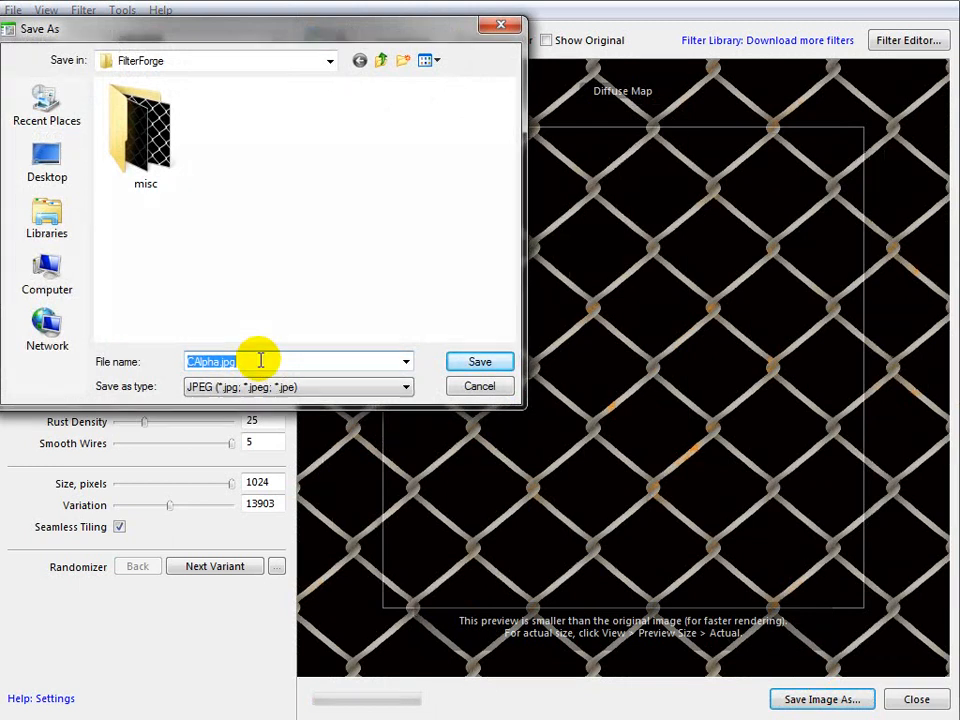
pyautogui.moveTo(48, 330)
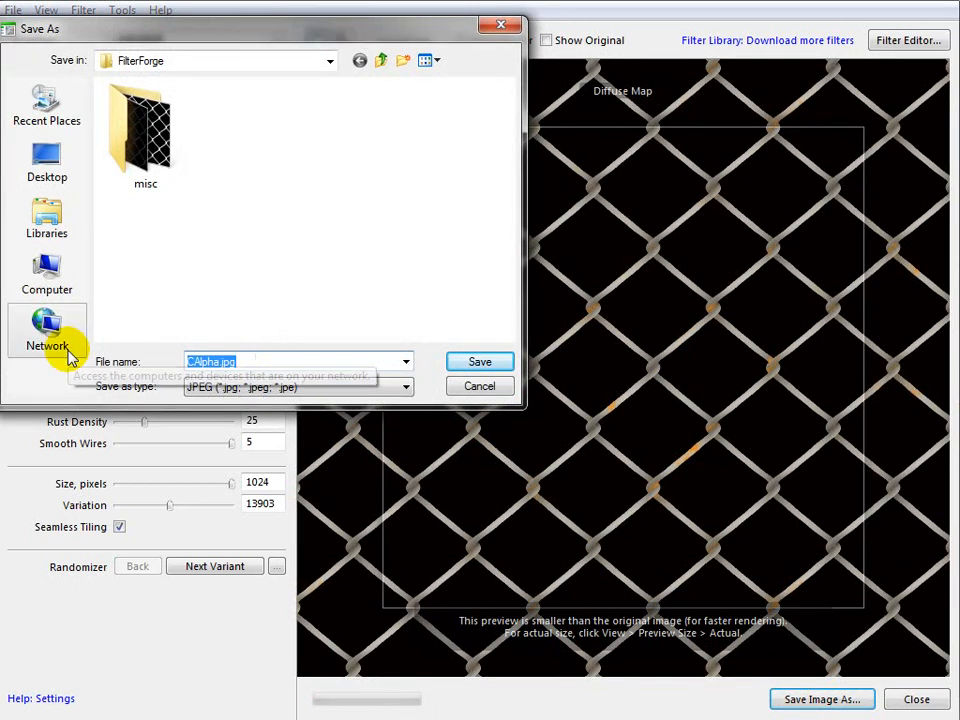
pyautogui.click(480, 360)
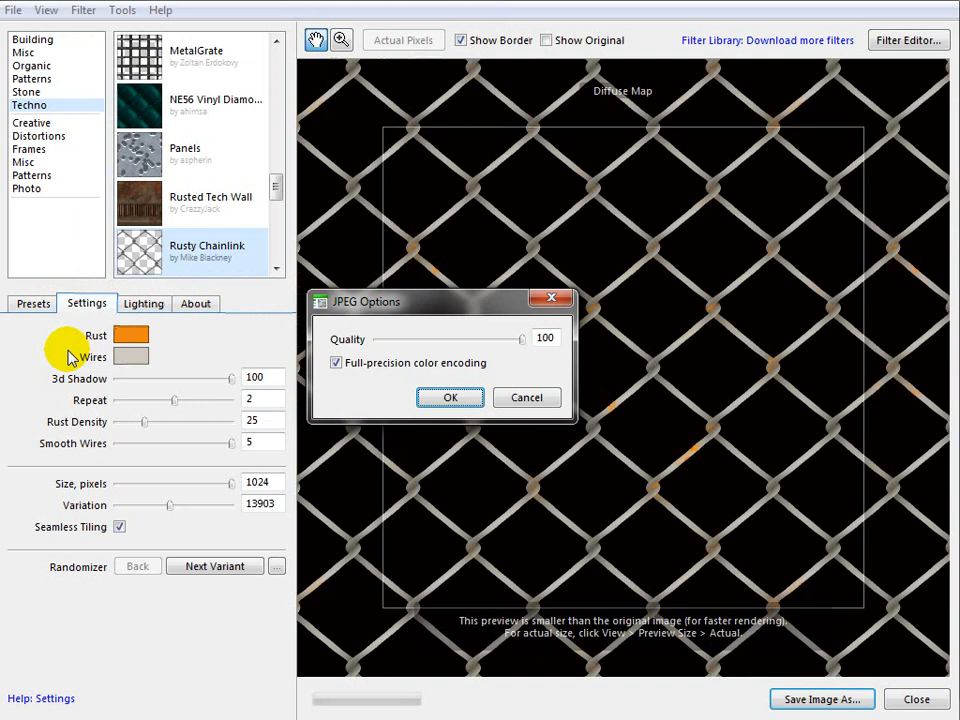
pyautogui.click(450, 396)
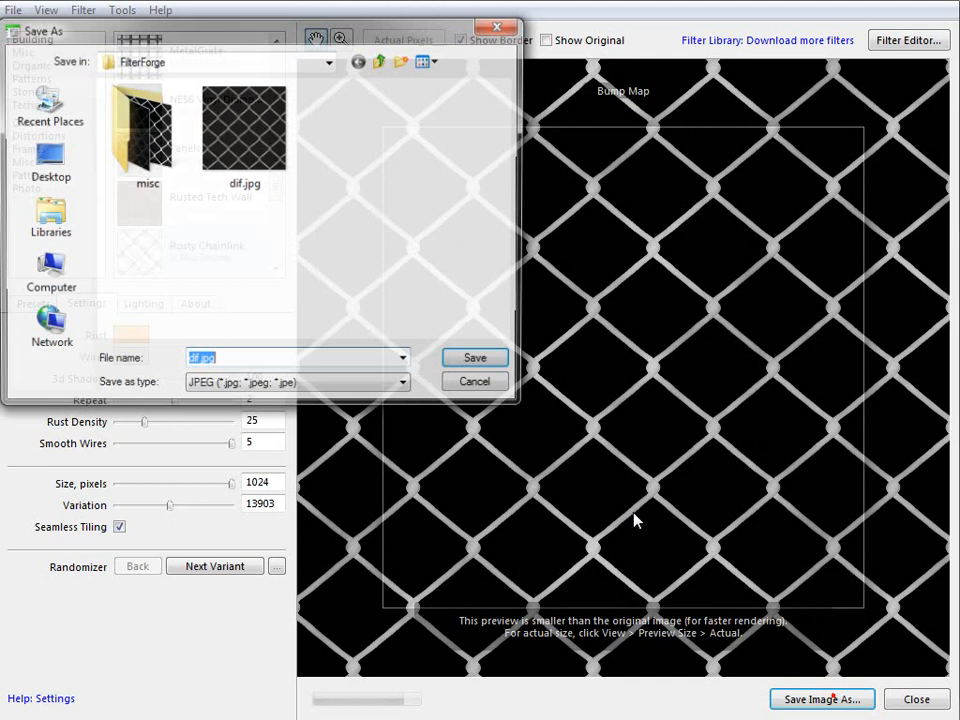
# Save the bump map as a full-quality JPEG beside the diffuse map.
pyautogui.write('b')
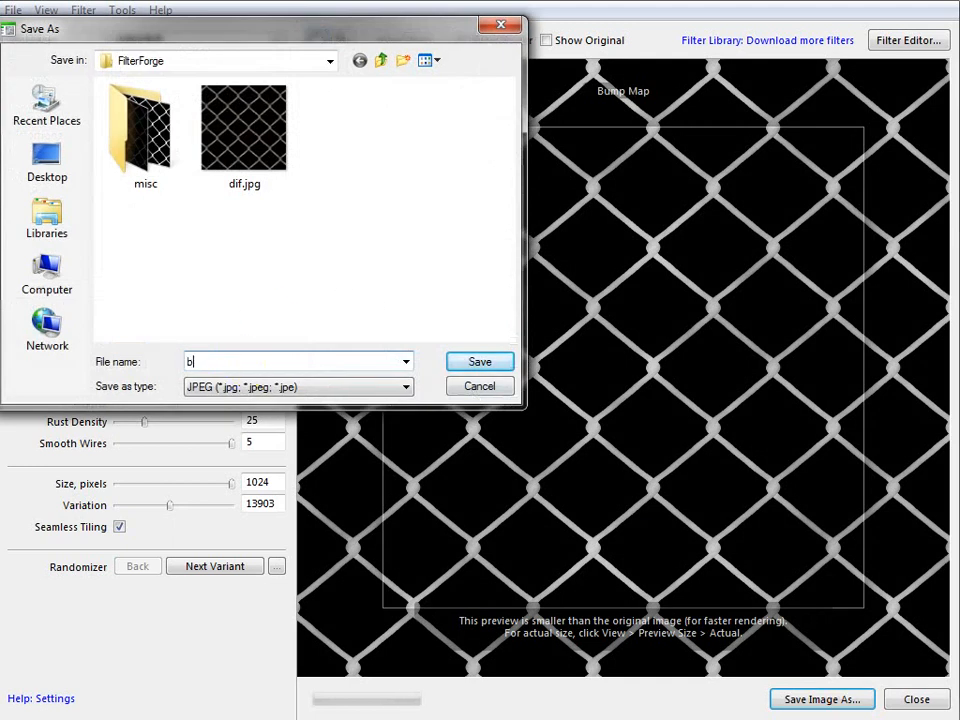
pyautogui.click(480, 360)
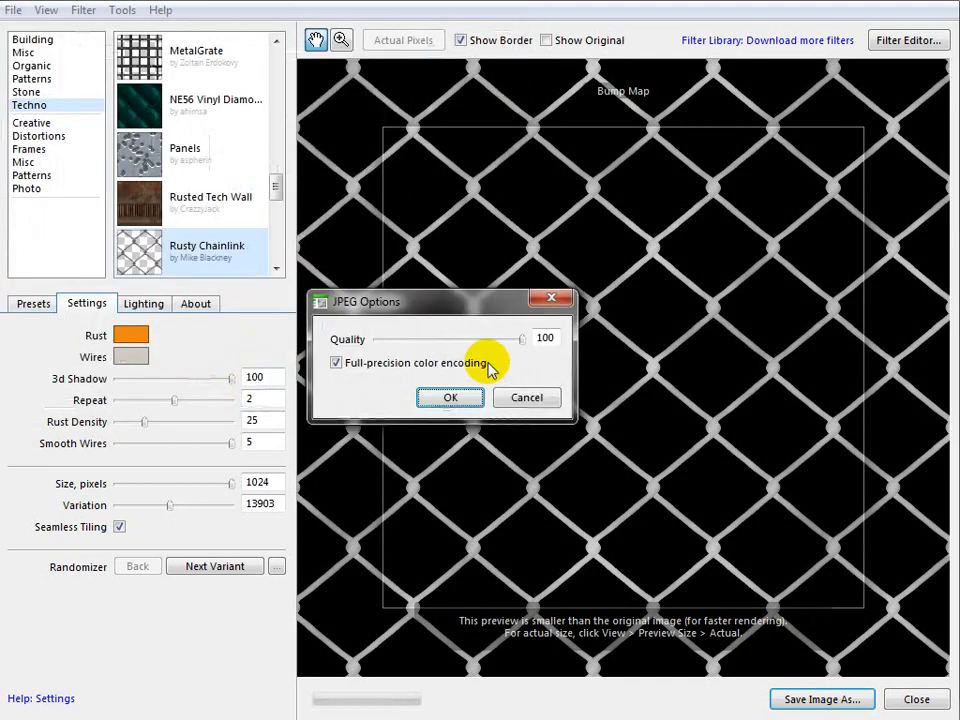
pyautogui.click(450, 396)
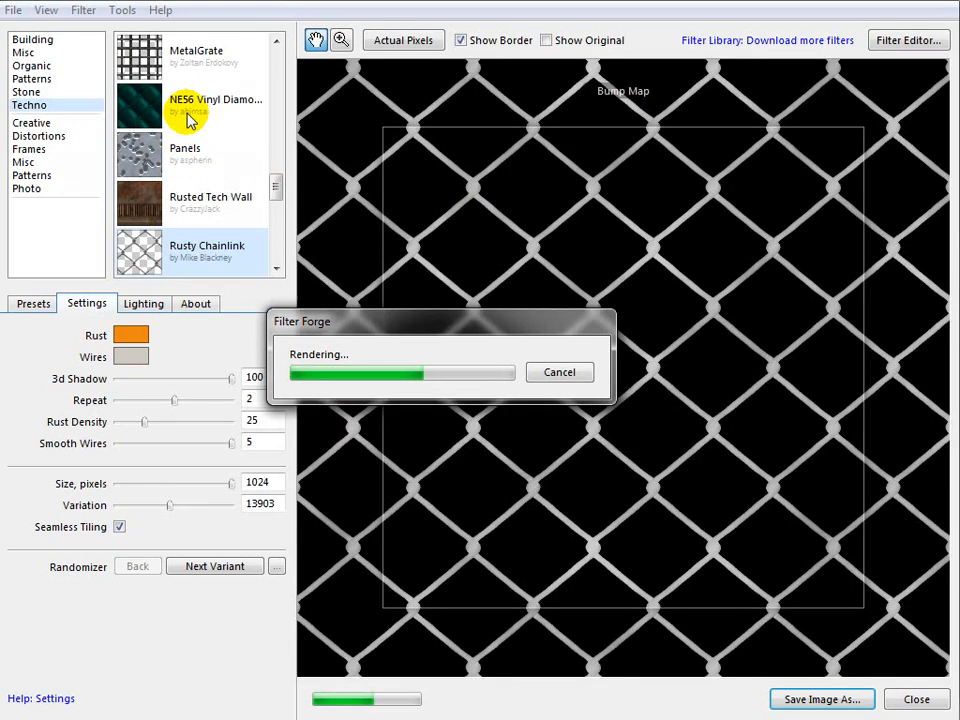
pyautogui.click(84, 10)
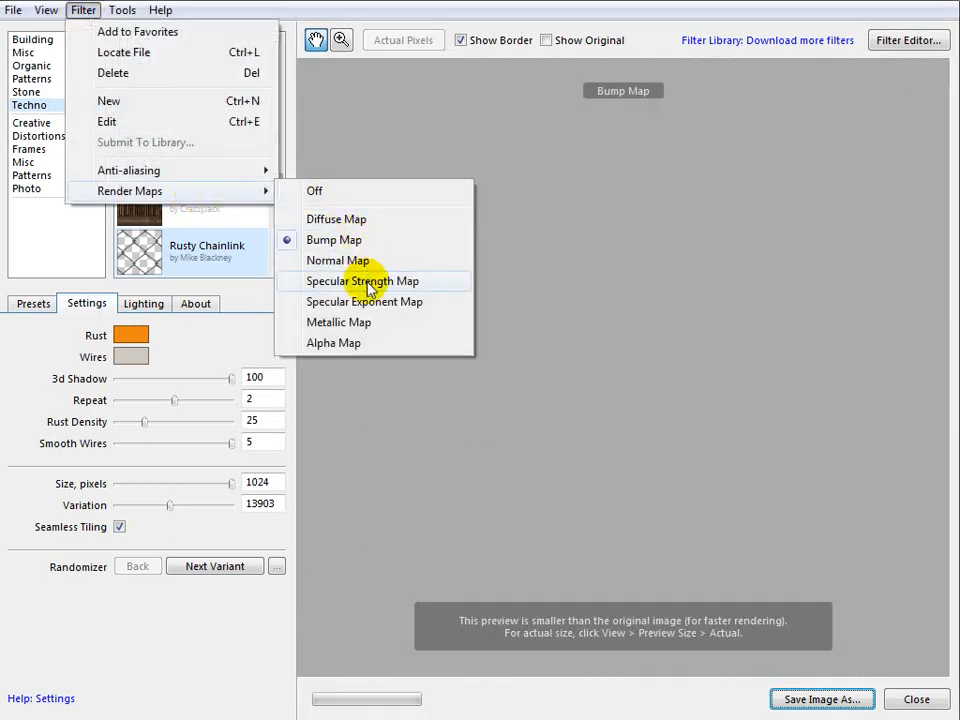
# Render the specular strength map and save it as spec.jpg at full JPEG quality.
pyautogui.click(362, 280)
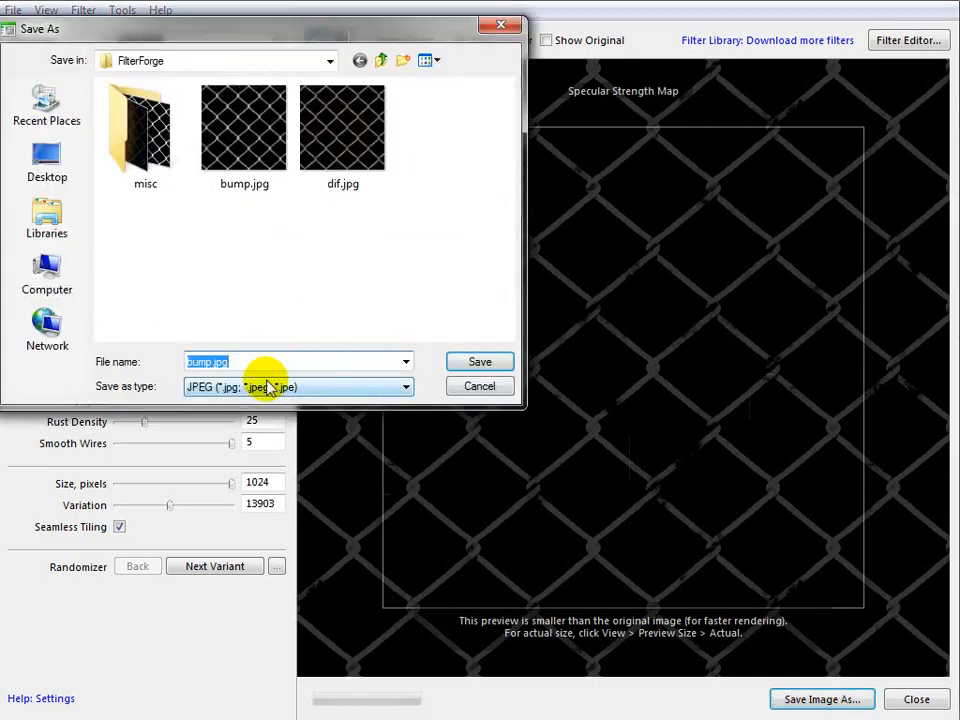
pyautogui.click(480, 360)
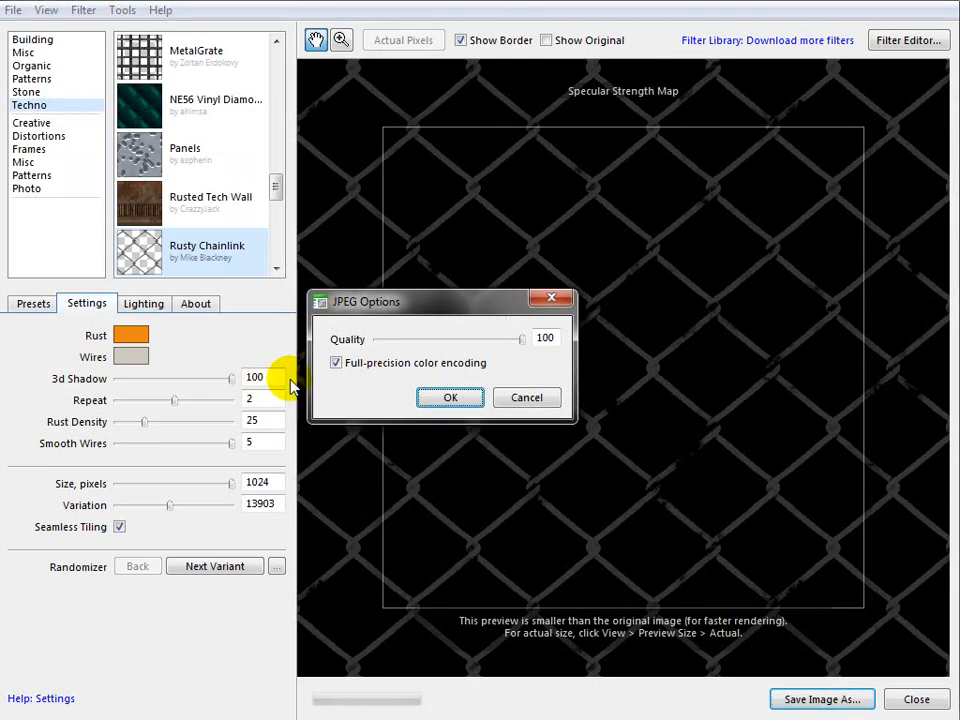
pyautogui.click(450, 396)
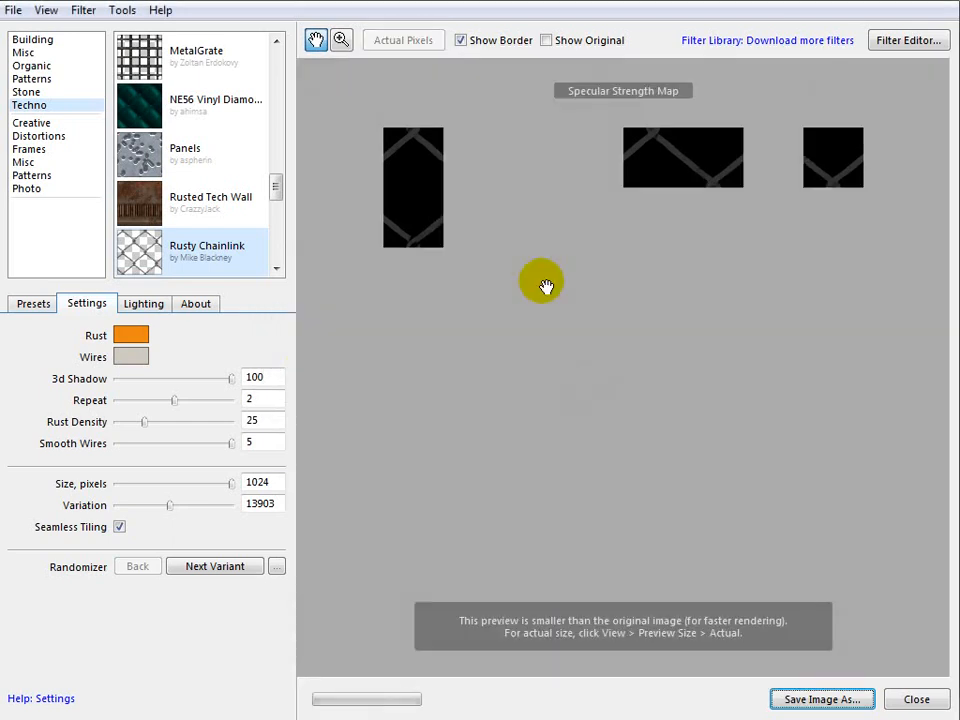
# Render the alpha map and save it as a full-quality JPEG with the other maps.
pyautogui.click(84, 10)
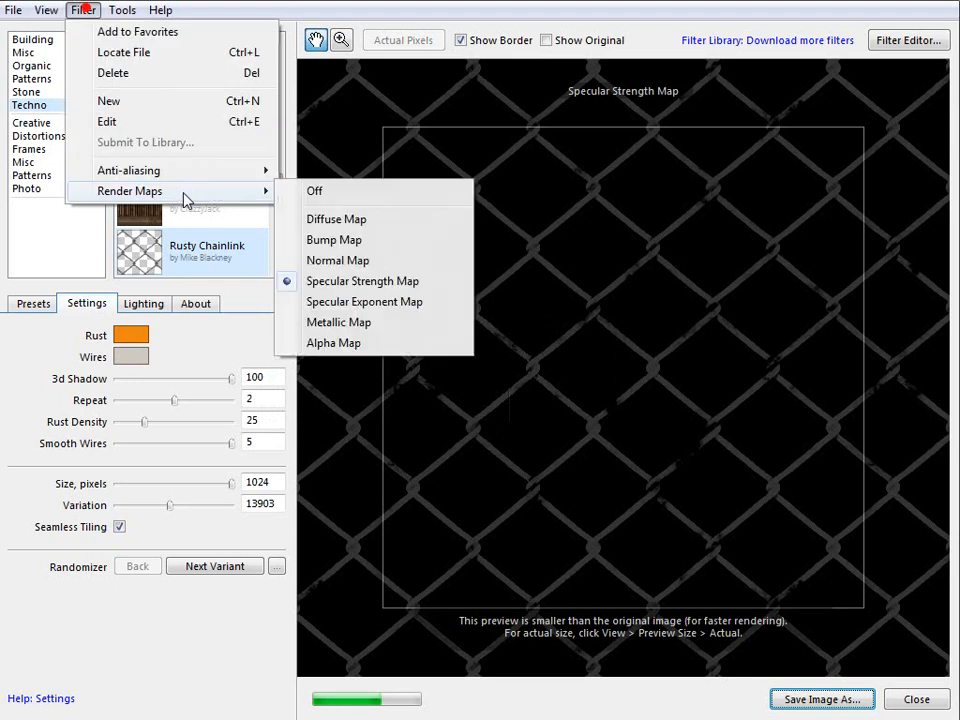
pyautogui.click(332, 342)
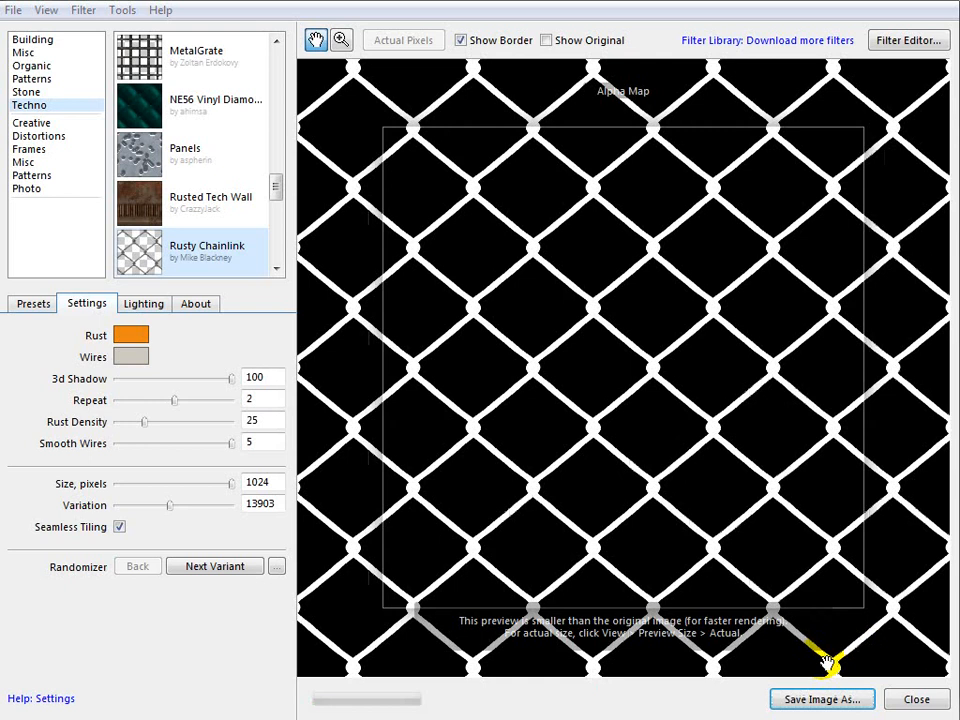
pyautogui.click(820, 700)
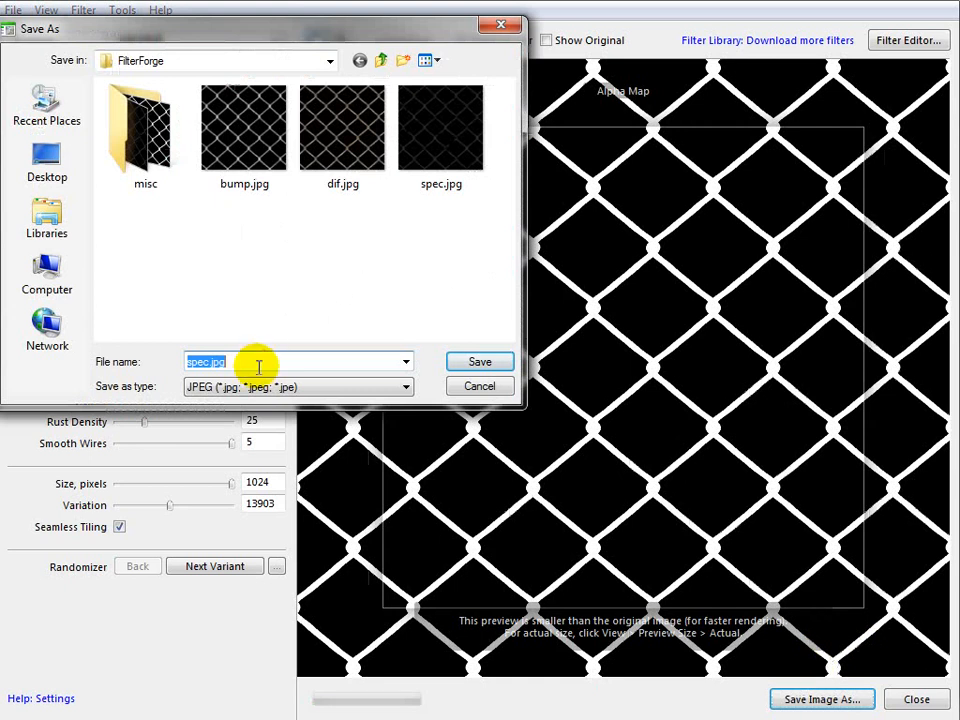
pyautogui.click(480, 360)
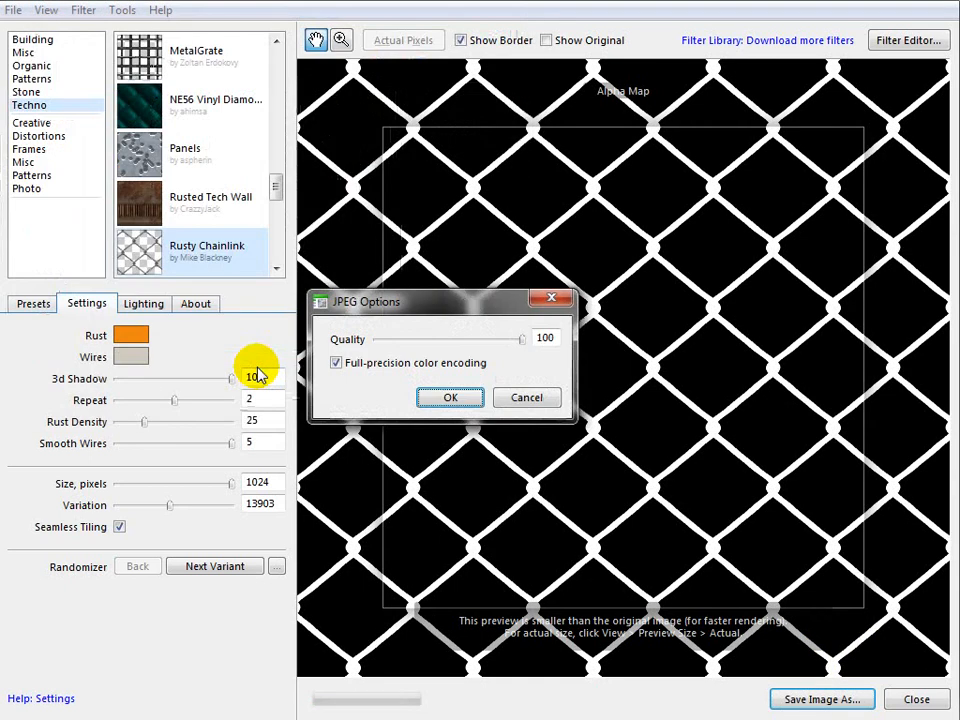
pyautogui.click(450, 396)
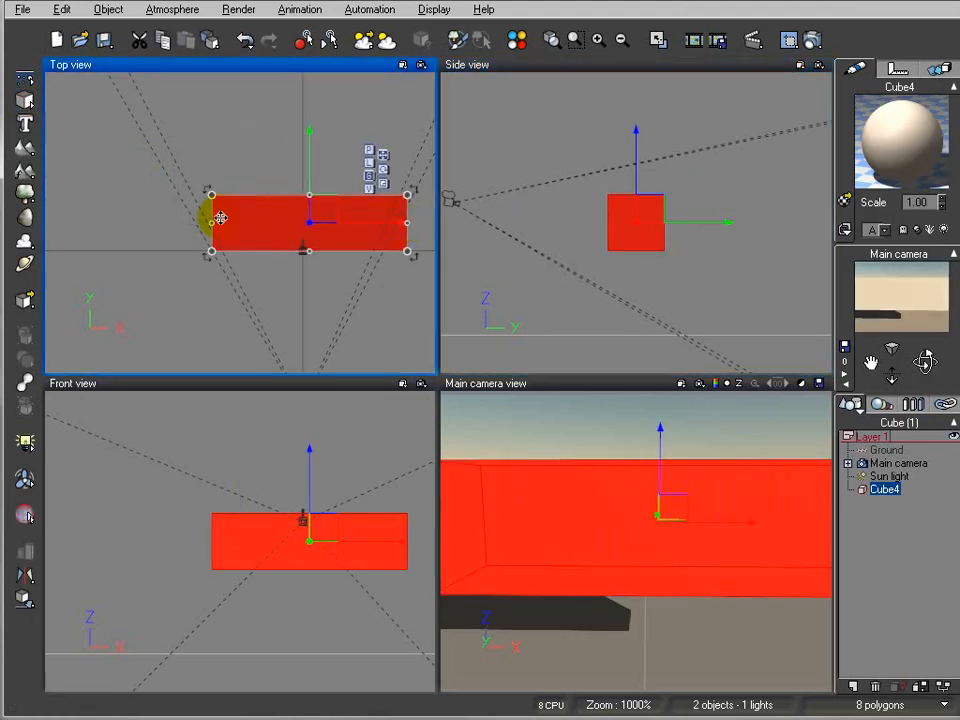
# Stretch the red cube into a thin, tall, wide panel for the fence.
pyautogui.click(636, 230)
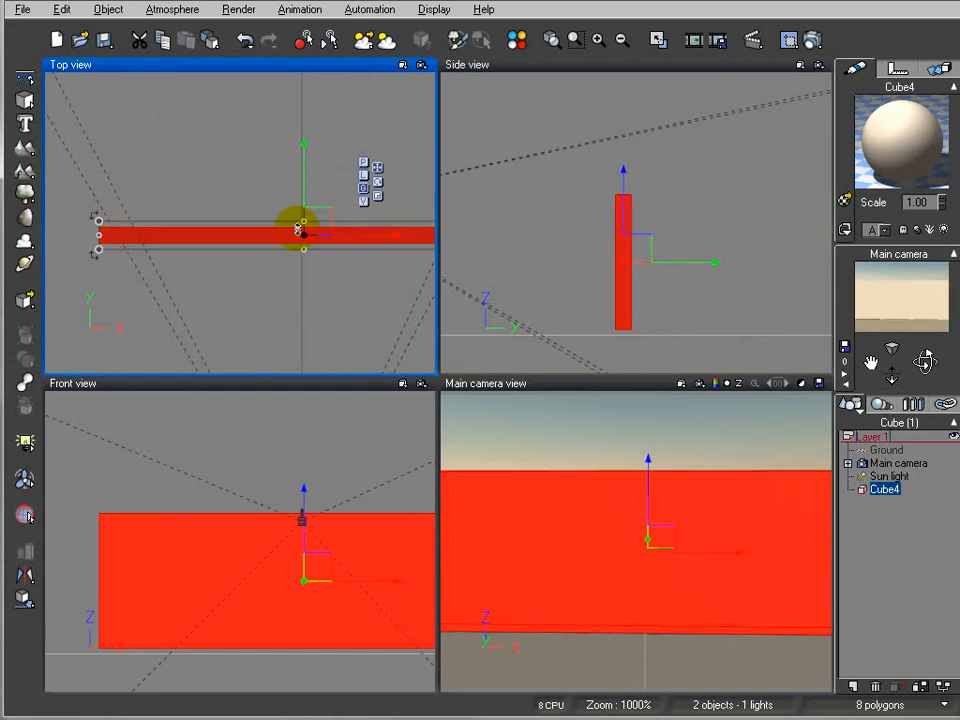
pyautogui.click(636, 230)
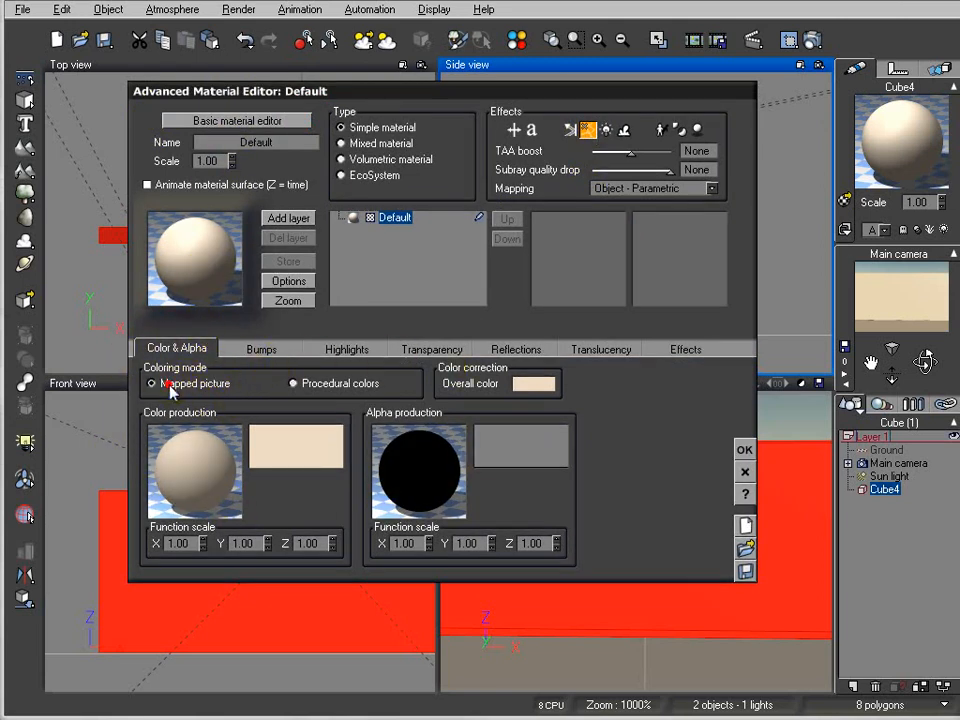
# Map the panel material's colour to the chainlink dif.jpg picture.
pyautogui.click(152, 384)
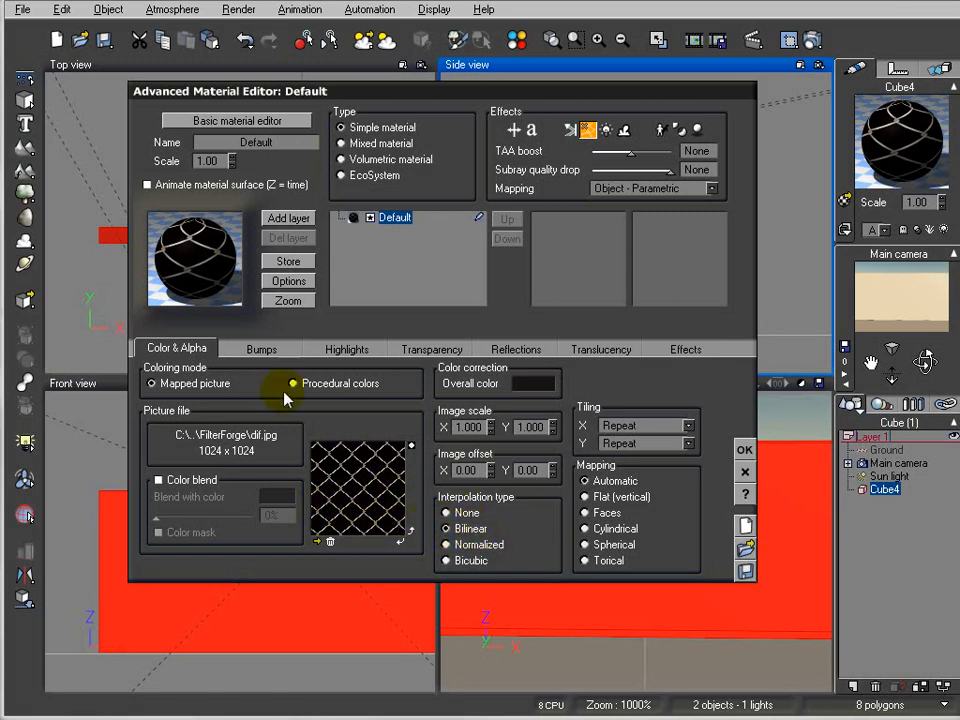
pyautogui.click(260, 348)
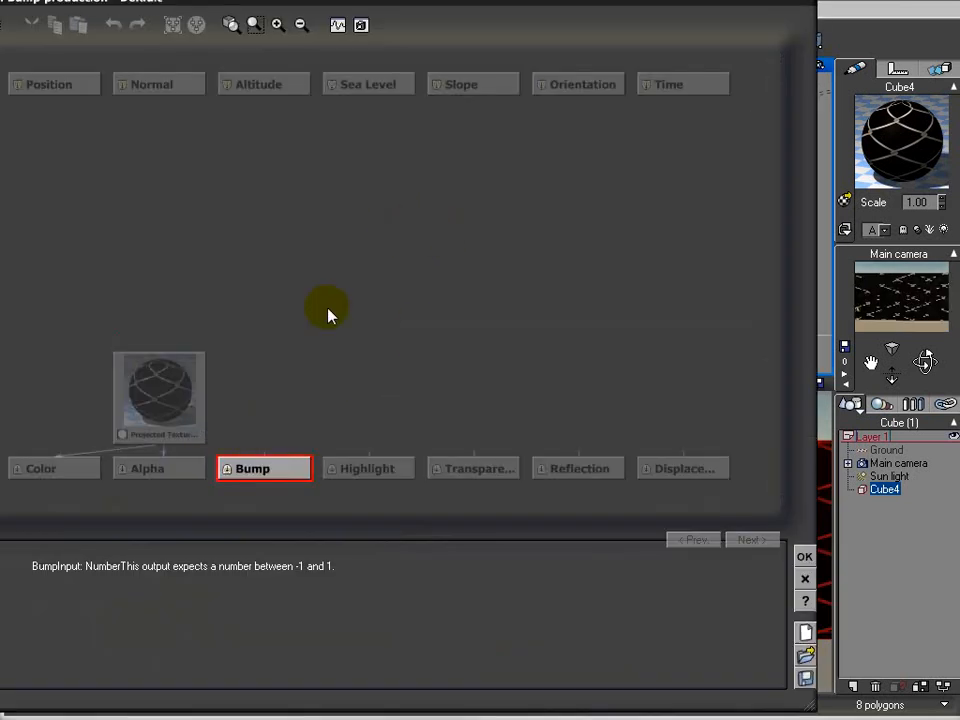
# Feed projected texture maps into Bump and Highlight, loading spec.jpg greyscale for highlights.
pyautogui.moveTo(160, 396); pyautogui.dragTo(124, 290)
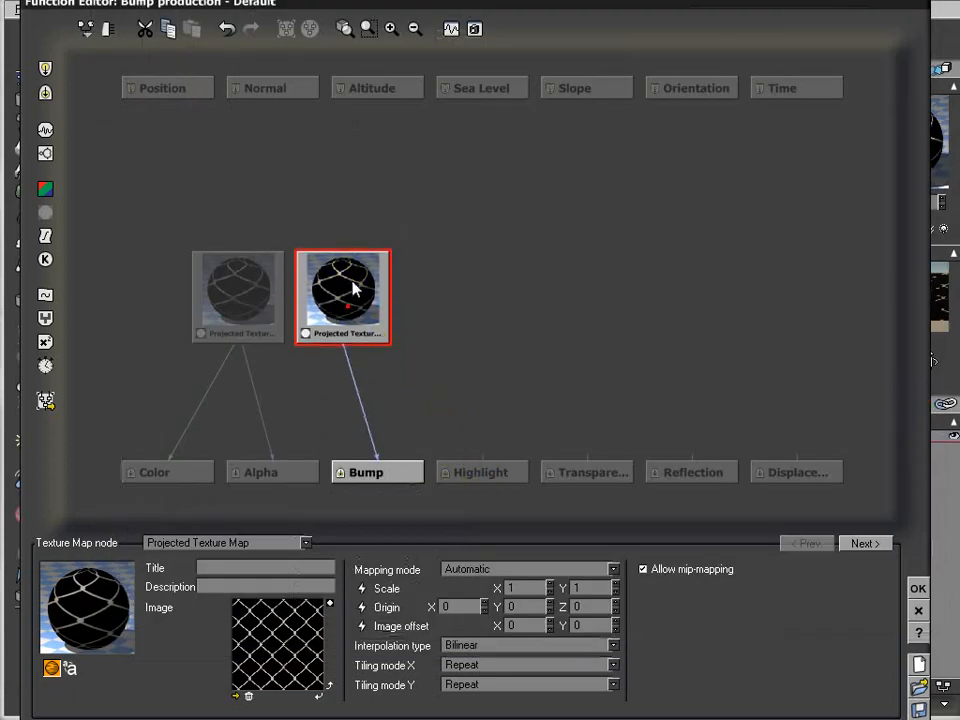
pyautogui.click(482, 472)
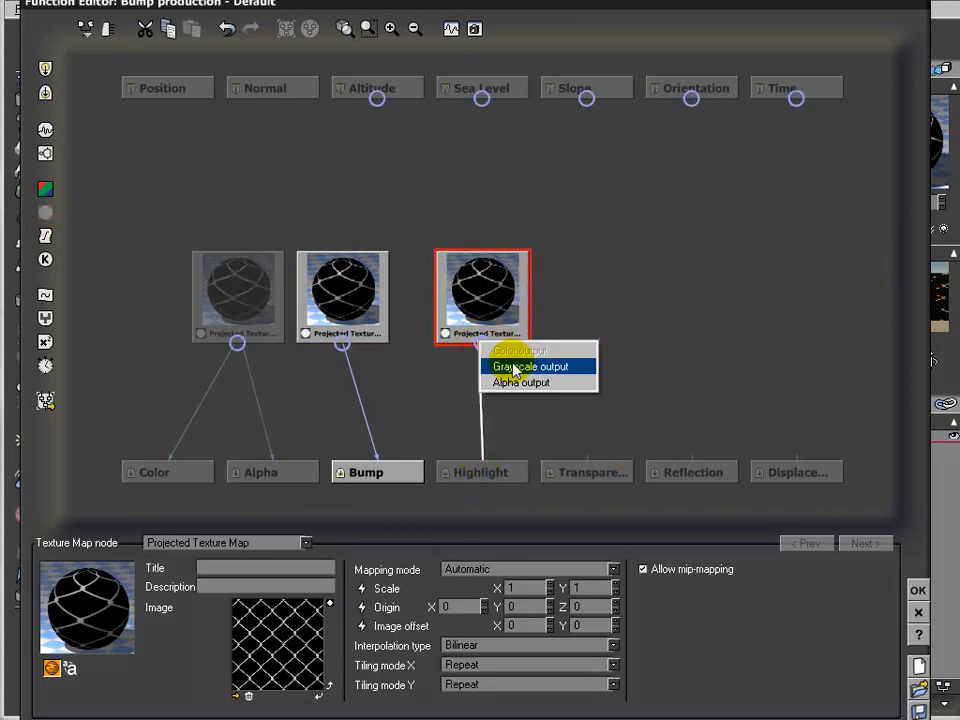
pyautogui.click(528, 366)
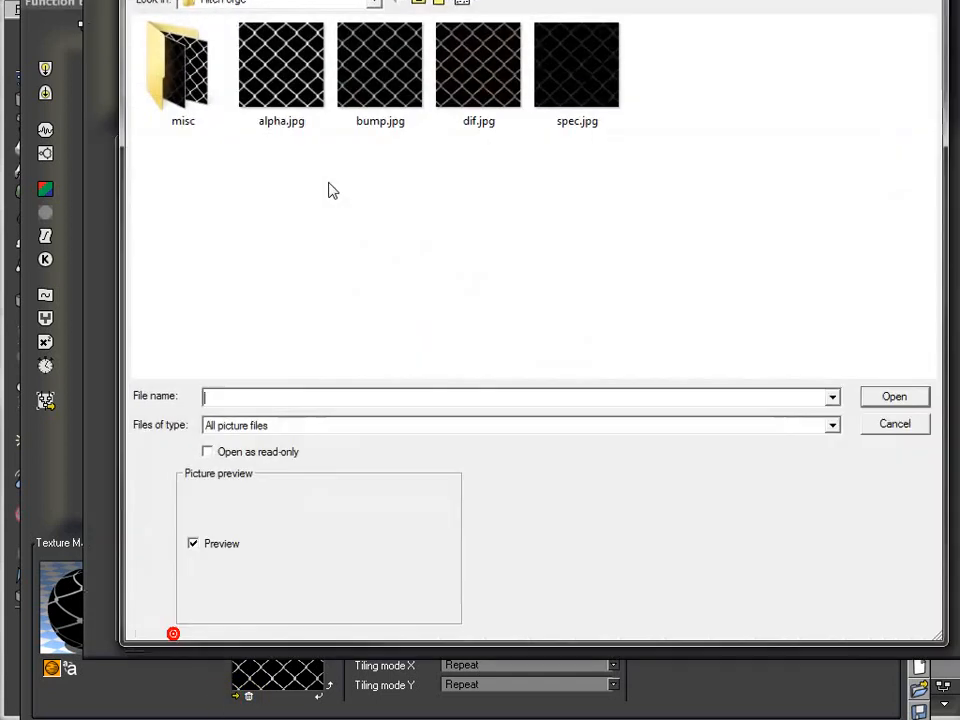
pyautogui.click(576, 64)
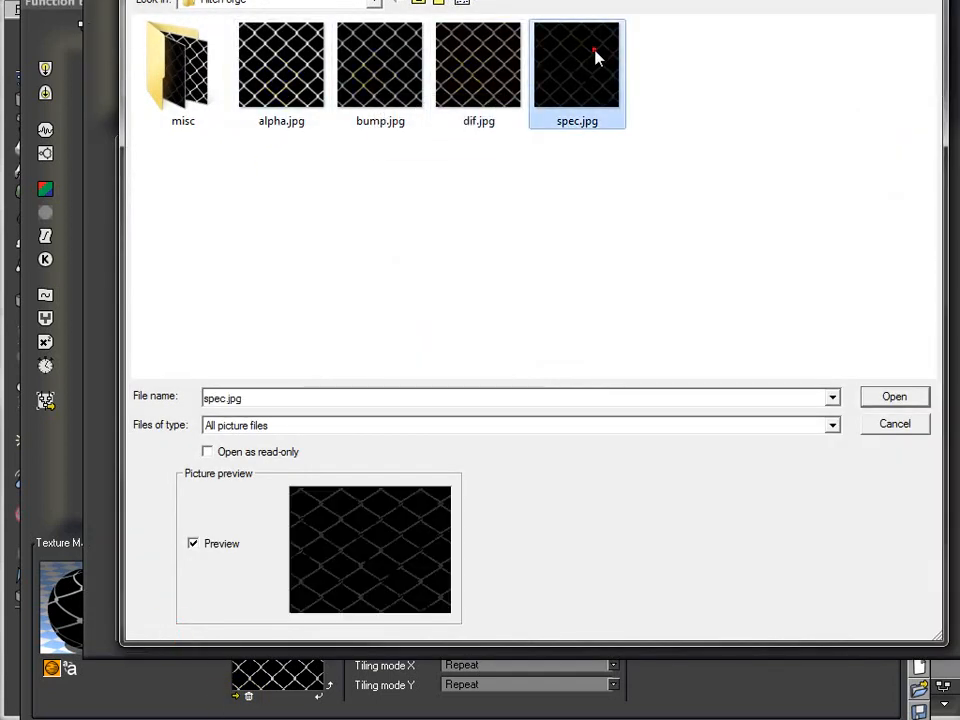
pyautogui.click(892, 396)
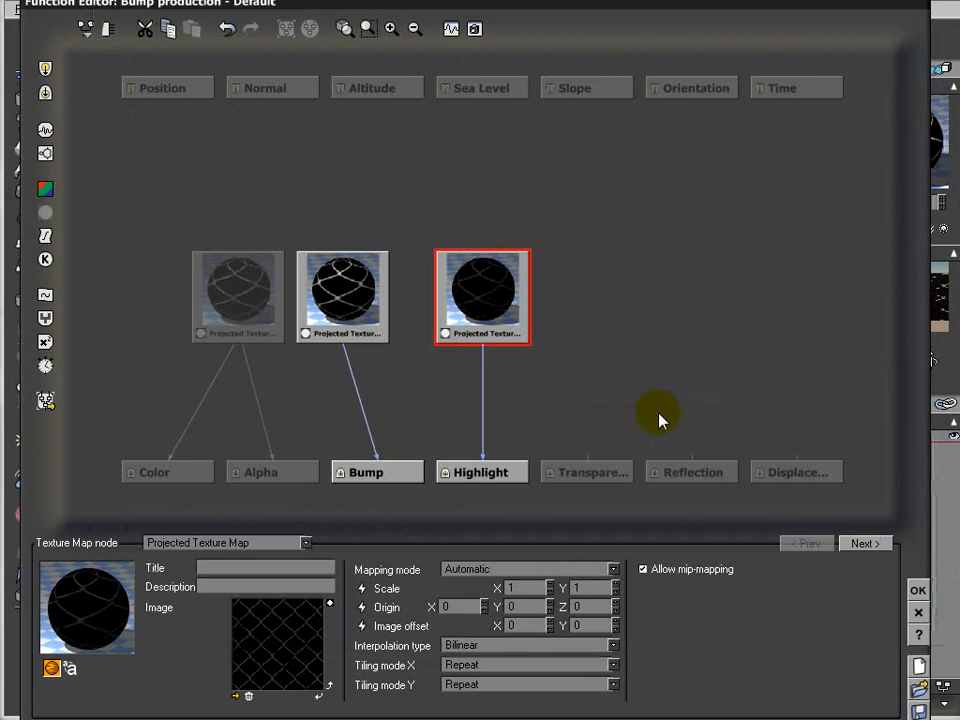
pyautogui.click(588, 472)
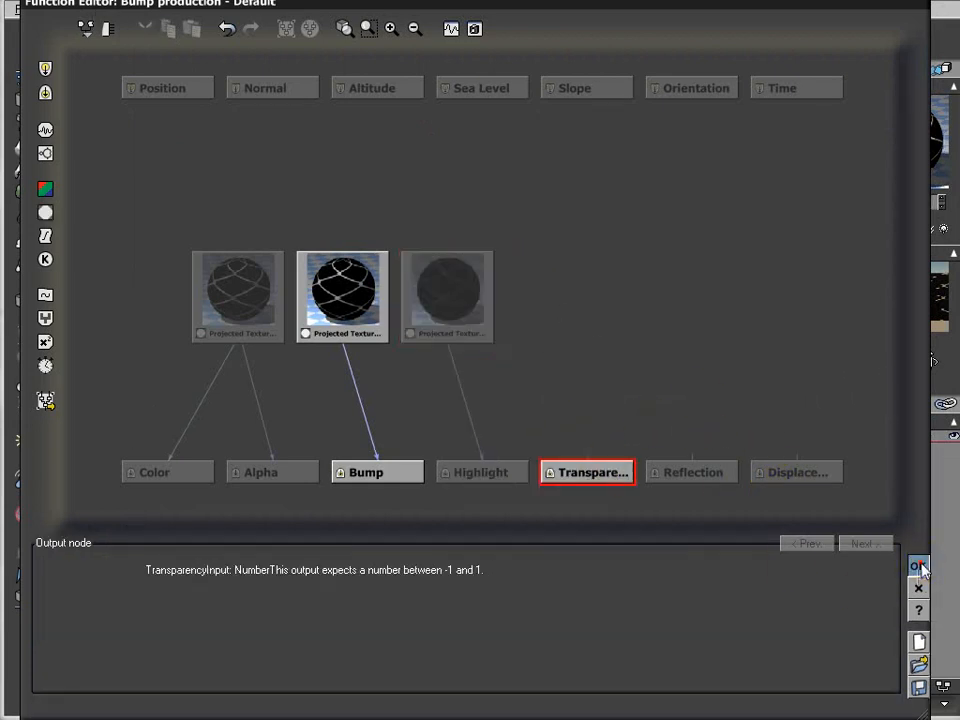
# Drive global transparency with a projected chainlink picture node and accept the graph.
pyautogui.click(916, 568)
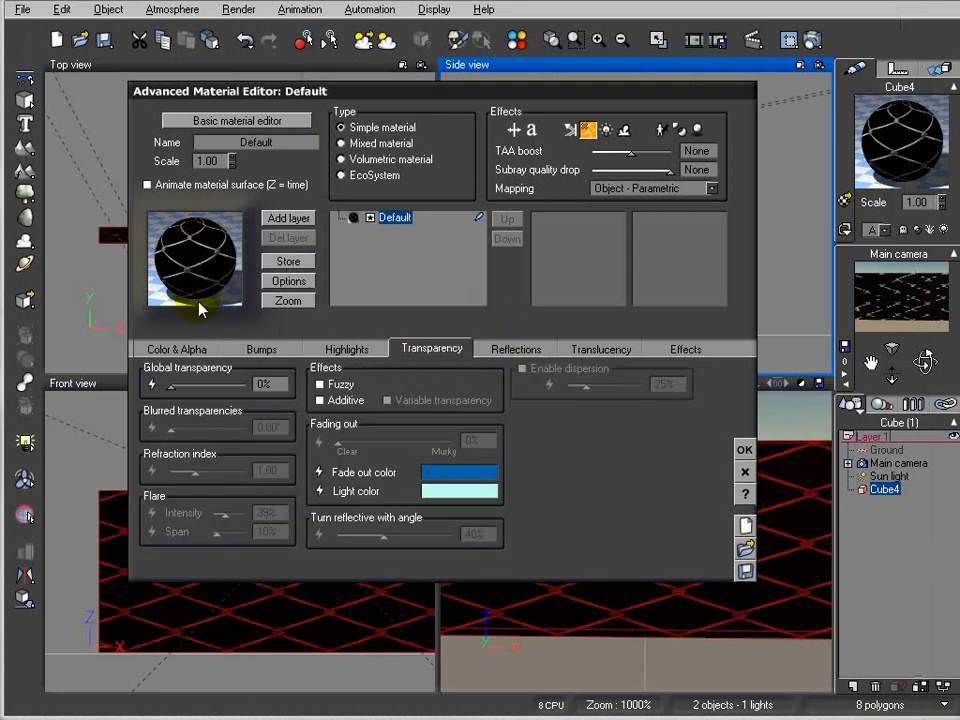
pyautogui.moveTo(152, 384)
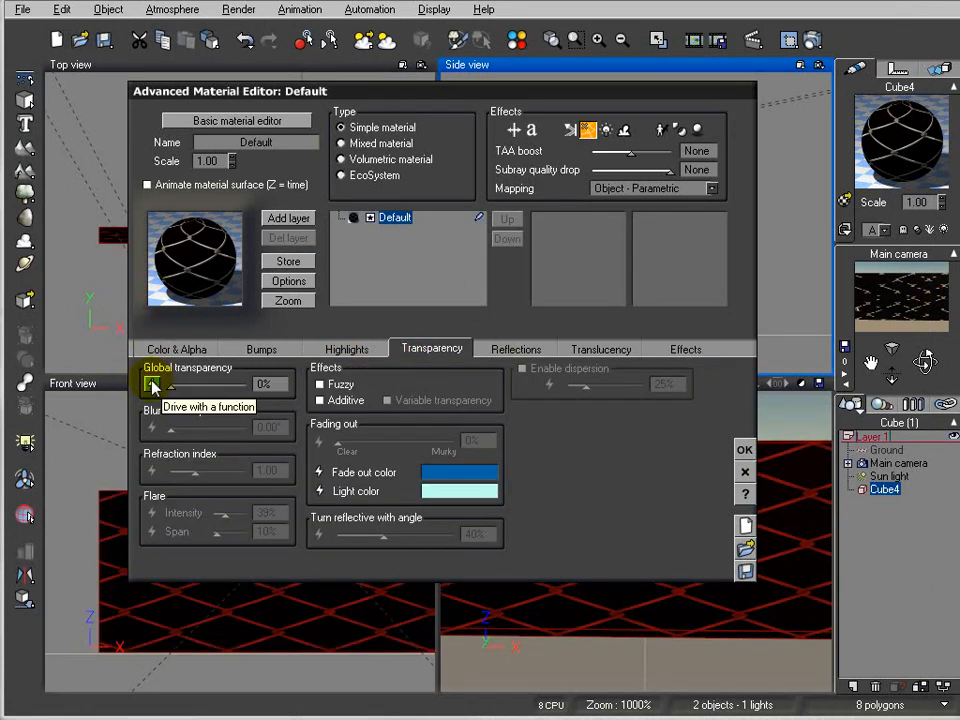
pyautogui.click(152, 384)
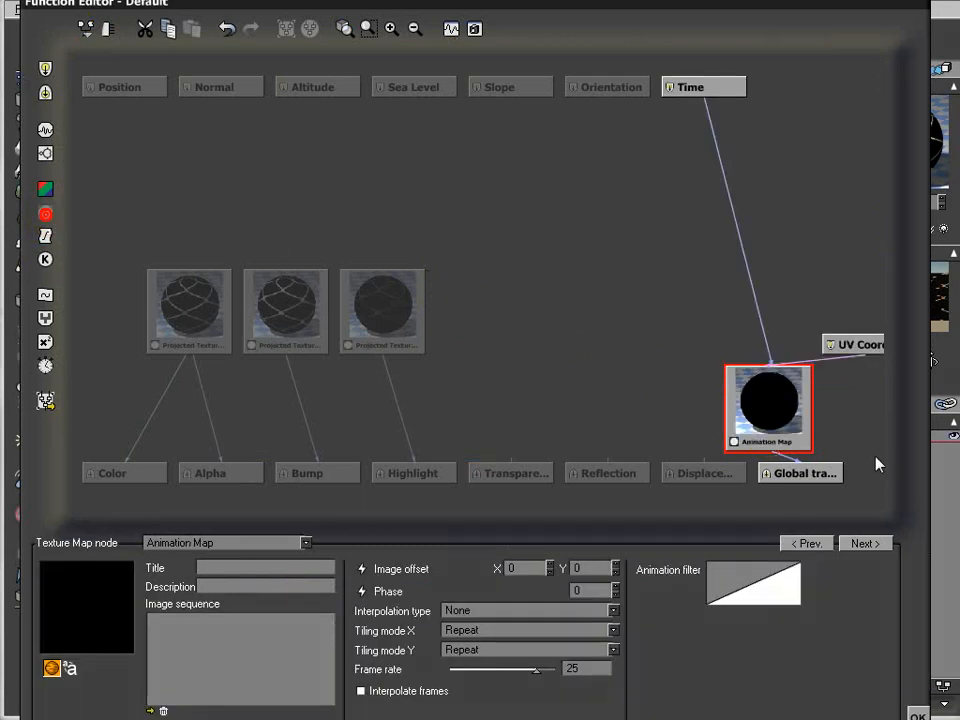
pyautogui.moveTo(768, 408); pyautogui.dragTo(640, 310)
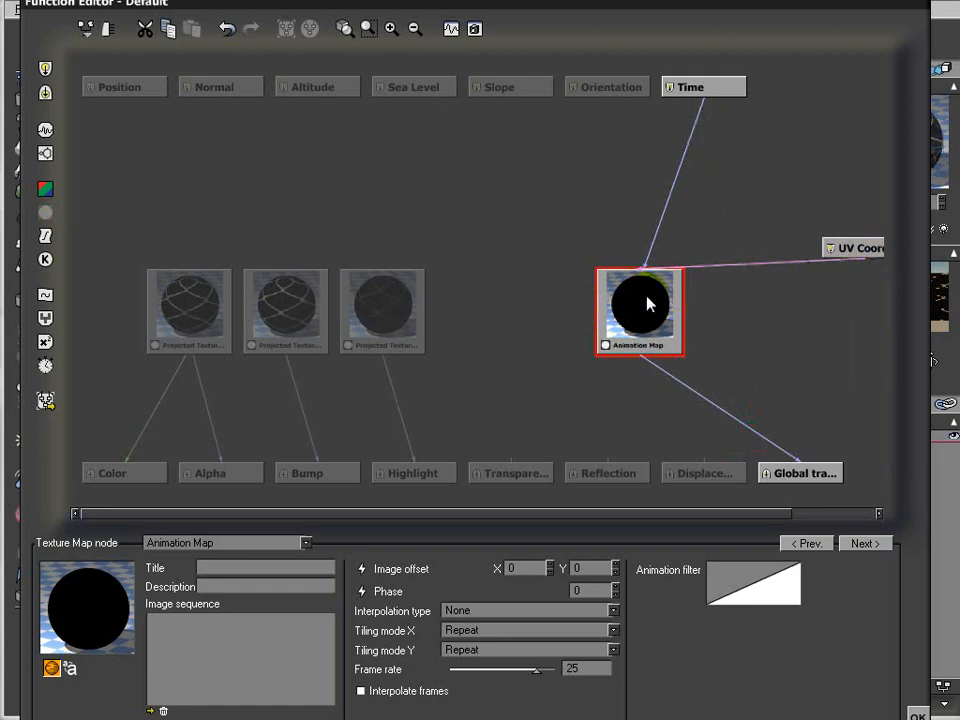
pyautogui.moveTo(304, 530)
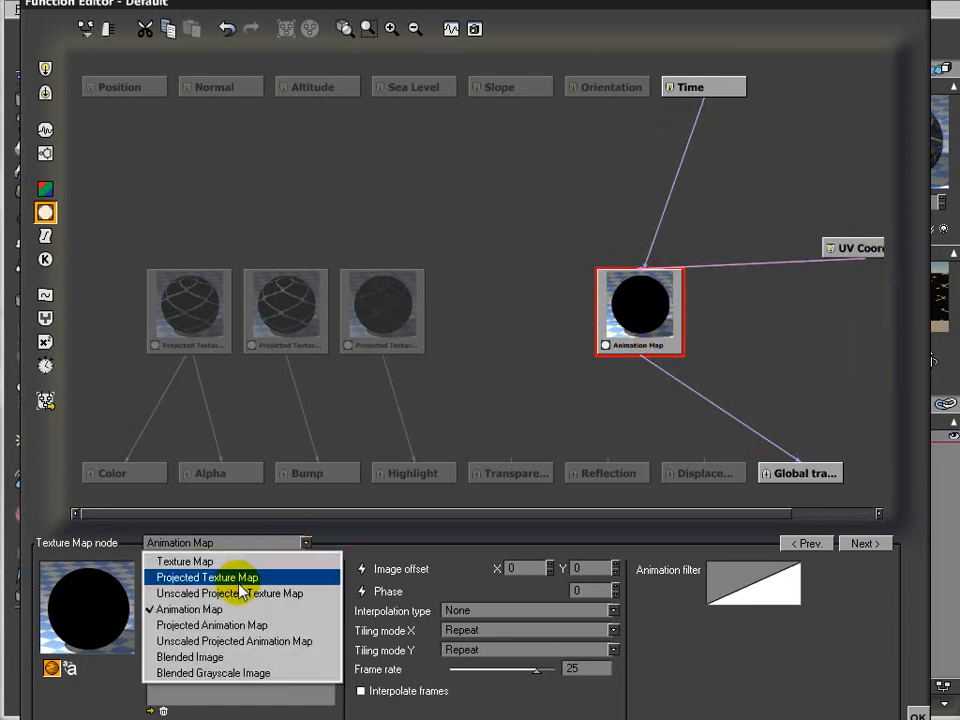
pyautogui.click(206, 576)
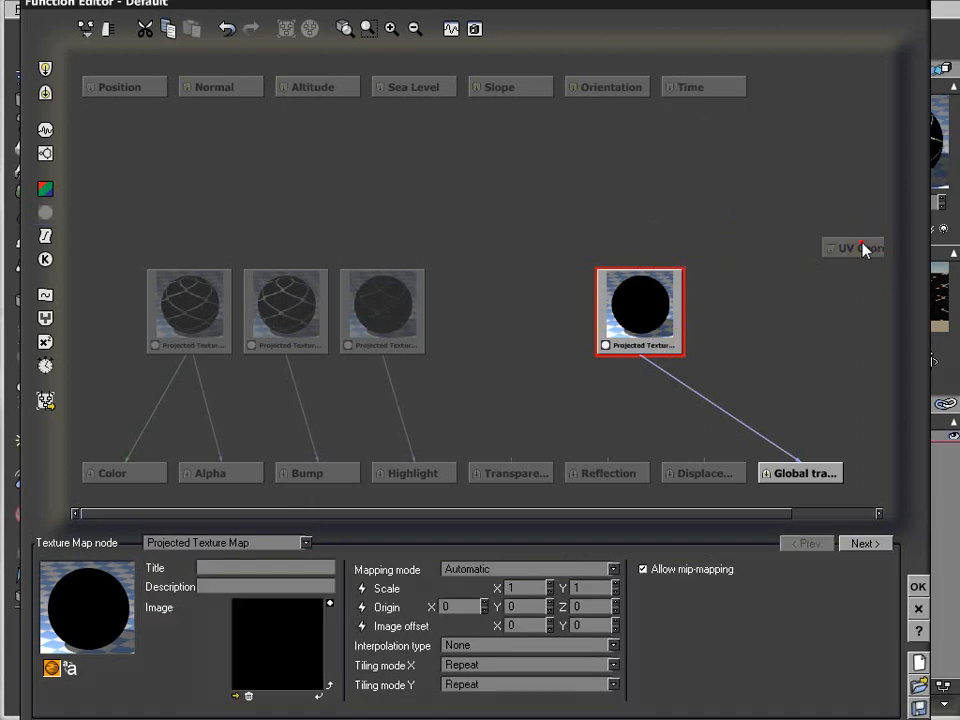
pyautogui.moveTo(640, 310); pyautogui.dragTo(736, 280)
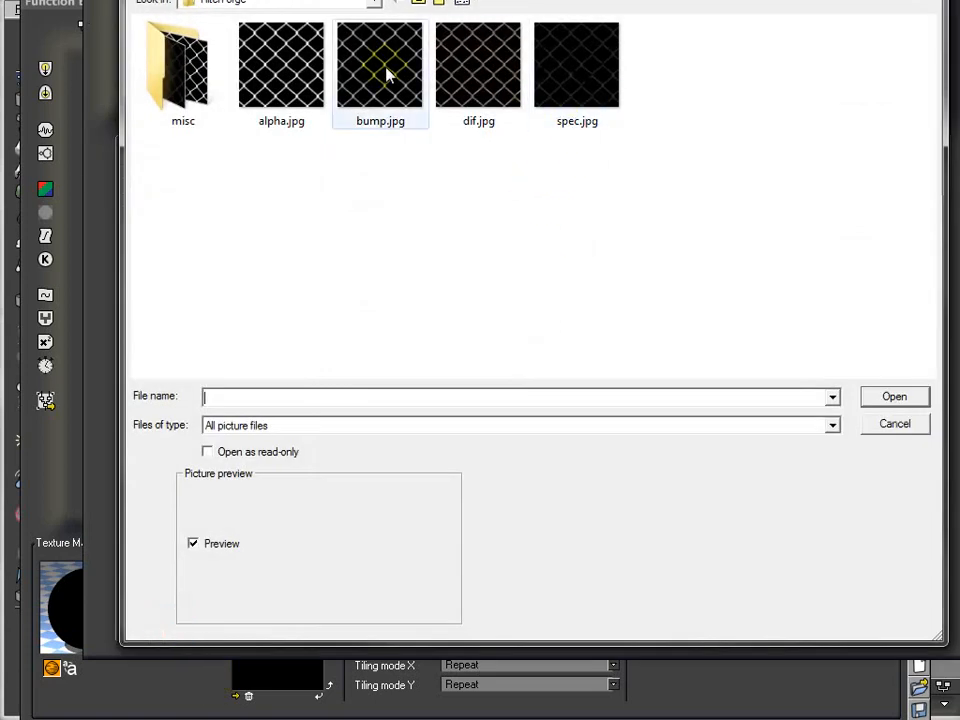
pyautogui.click(892, 396)
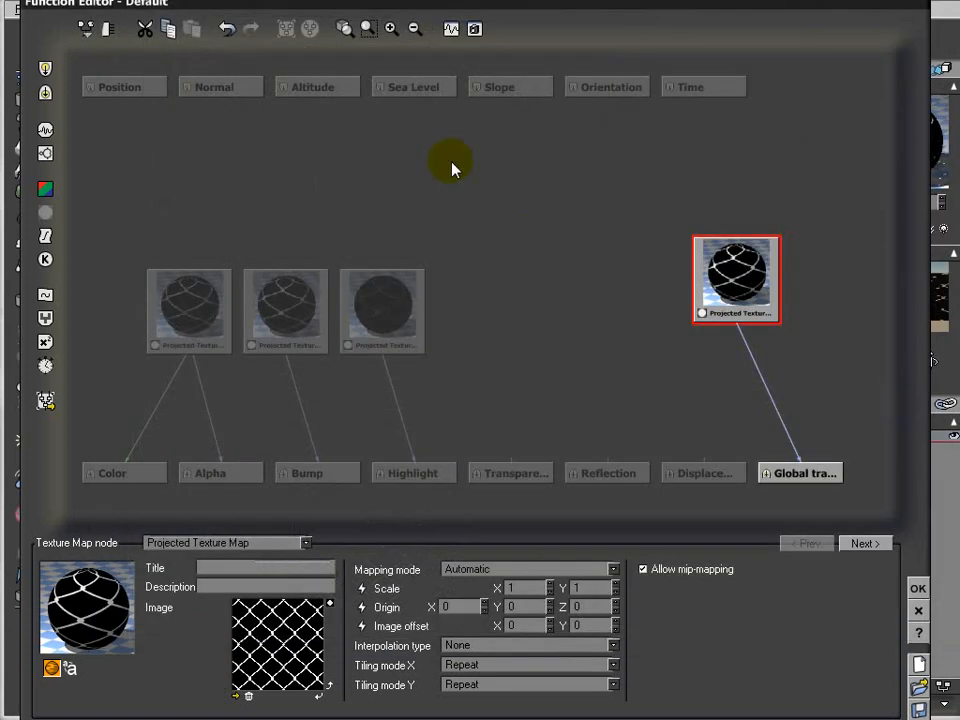
pyautogui.moveTo(736, 278); pyautogui.dragTo(544, 312)
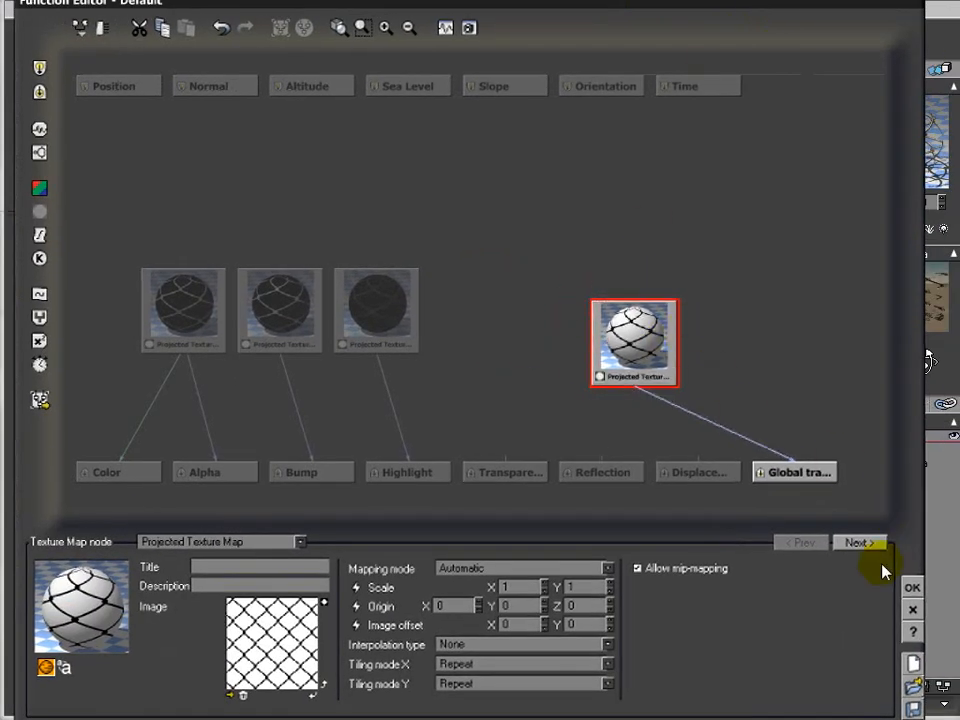
pyautogui.click(912, 588)
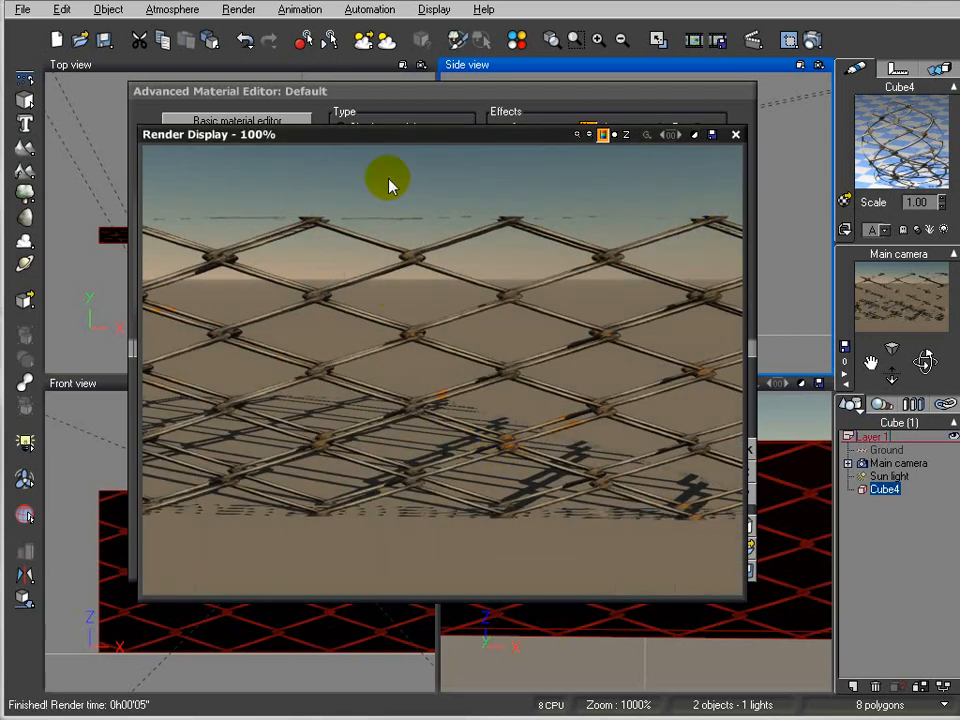
pyautogui.moveTo(508, 384)
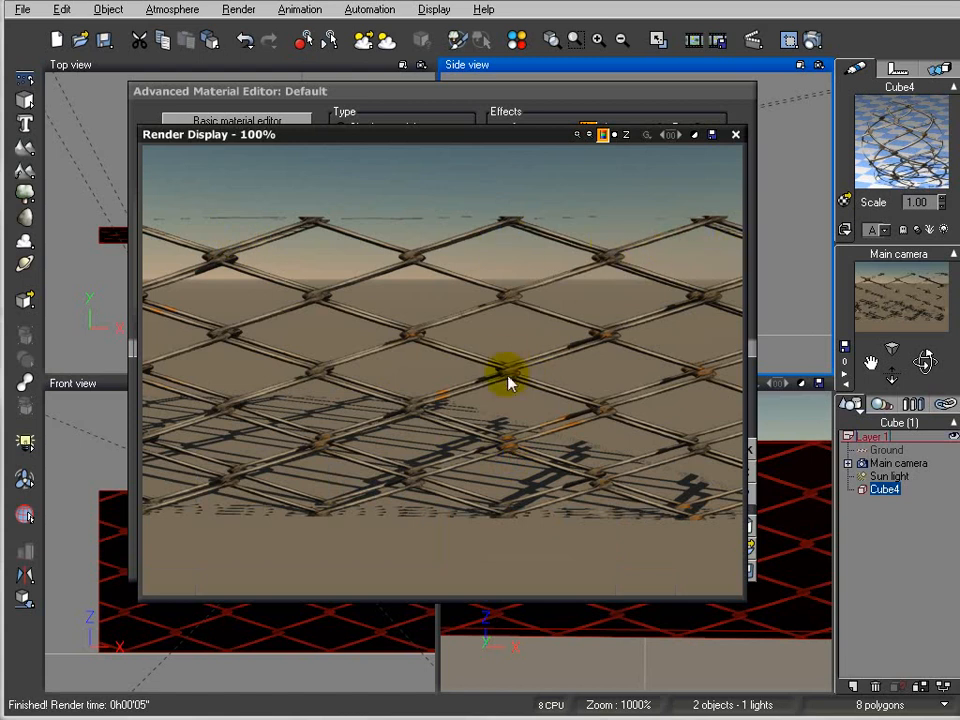
pyautogui.moveTo(810, 118)
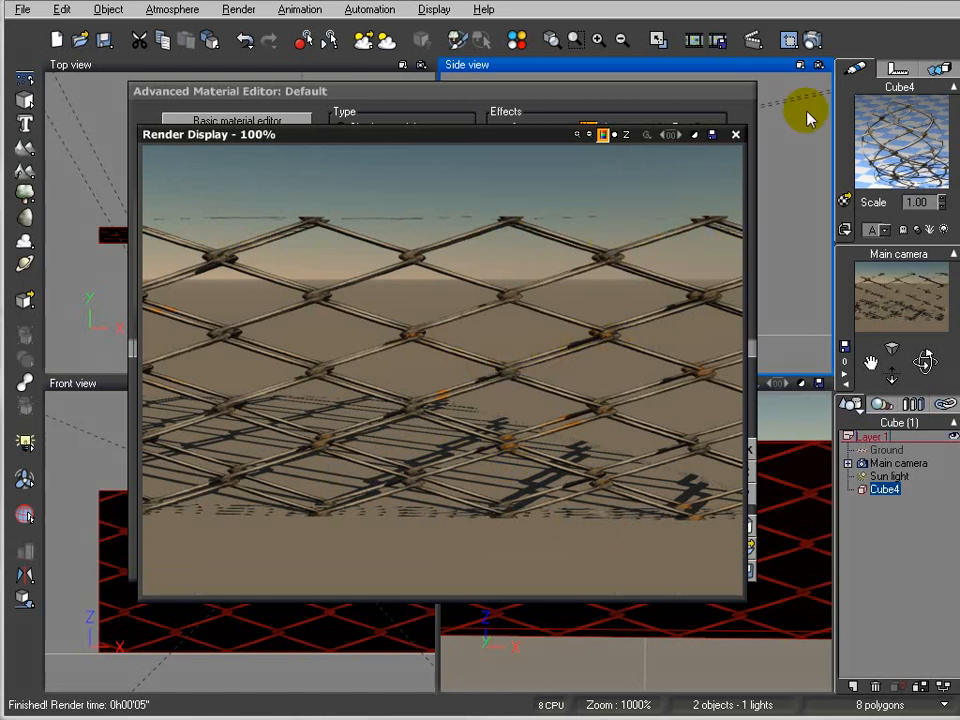
# Inspect the see-through chainlink test render, re-render it and close the display.
pyautogui.click(736, 132)
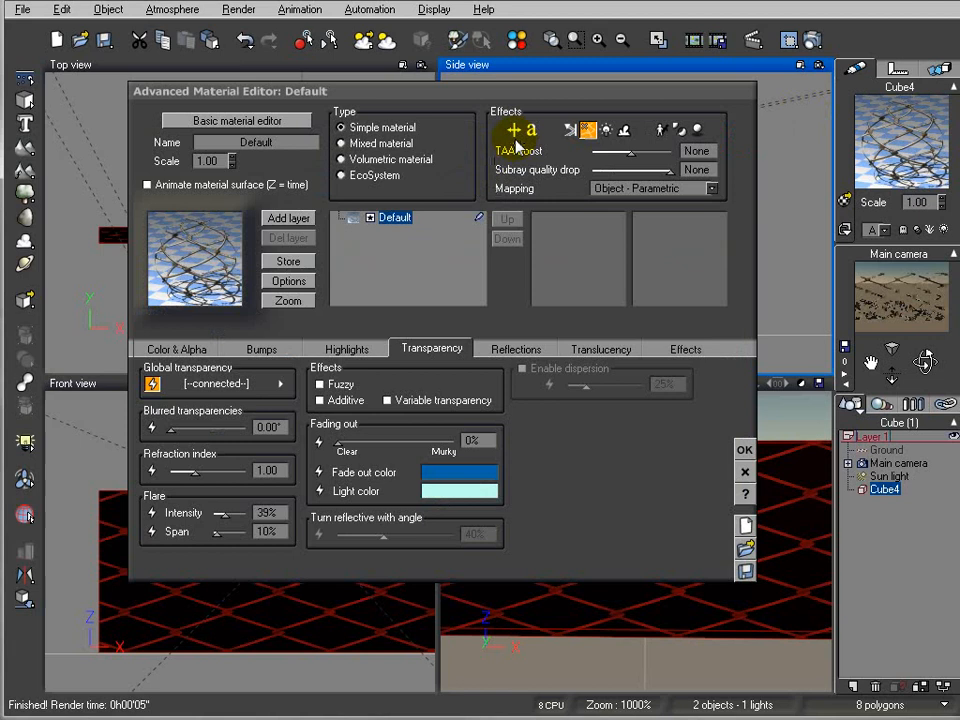
pyautogui.moveTo(528, 132)
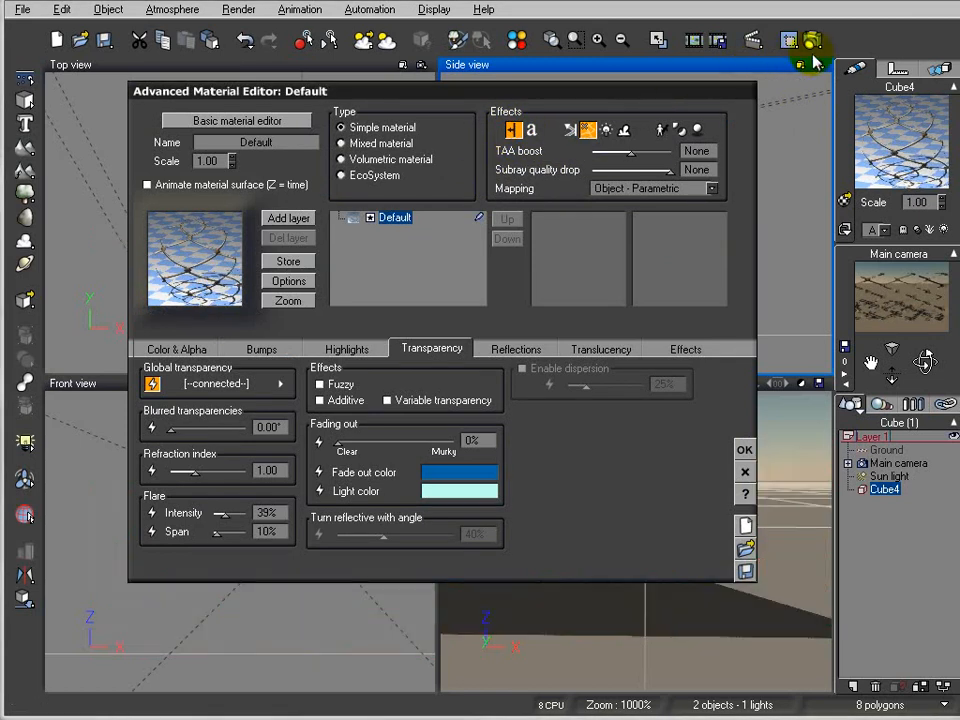
pyautogui.click(812, 40)
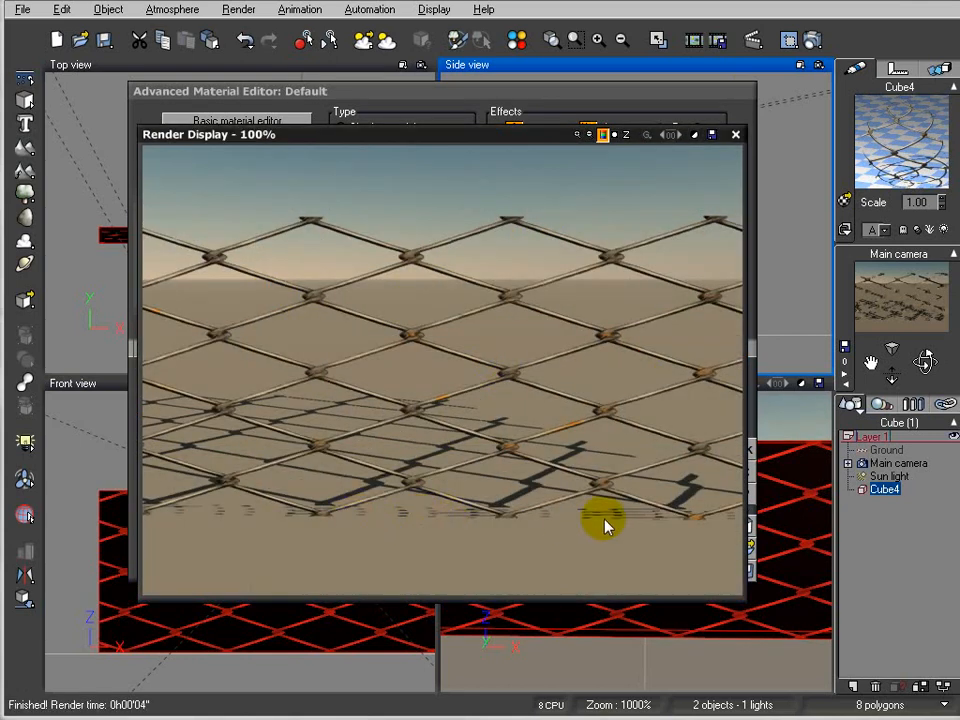
pyautogui.moveTo(430, 460)
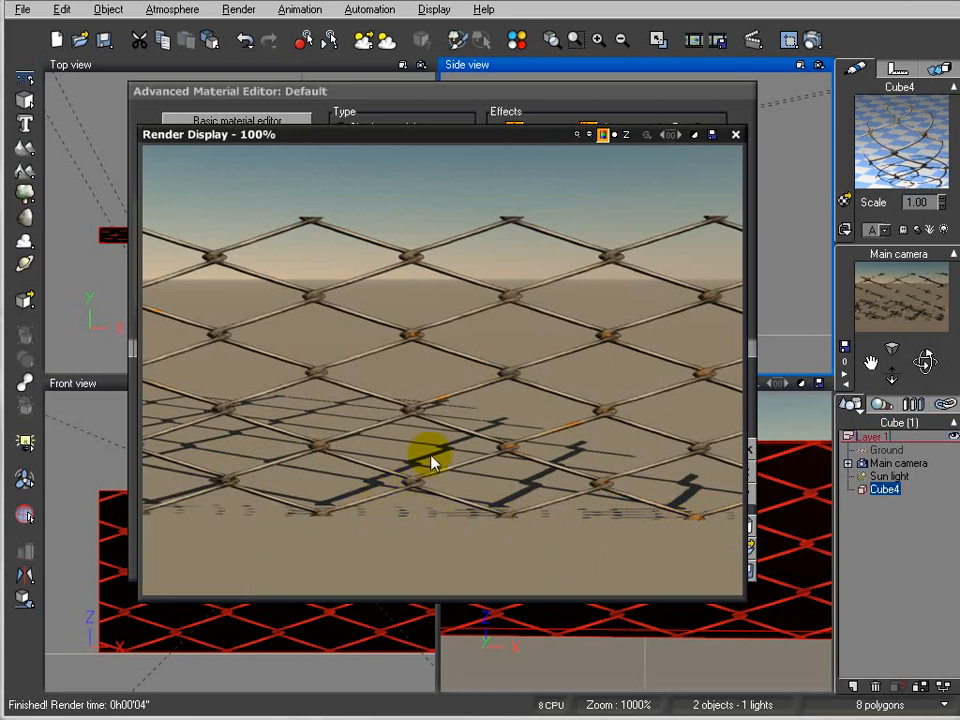
pyautogui.click(736, 134)
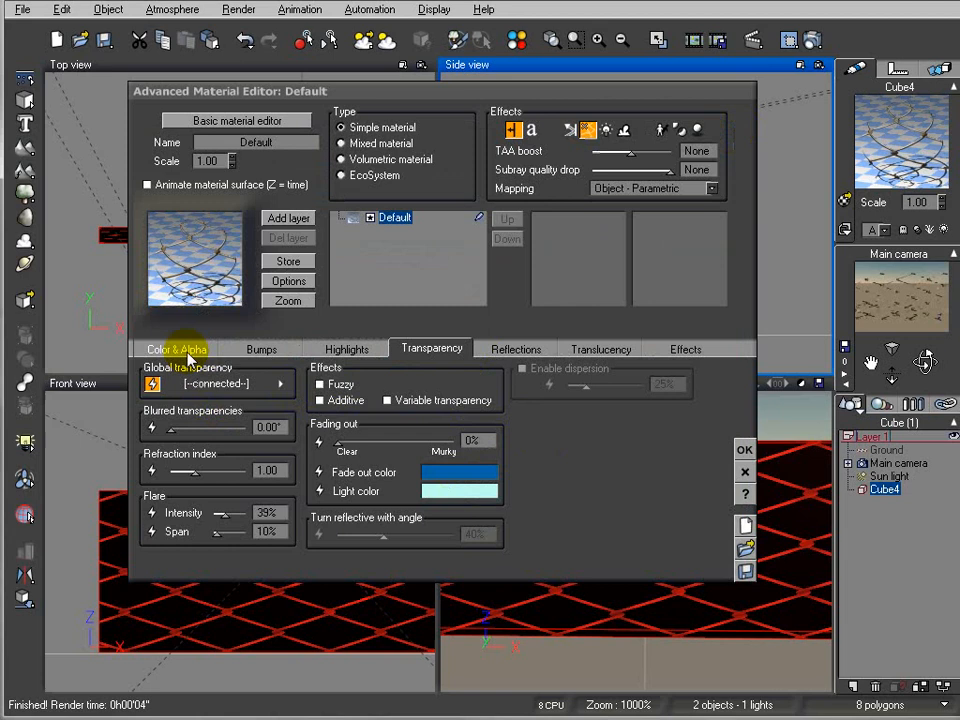
# Check the Projected Texture Map nodes feeding the fence material's colour/alpha, bump and highlight.
pyautogui.click(176, 348)
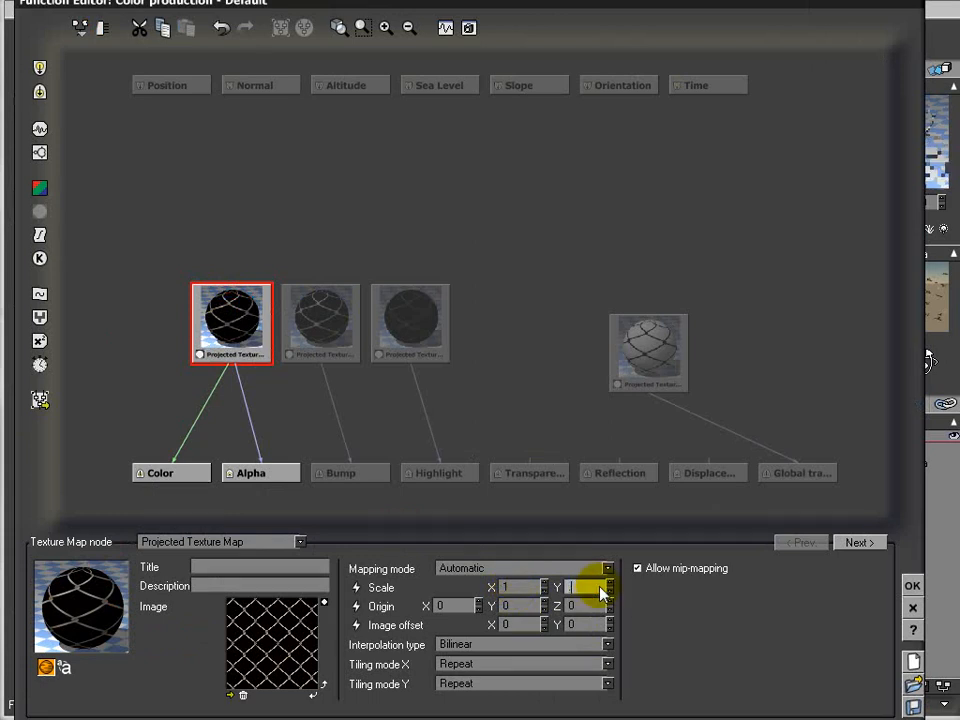
pyautogui.click(320, 320)
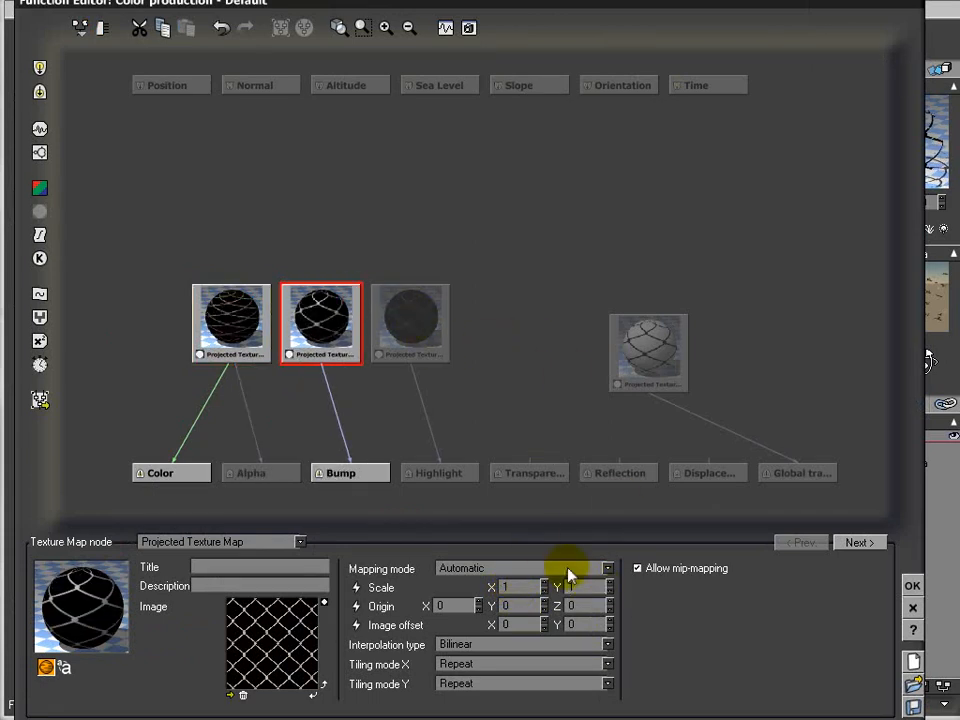
pyautogui.click(232, 322)
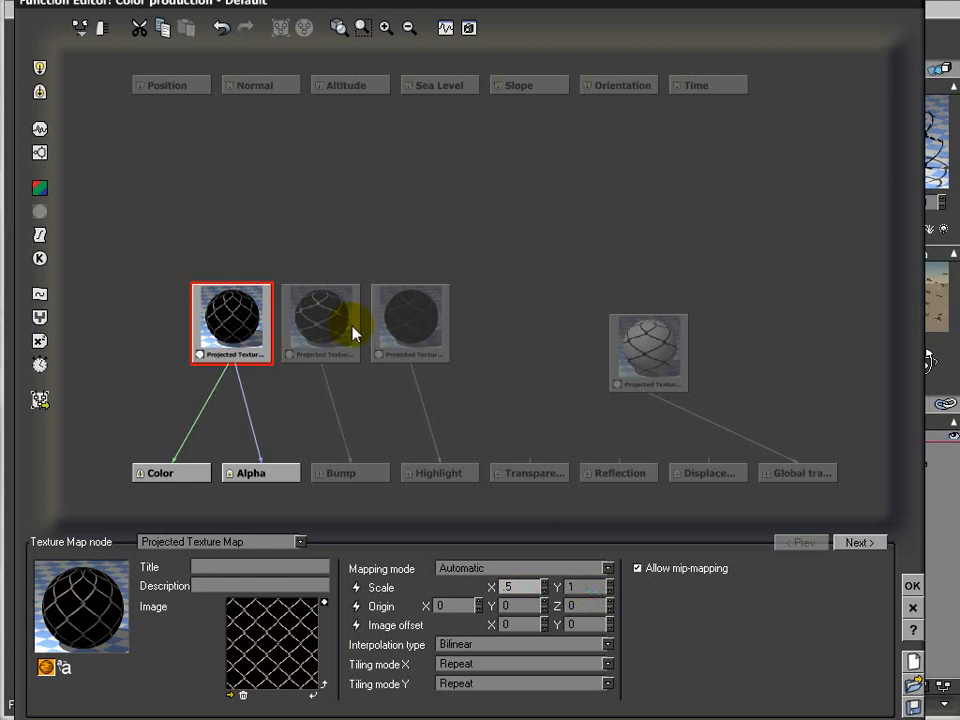
pyautogui.click(320, 320)
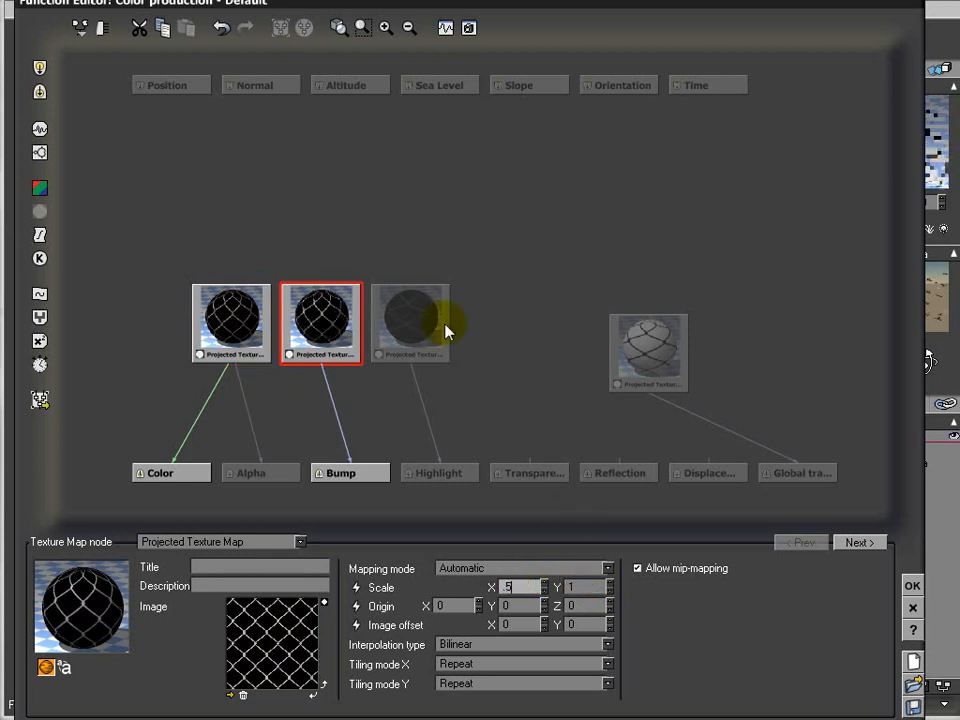
pyautogui.click(410, 320)
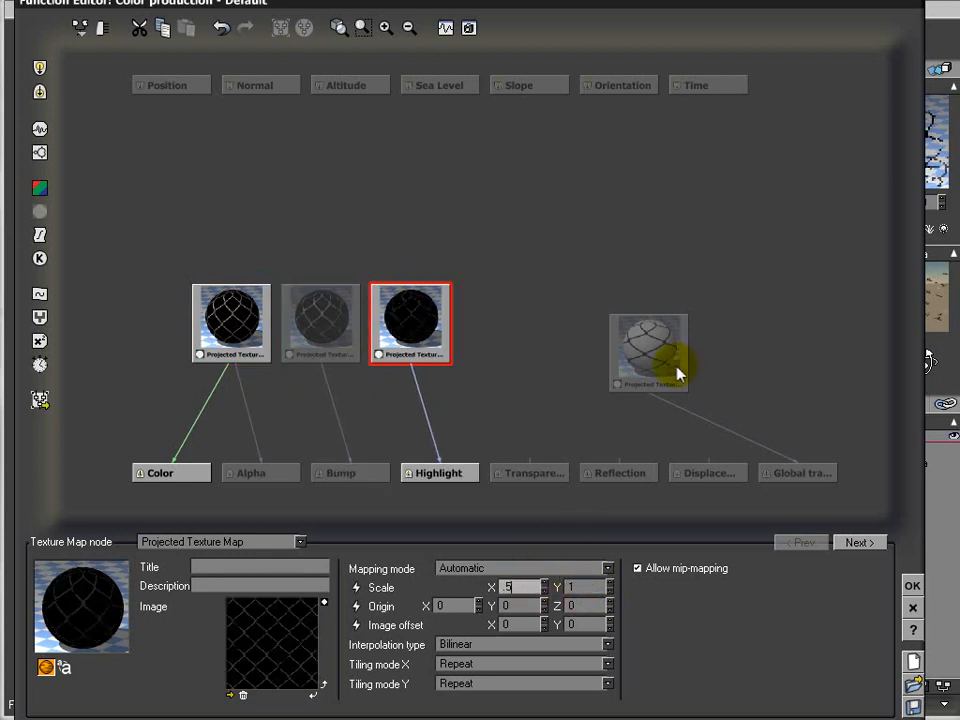
# Render a preview of the denser chainlink fence and close the Render Display.
pyautogui.click(648, 352)
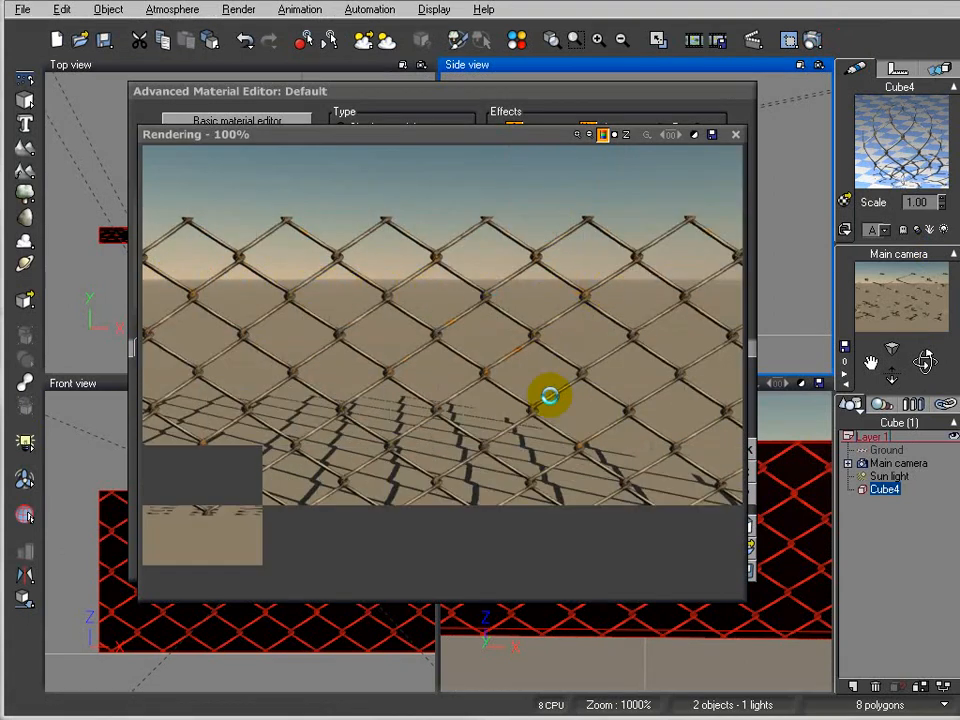
pyautogui.click(736, 134)
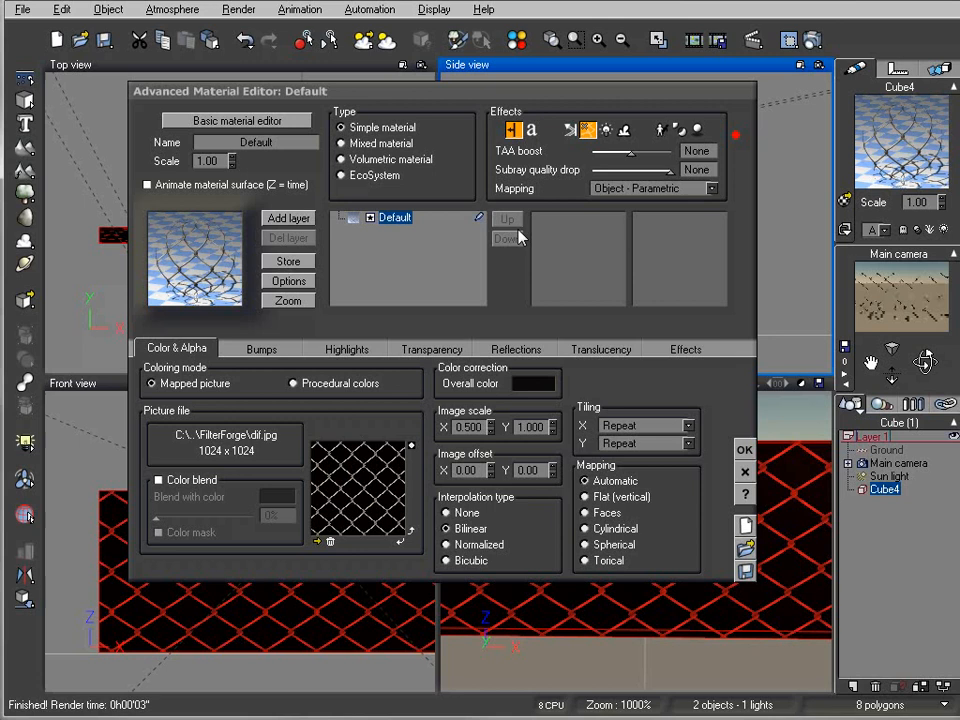
pyautogui.moveTo(262, 348)
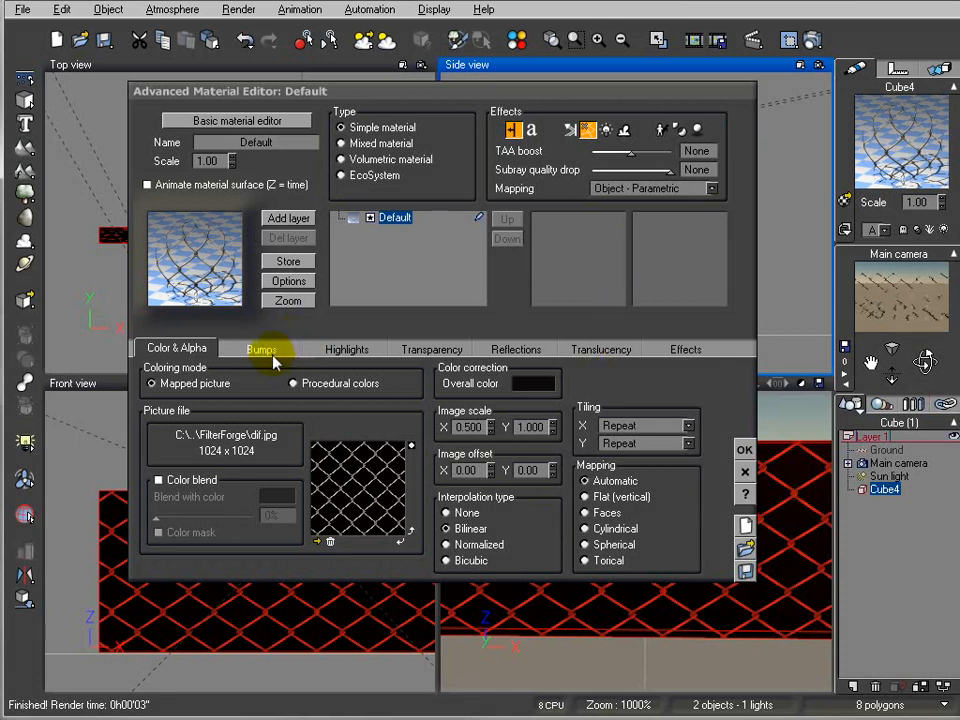
# Raise the fence material's highlight global intensity to about 93% and size to about 64%.
pyautogui.click(260, 348)
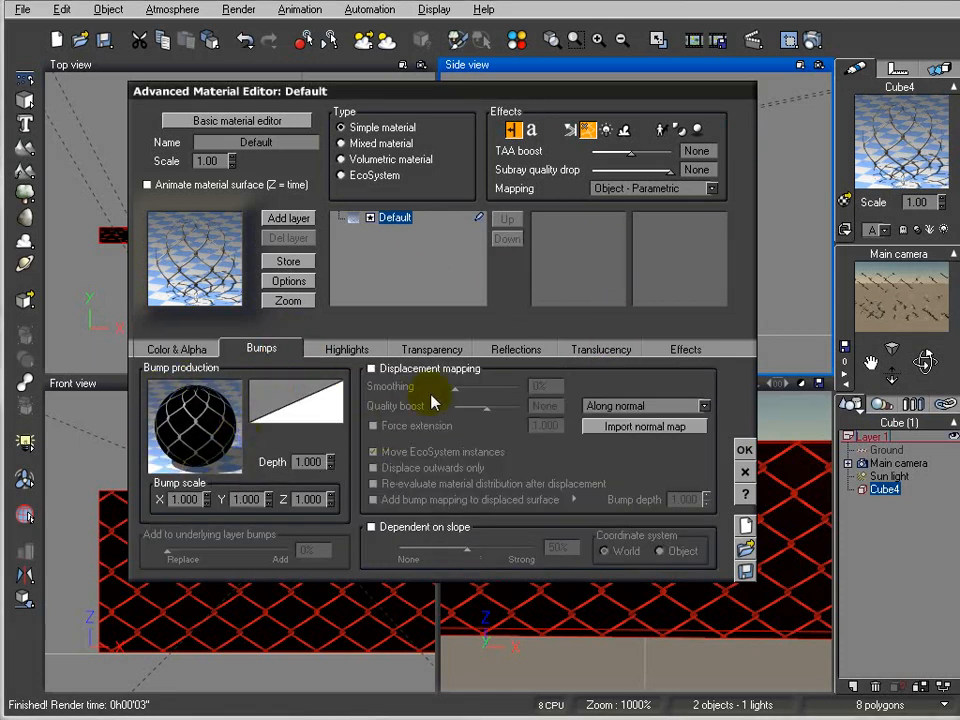
pyautogui.moveTo(452, 432)
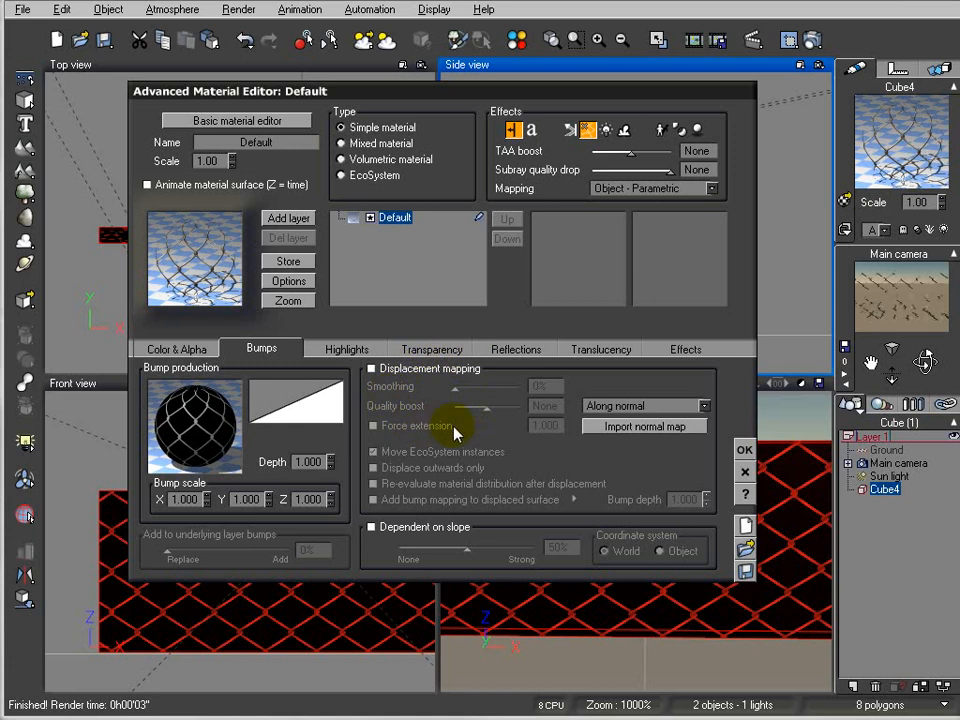
pyautogui.moveTo(500, 288)
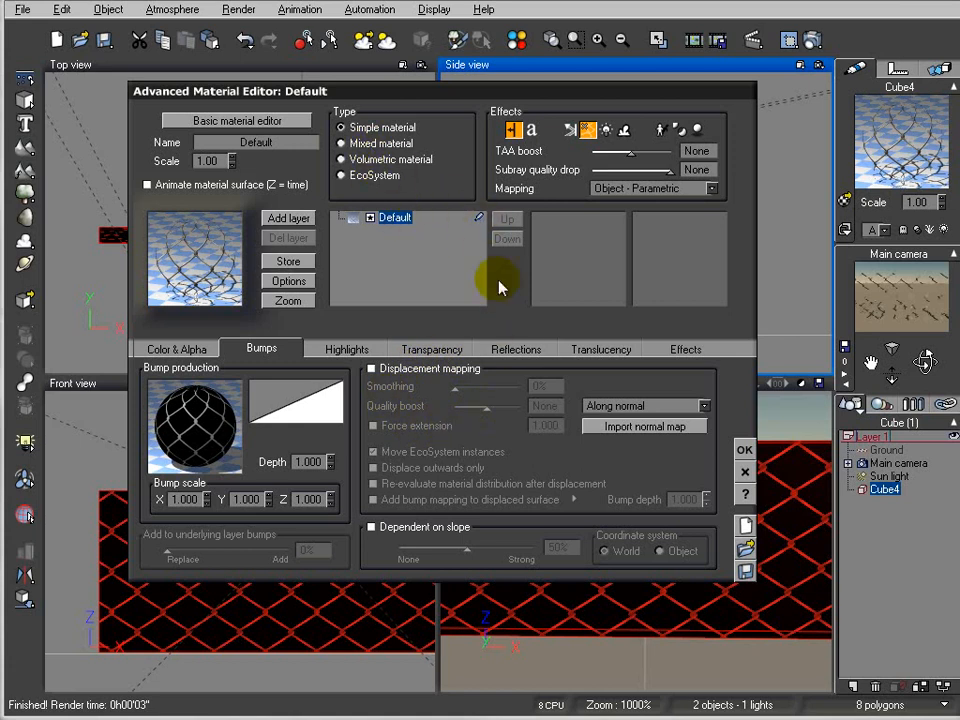
pyautogui.click(346, 348)
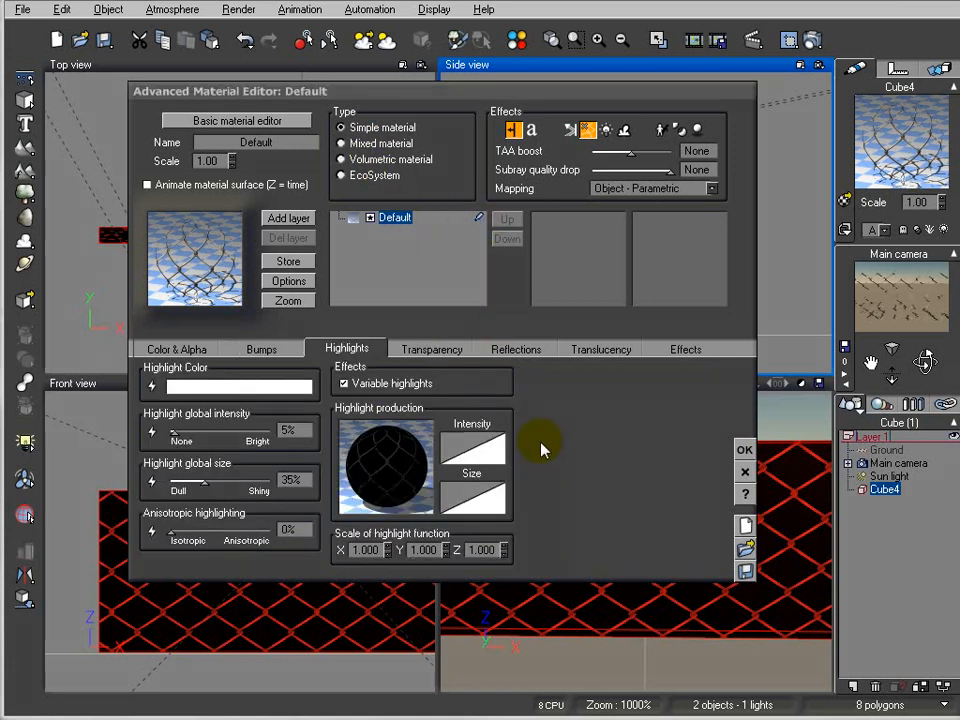
pyautogui.moveTo(398, 418)
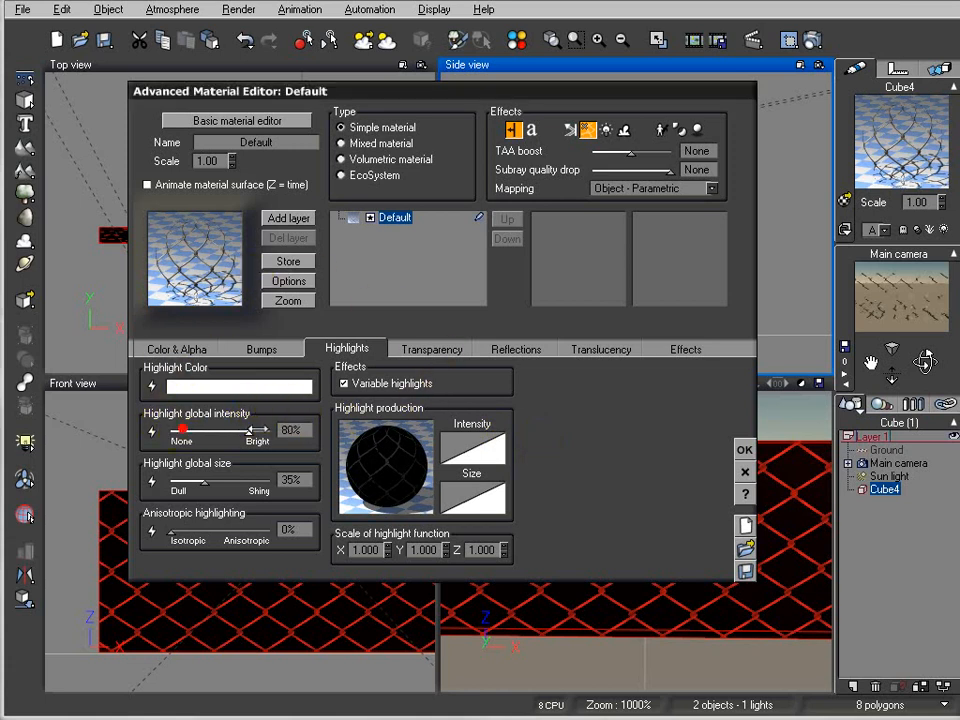
pyautogui.moveTo(244, 430); pyautogui.dragTo(262, 430)
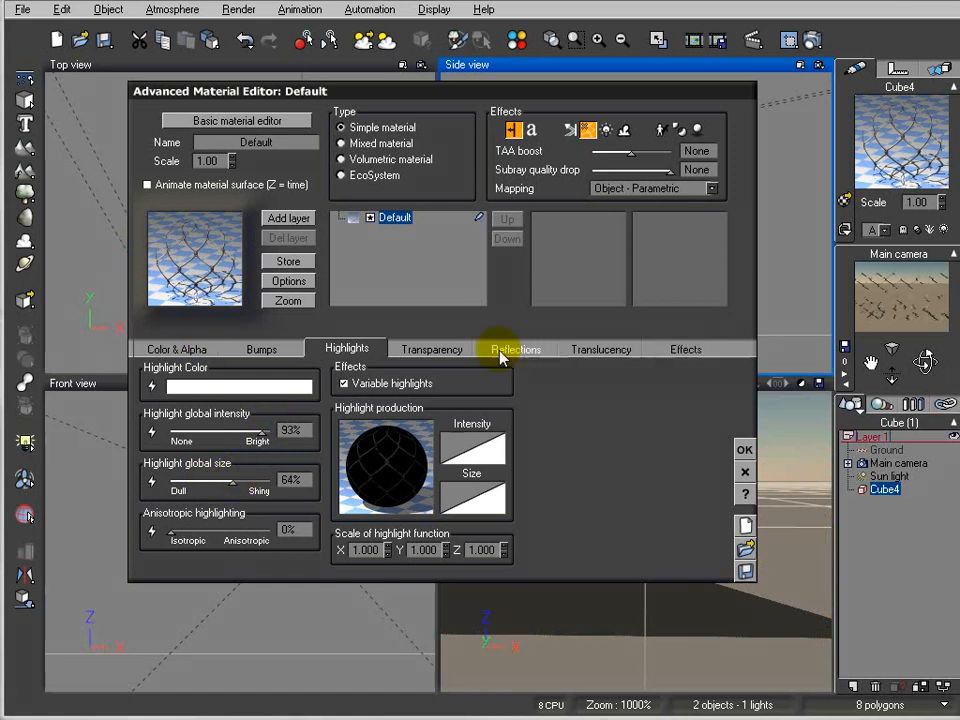
pyautogui.moveTo(430, 258)
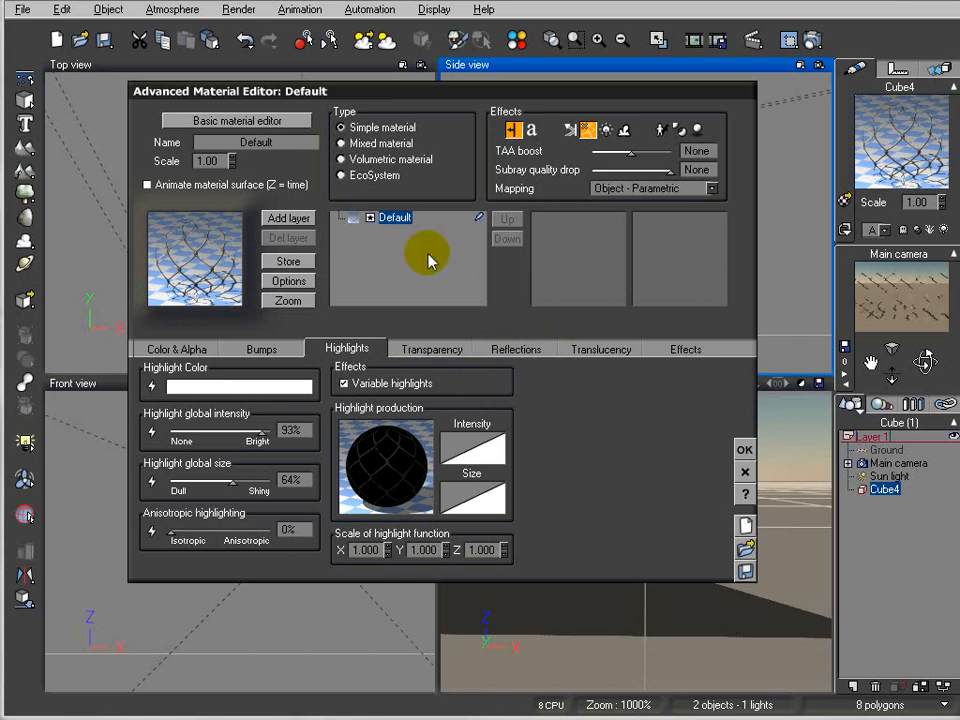
pyautogui.click(516, 348)
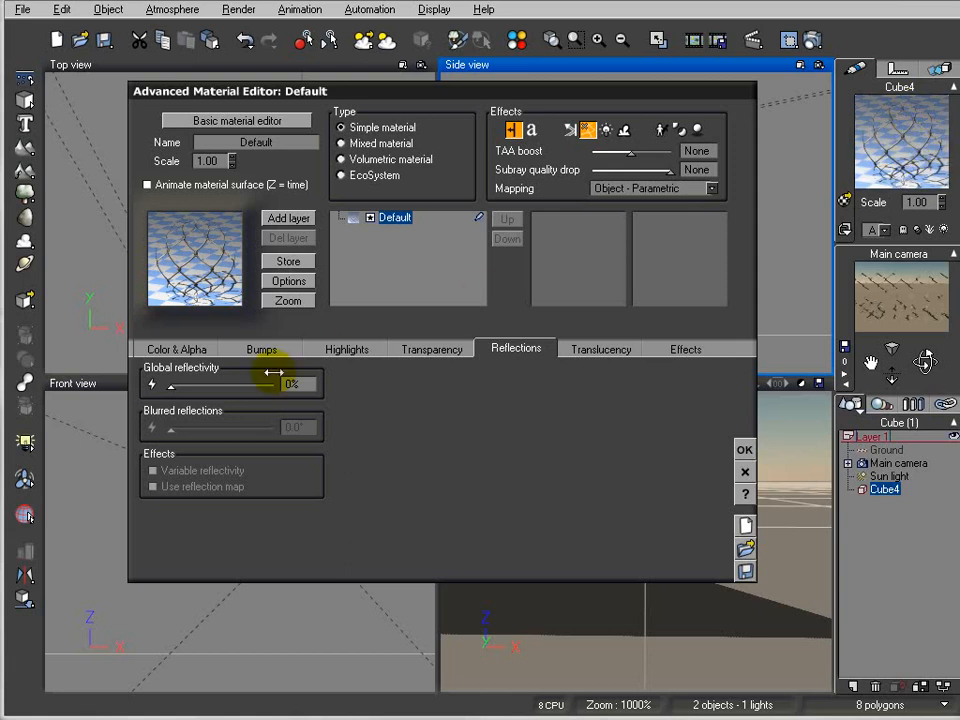
# Load spec.jpg into the Projected Texture Map node driving the material's global reflectivity.
pyautogui.moveTo(172, 384); pyautogui.dragTo(244, 384)
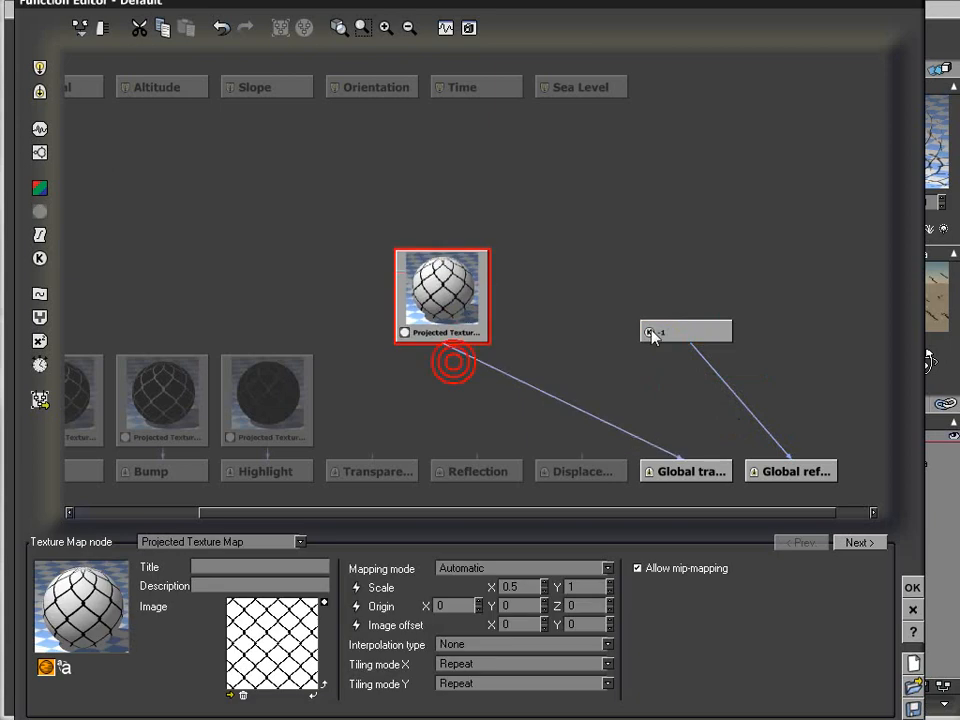
pyautogui.click(684, 296)
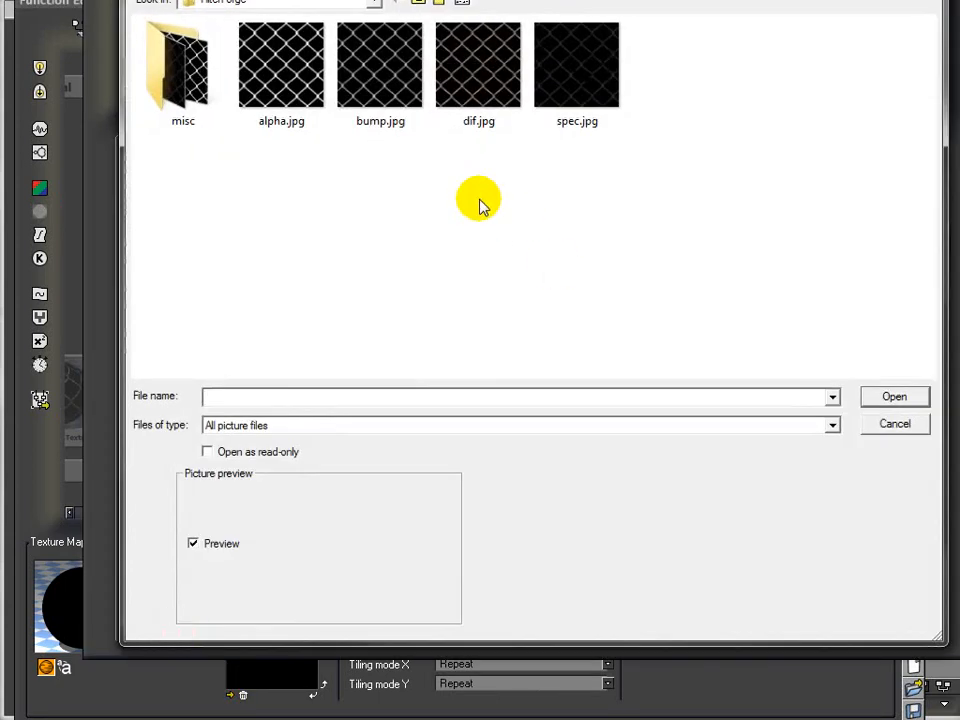
pyautogui.click(280, 64)
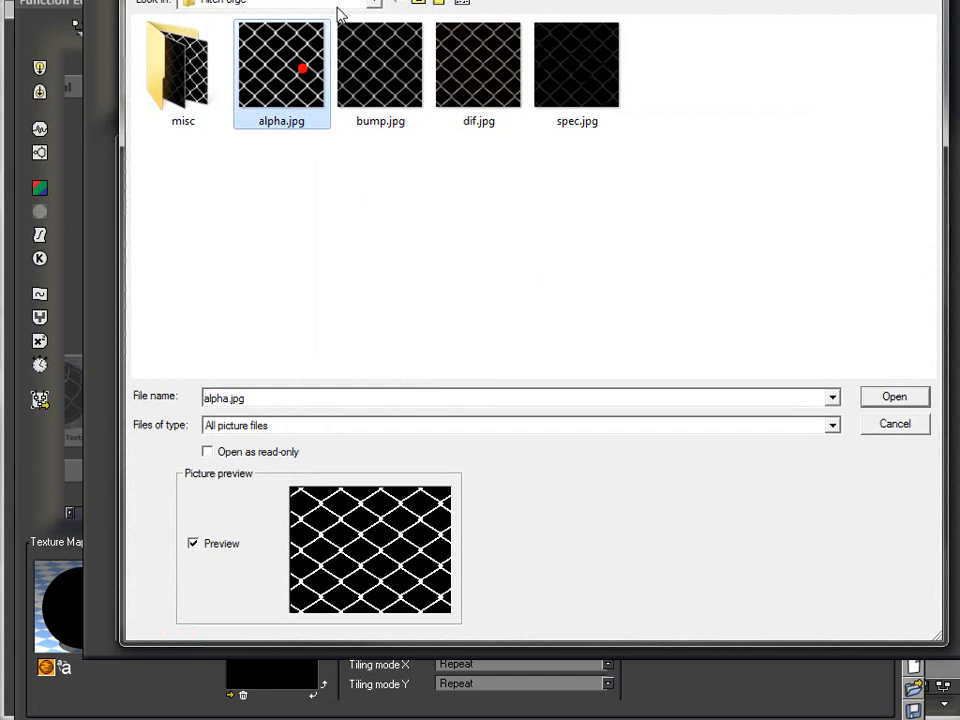
pyautogui.click(576, 64)
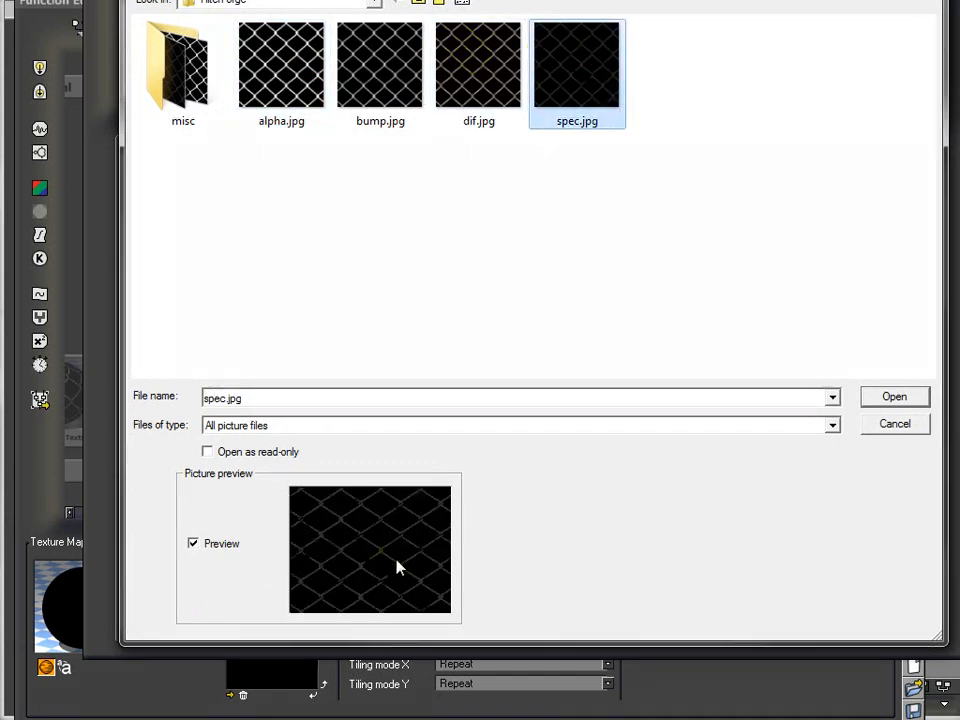
pyautogui.click(892, 396)
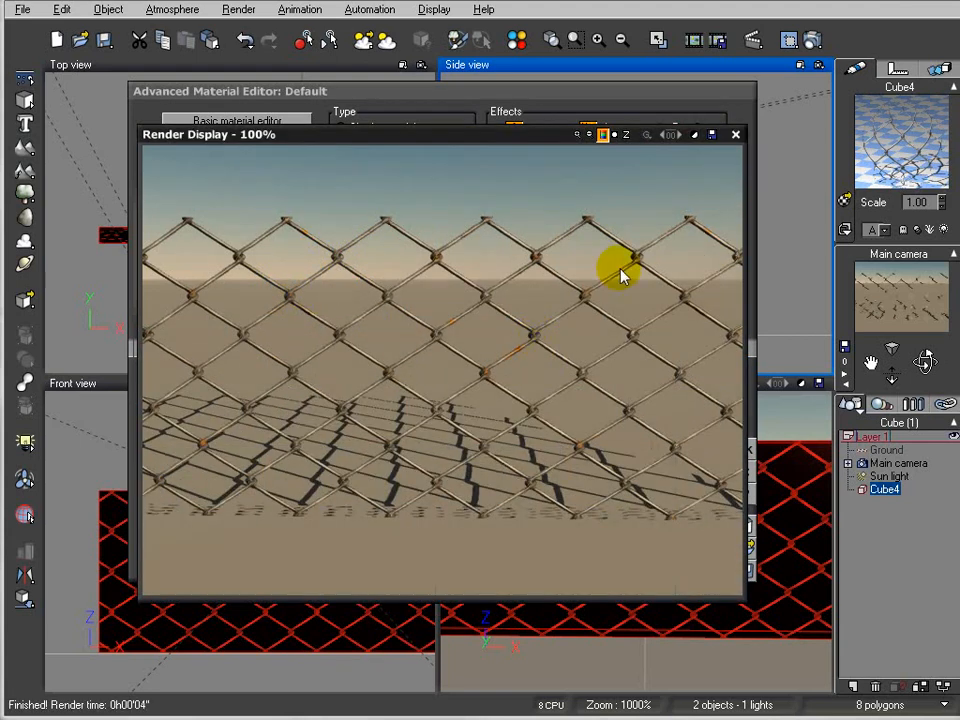
pyautogui.moveTo(744, 136)
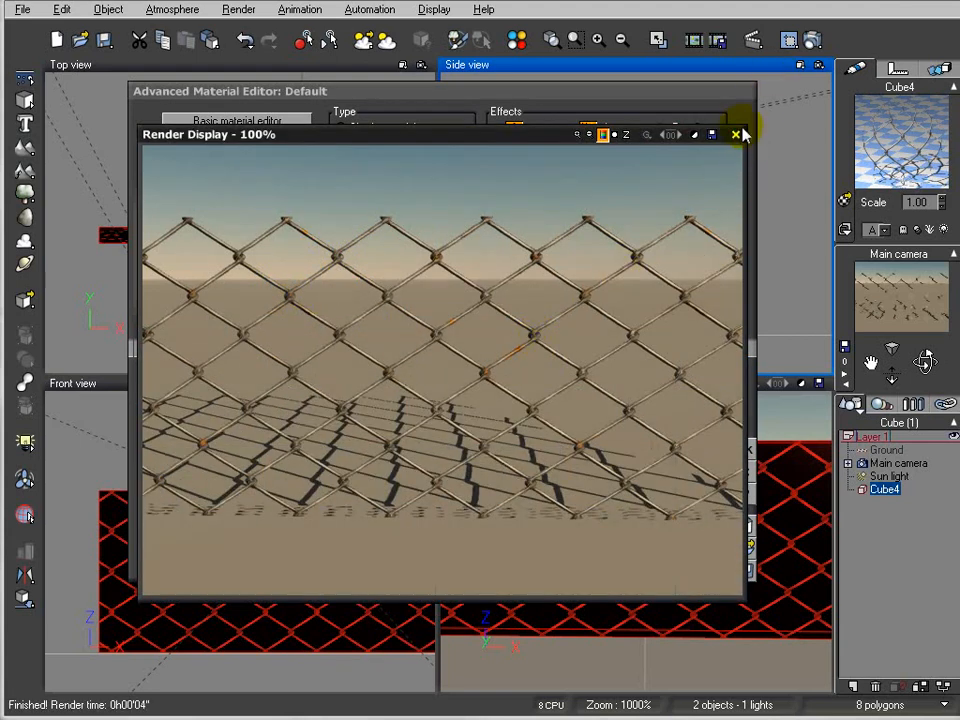
# Close the rusty fence render, check the Effects settings and accept the material with OK.
pyautogui.click(736, 134)
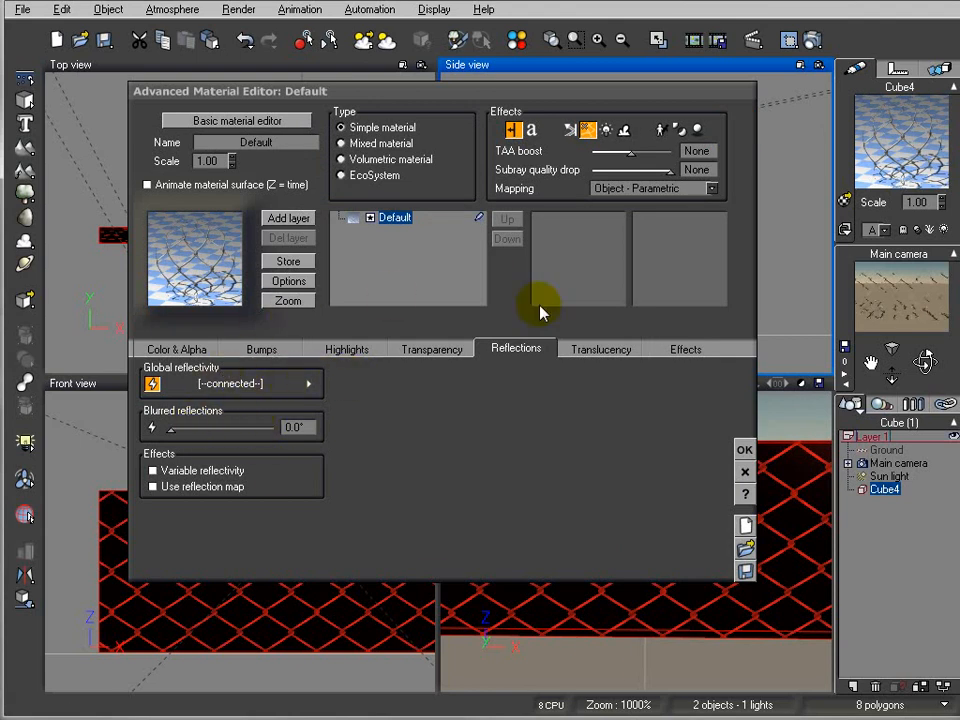
pyautogui.click(684, 348)
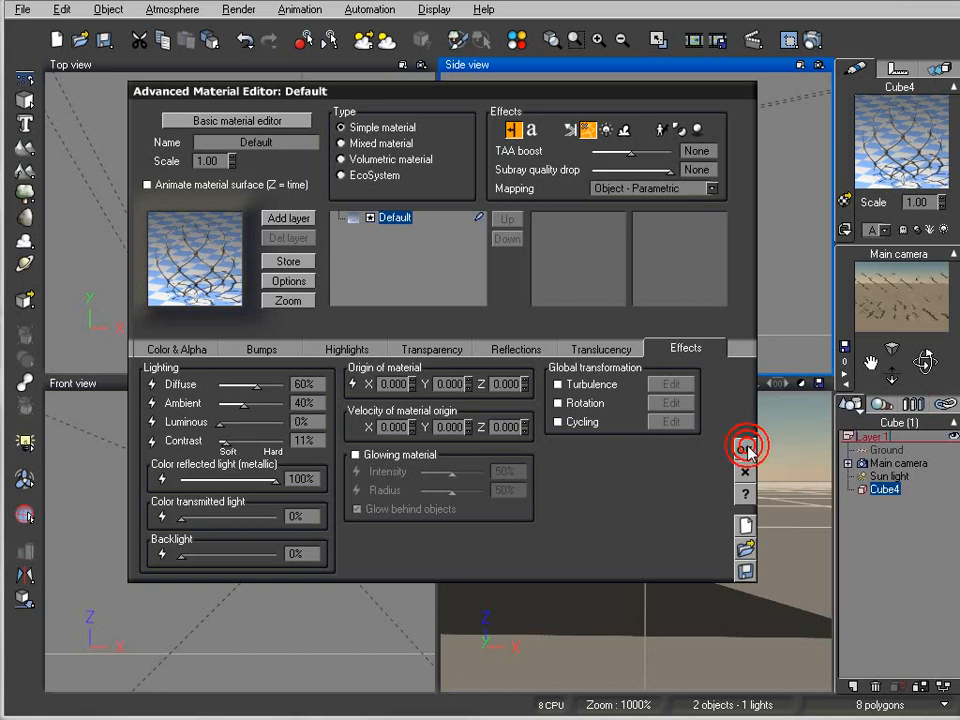
pyautogui.click(748, 448)
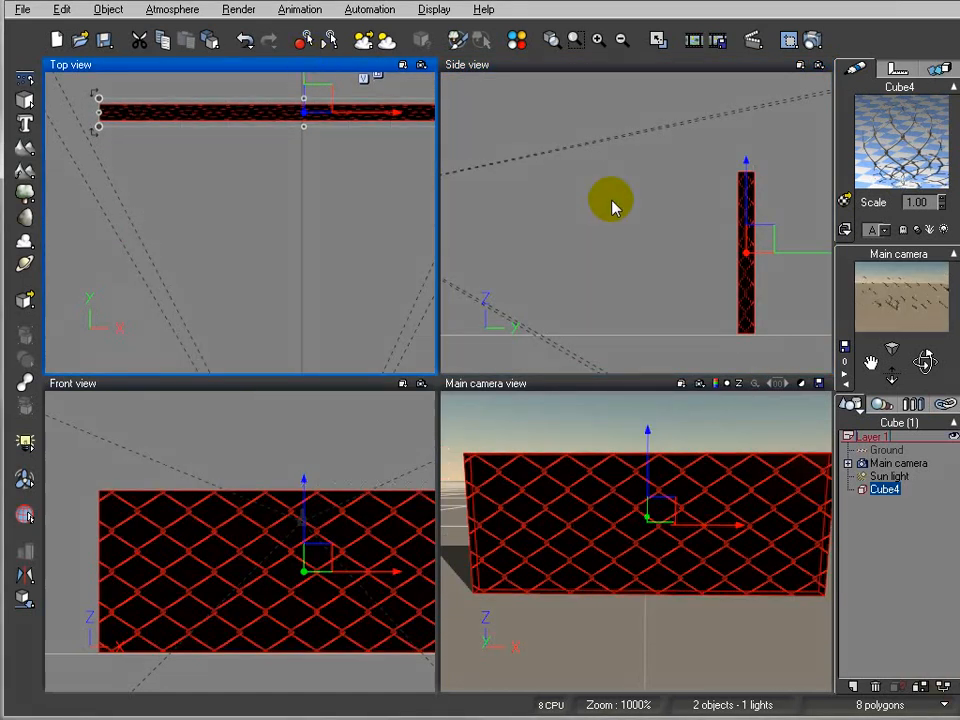
# Render the main camera view showing the fence's wire shadow, then dismiss the Render Display.
pyautogui.click(812, 40)
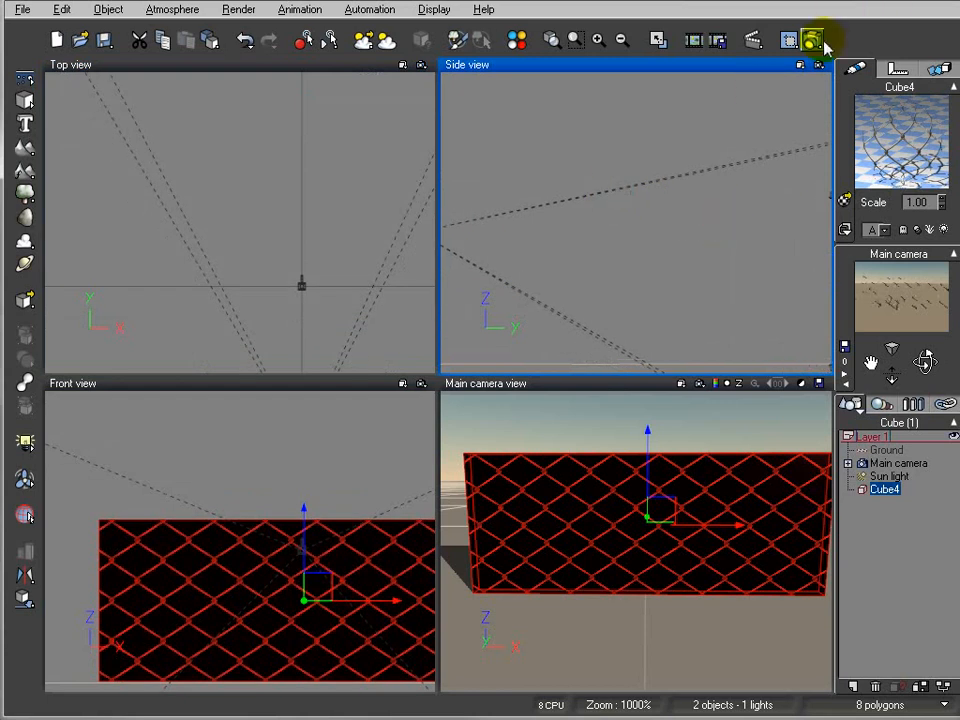
pyautogui.click(812, 40)
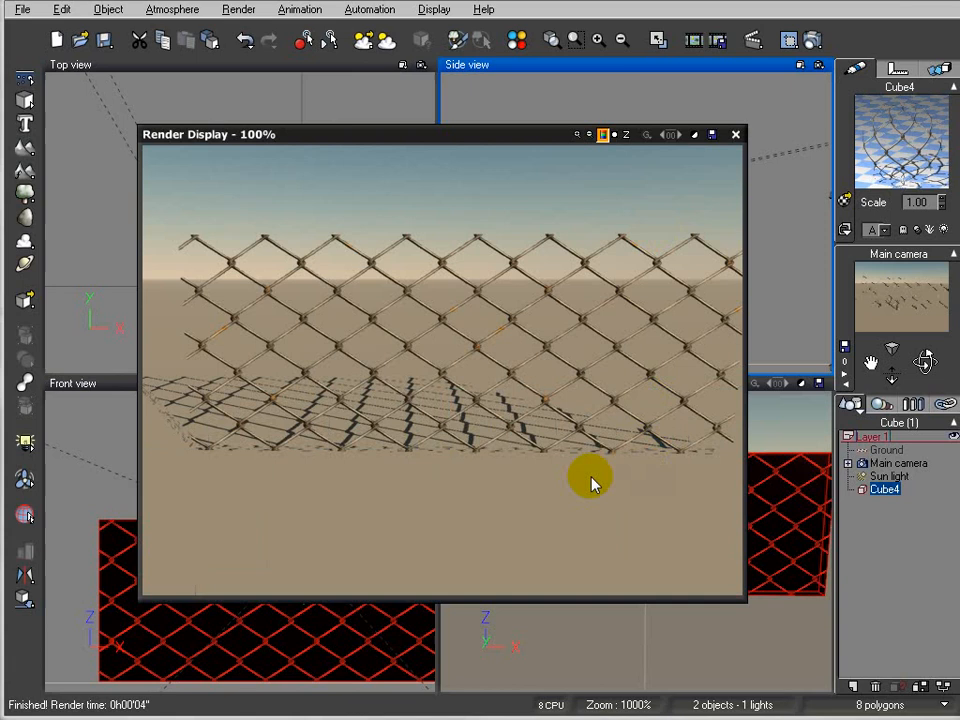
pyautogui.moveTo(310, 284)
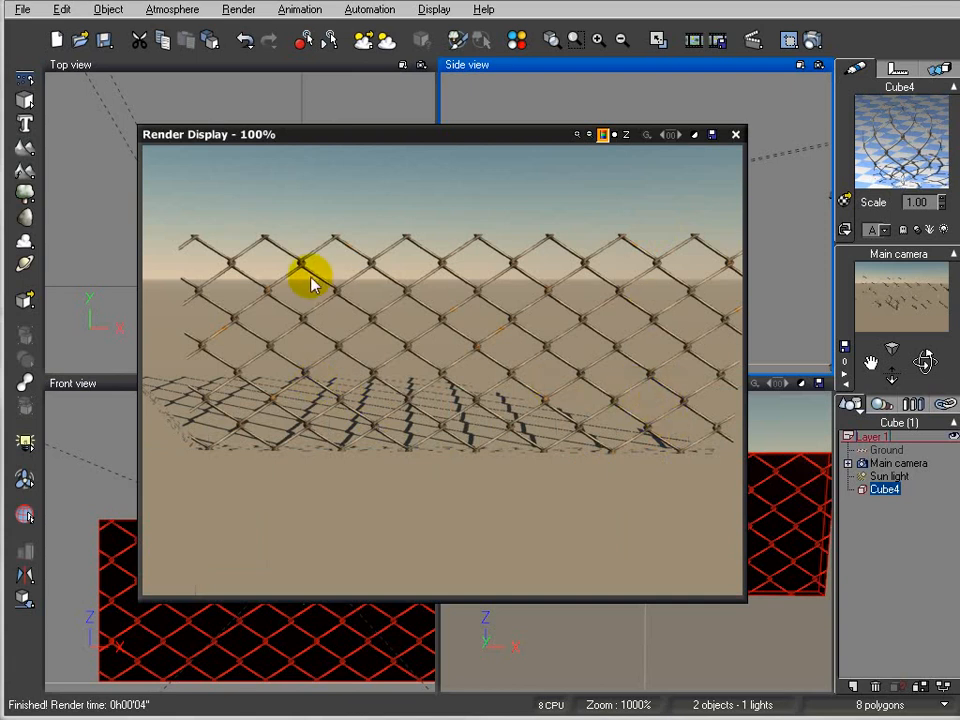
pyautogui.moveTo(276, 384)
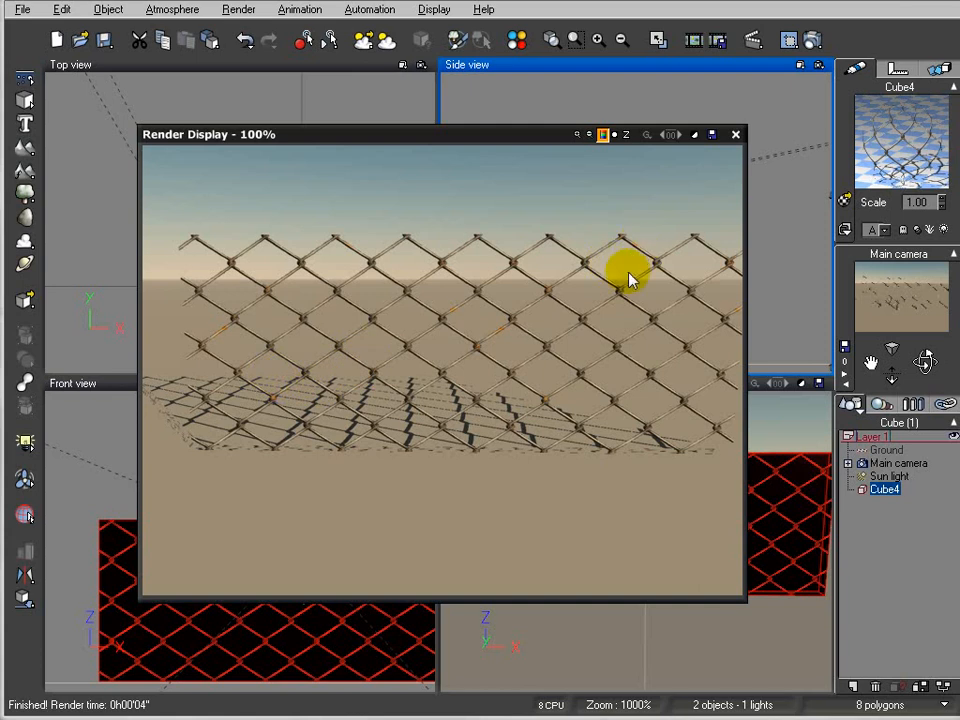
pyautogui.moveTo(690, 228)
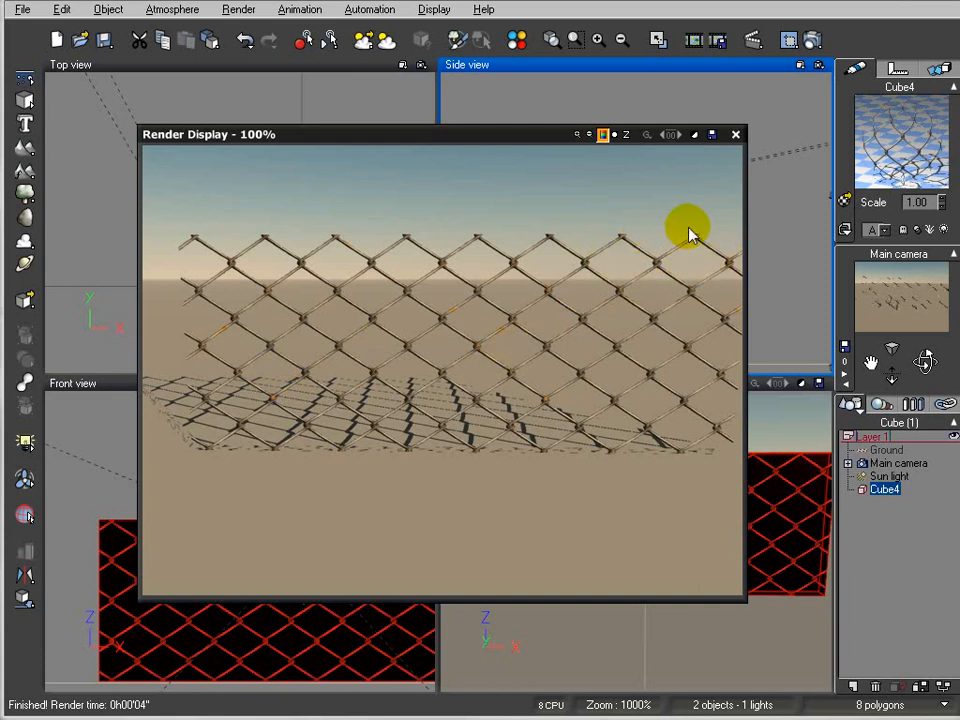
pyautogui.click(736, 134)
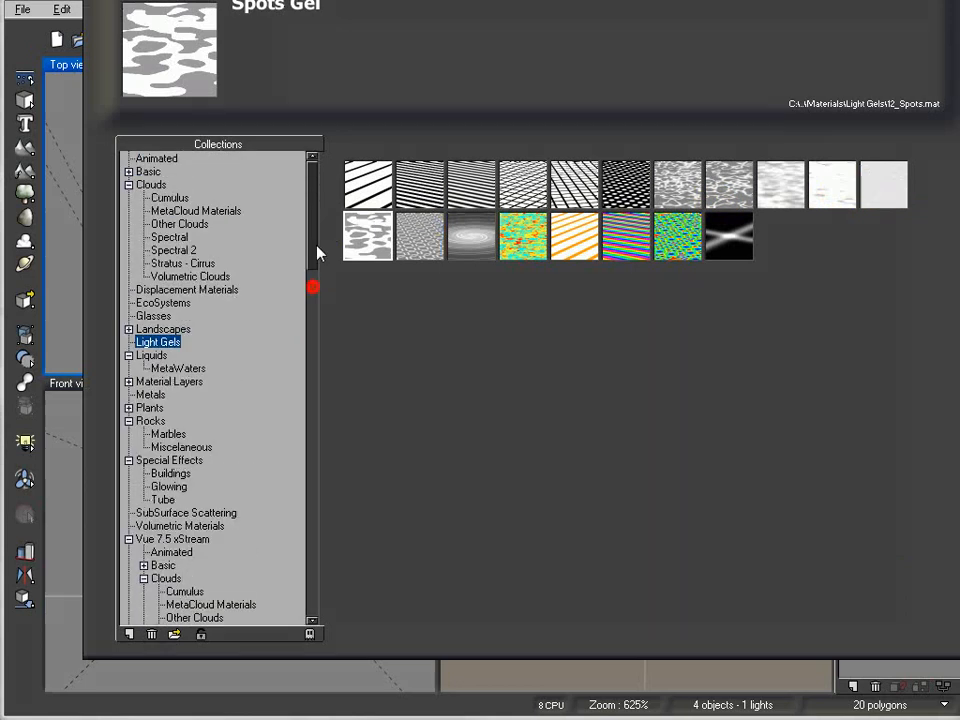
pyautogui.moveTo(200, 384)
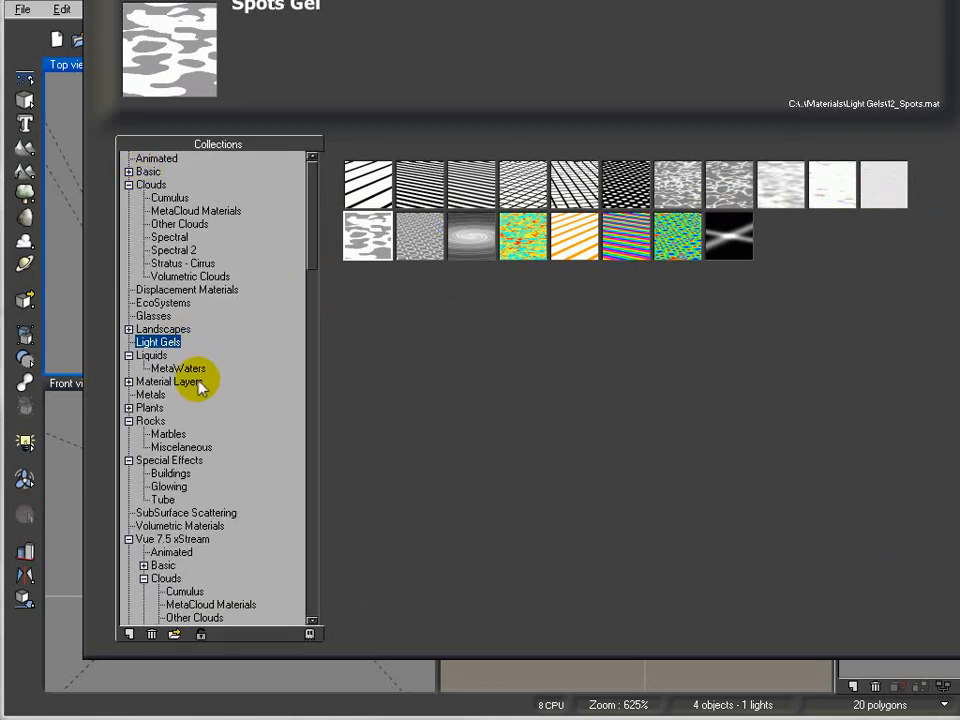
# Apply the Mossy steel material from the Metals collection to the two fence posts.
pyautogui.click(152, 394)
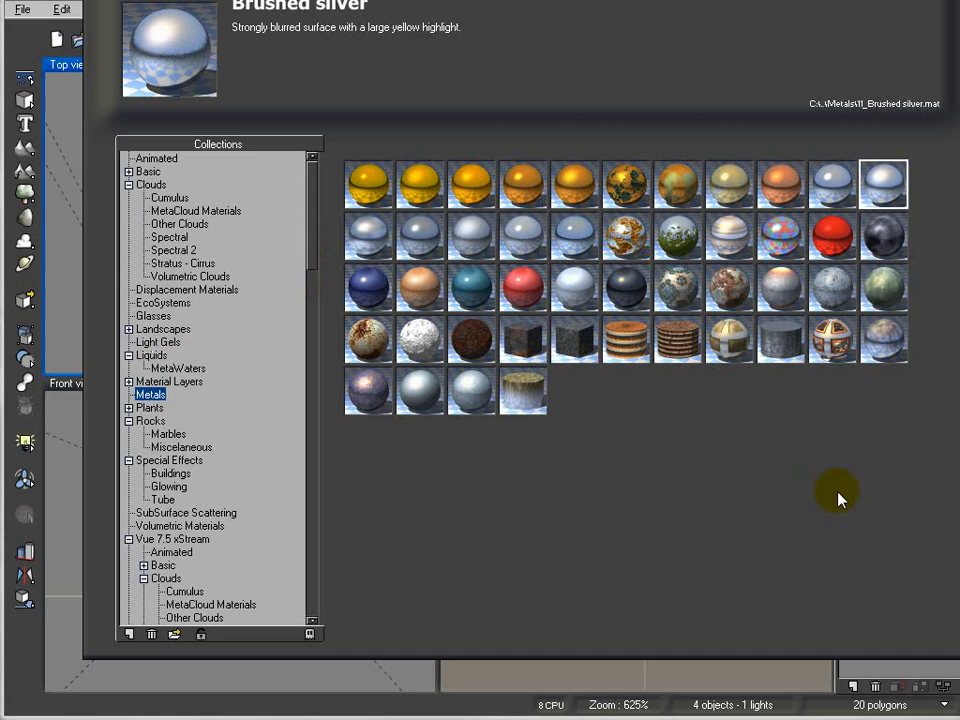
pyautogui.click(676, 236)
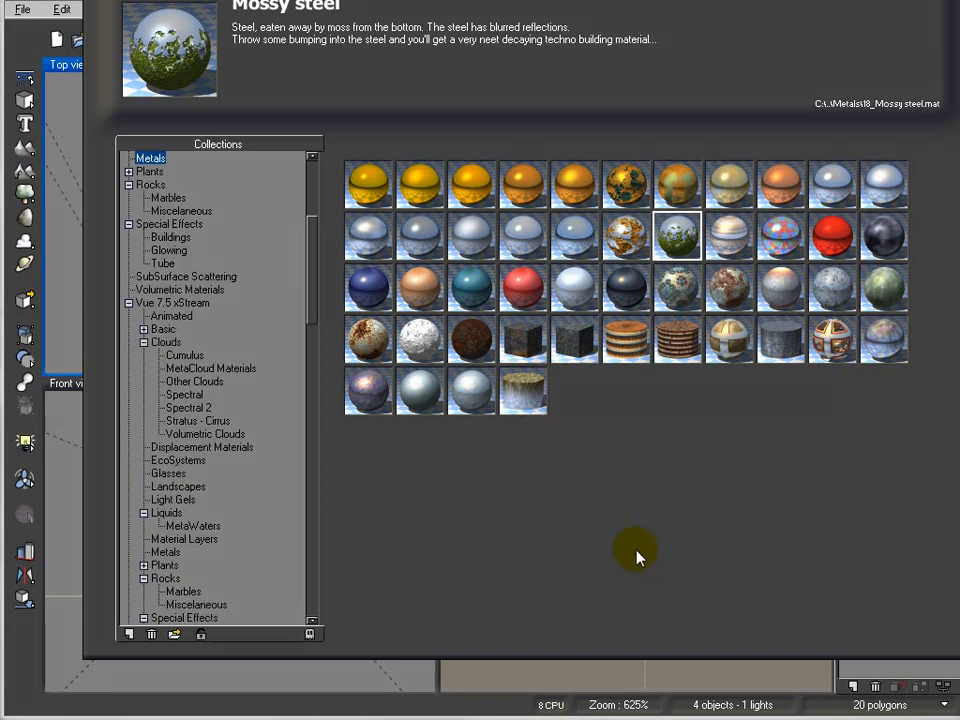
pyautogui.click(522, 390)
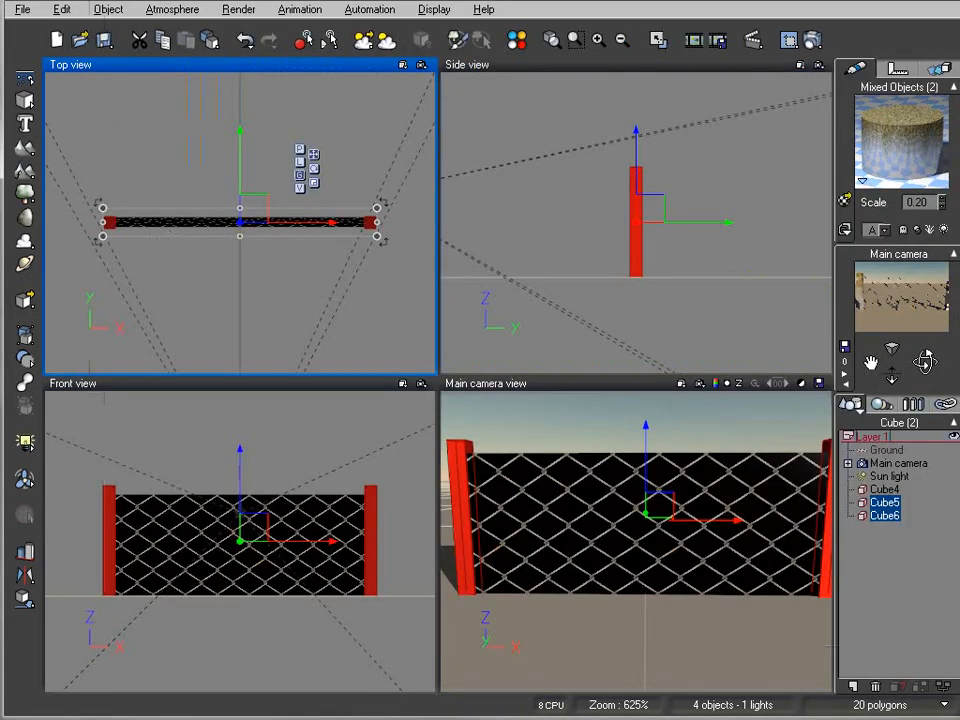
# Move the rotated fence section copy to the enclosure's side in Top view and select the front section.
pyautogui.click(888, 476)
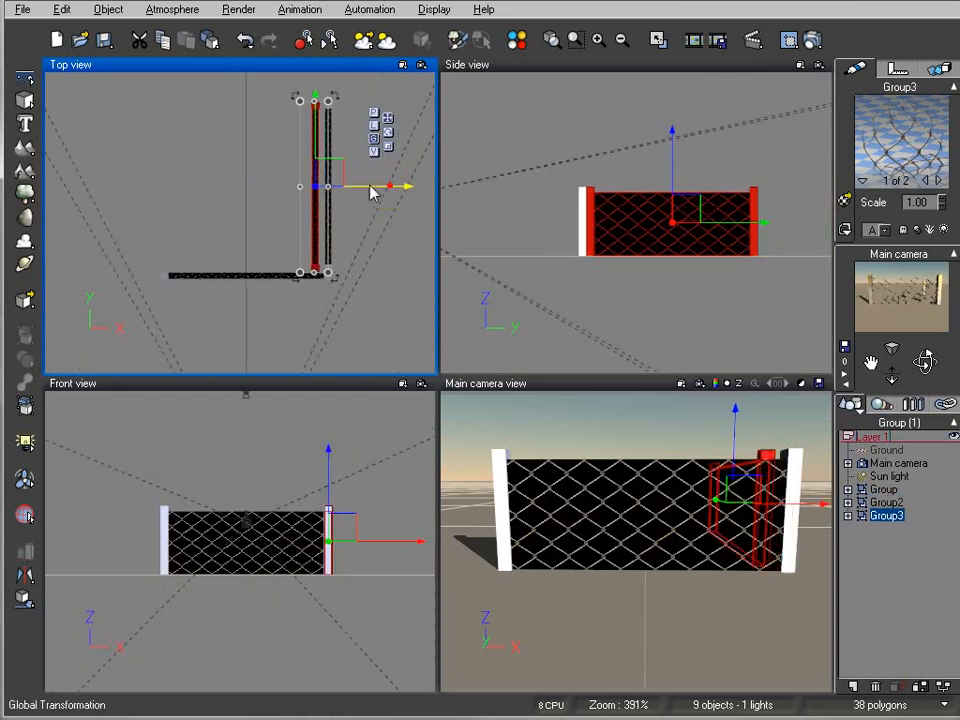
pyautogui.moveTo(376, 186); pyautogui.dragTo(230, 190)
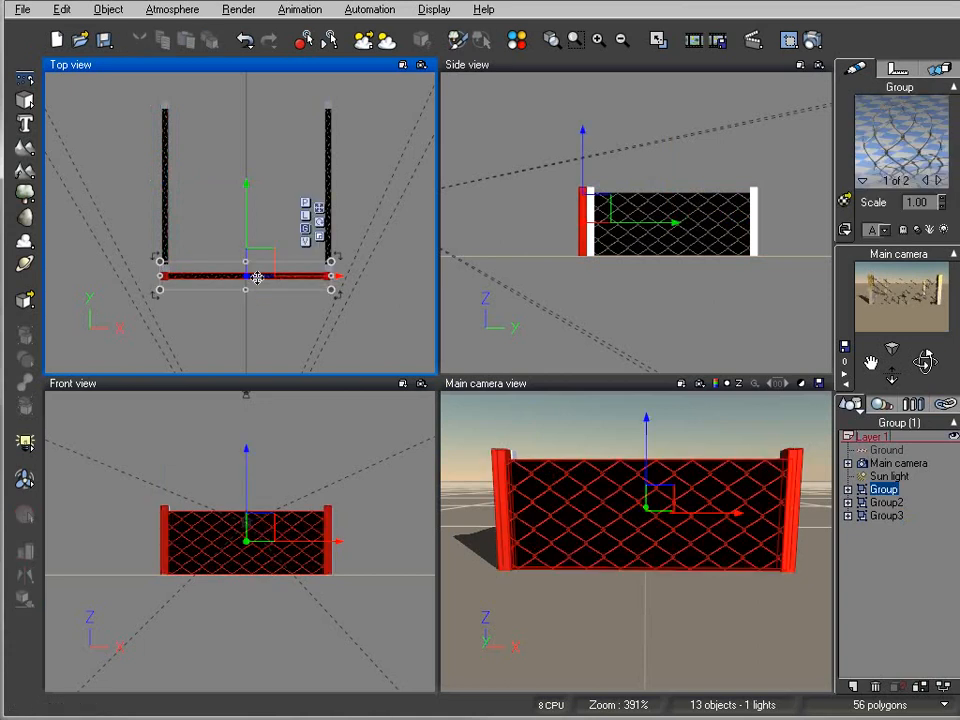
pyautogui.click(244, 40)
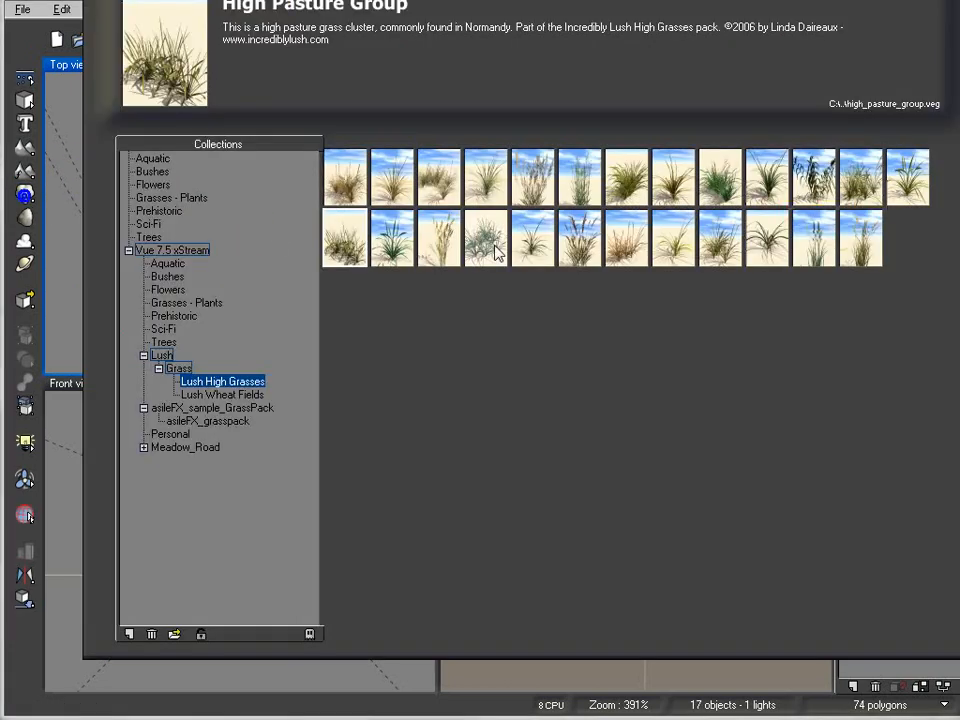
pyautogui.moveTo(196, 248)
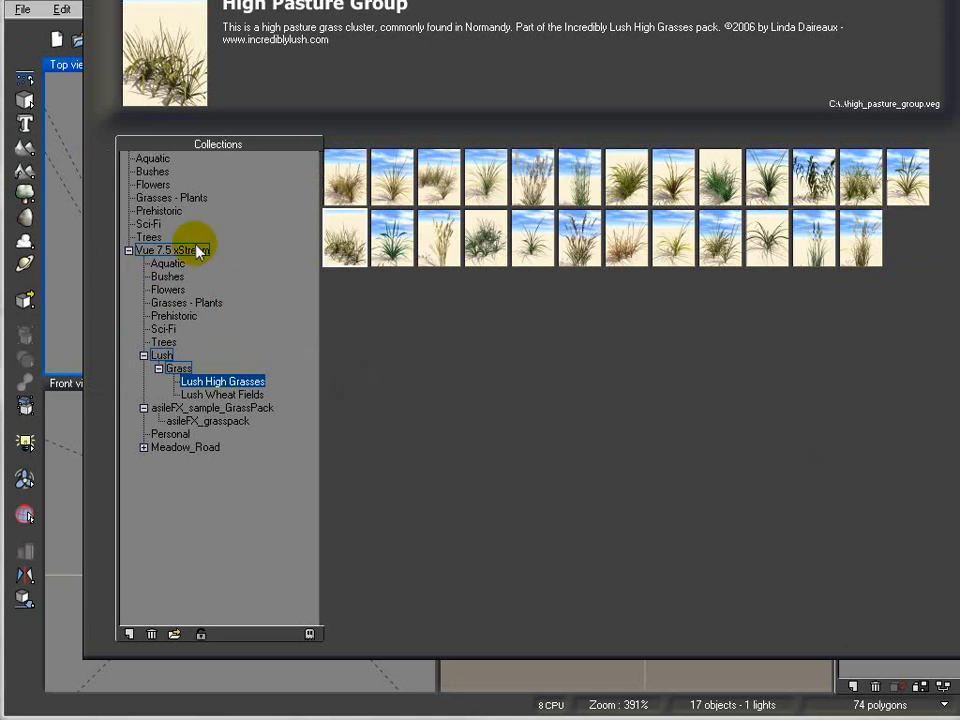
pyautogui.moveTo(128, 344)
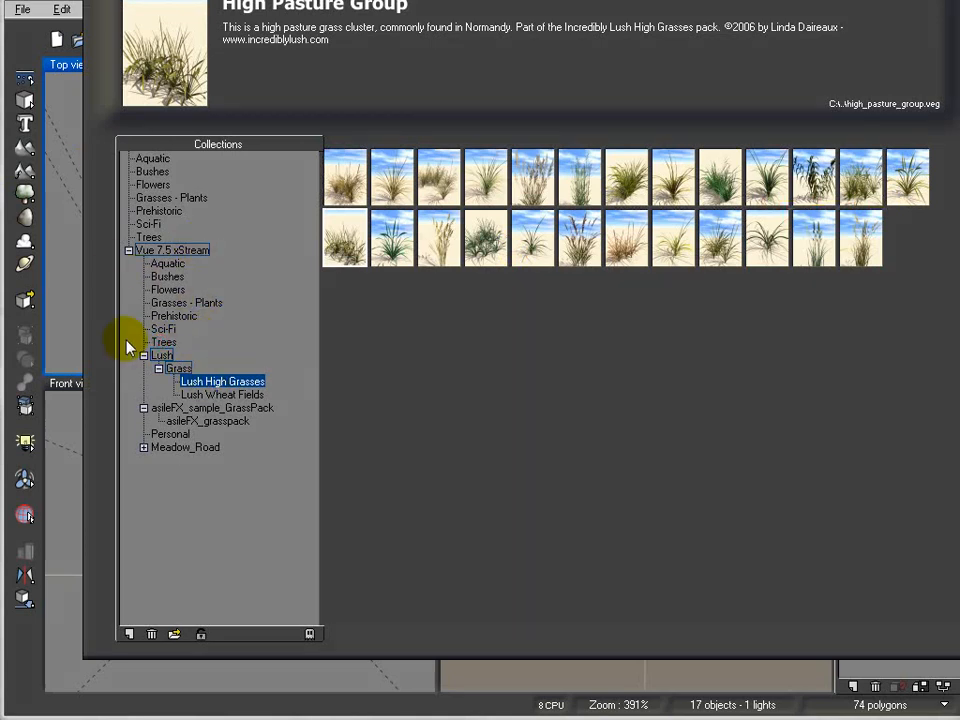
# Choose Large European Ash - Spring Bright Green from the Trees plant collection.
pyautogui.click(164, 342)
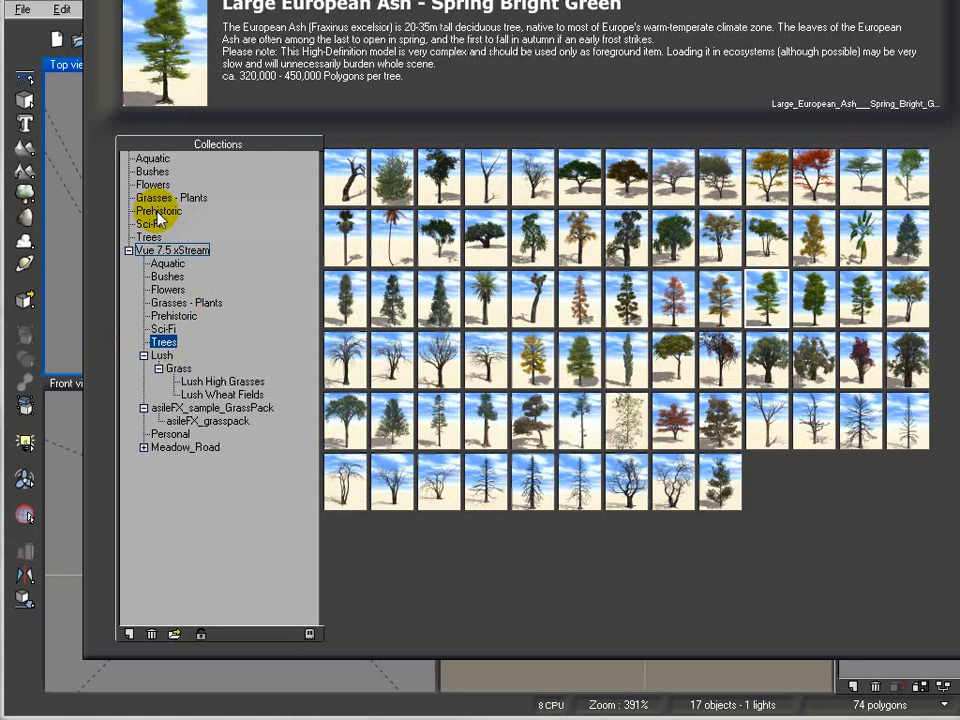
pyautogui.click(148, 236)
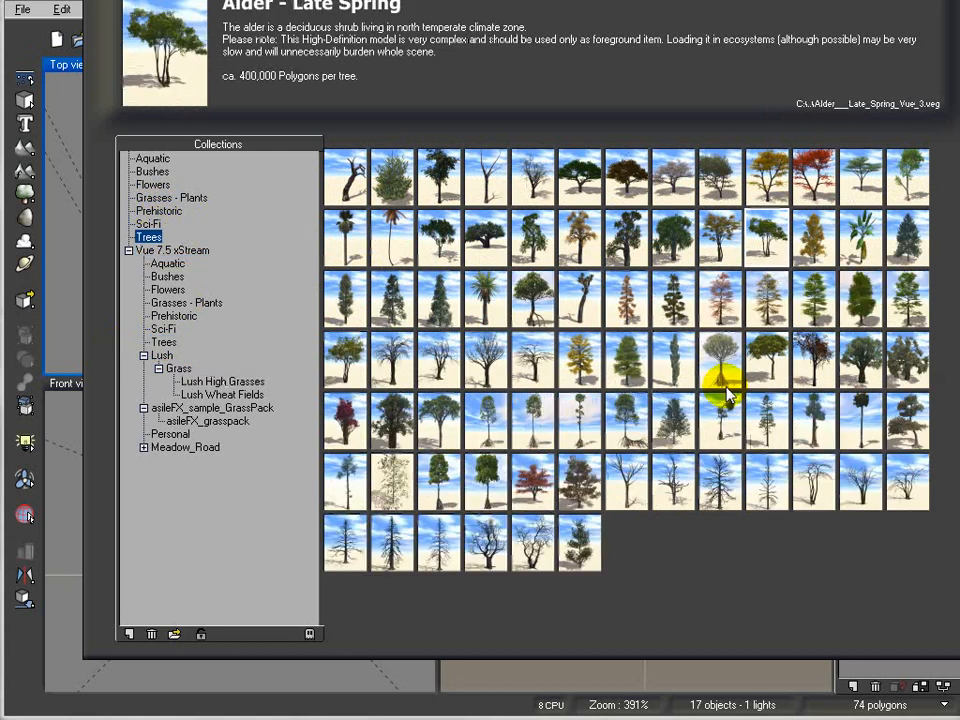
pyautogui.moveTo(862, 304)
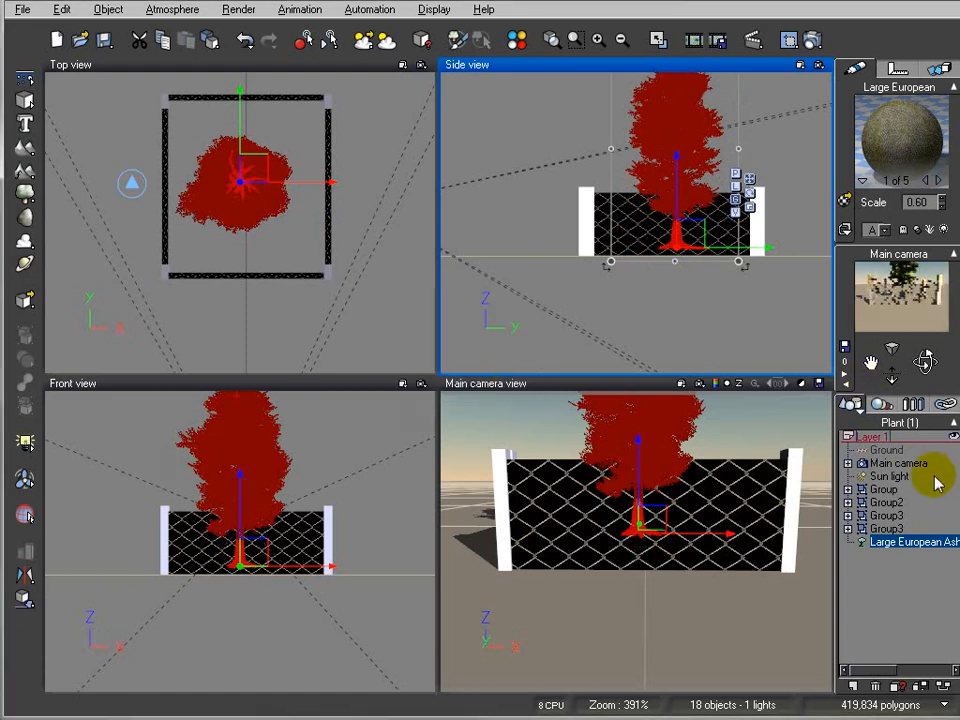
# Render the ash tree inside the chainlink enclosure from the main camera, close it and render again.
pyautogui.click(896, 464)
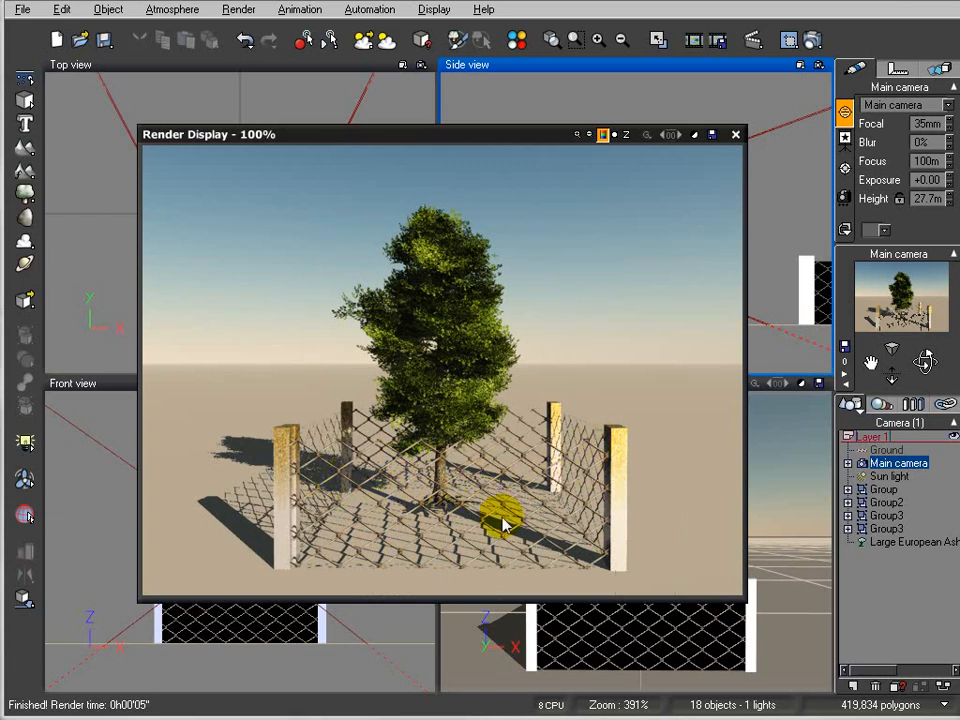
pyautogui.moveTo(476, 504)
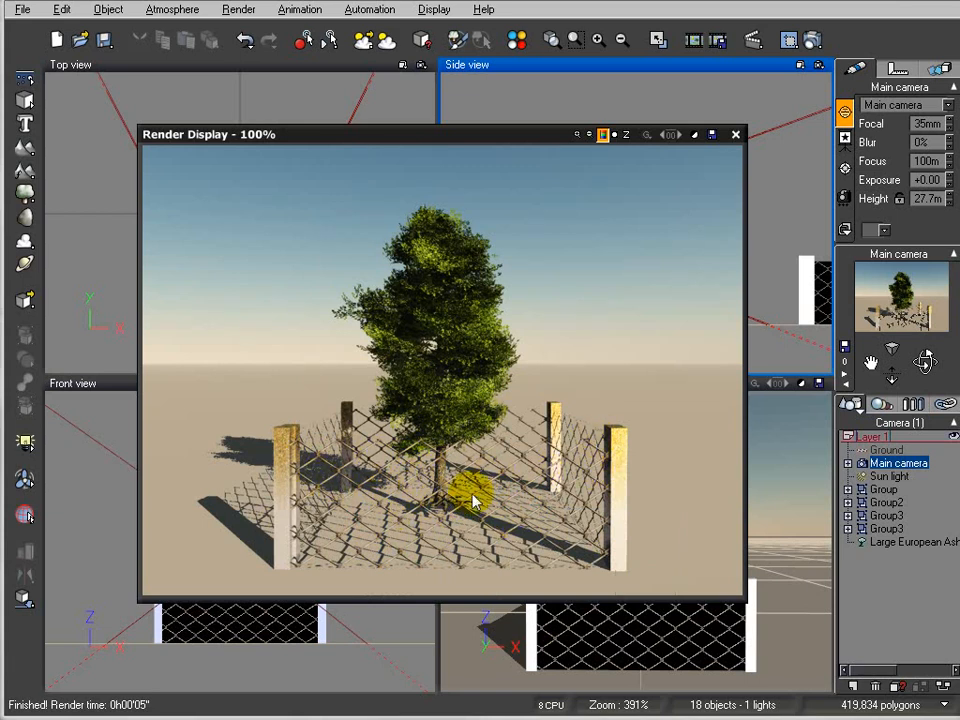
pyautogui.moveTo(336, 440)
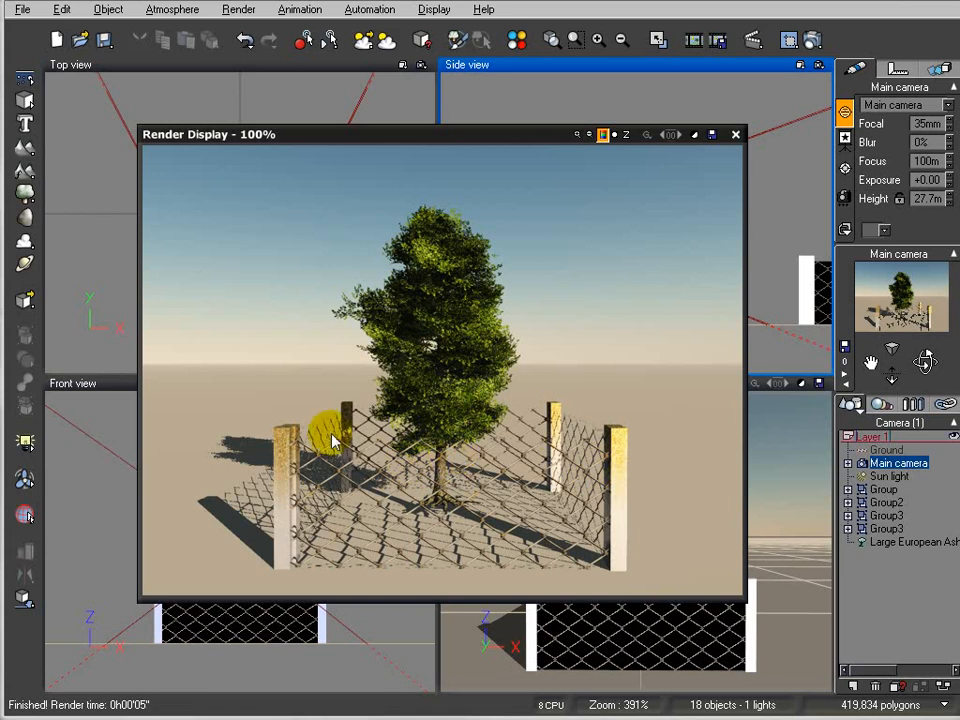
pyautogui.moveTo(736, 134)
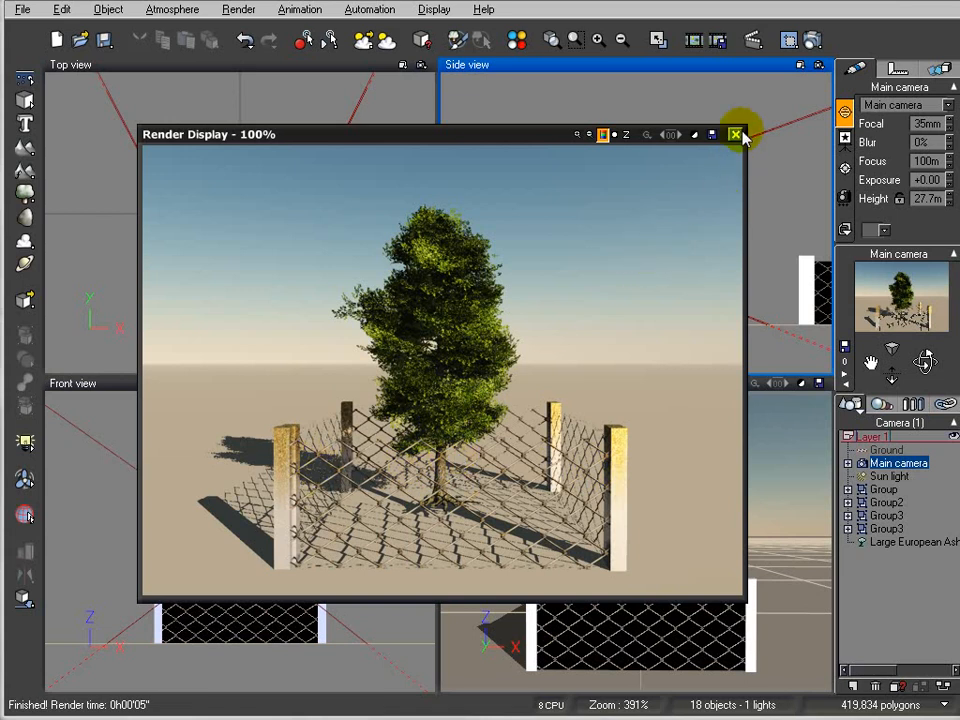
pyautogui.click(736, 134)
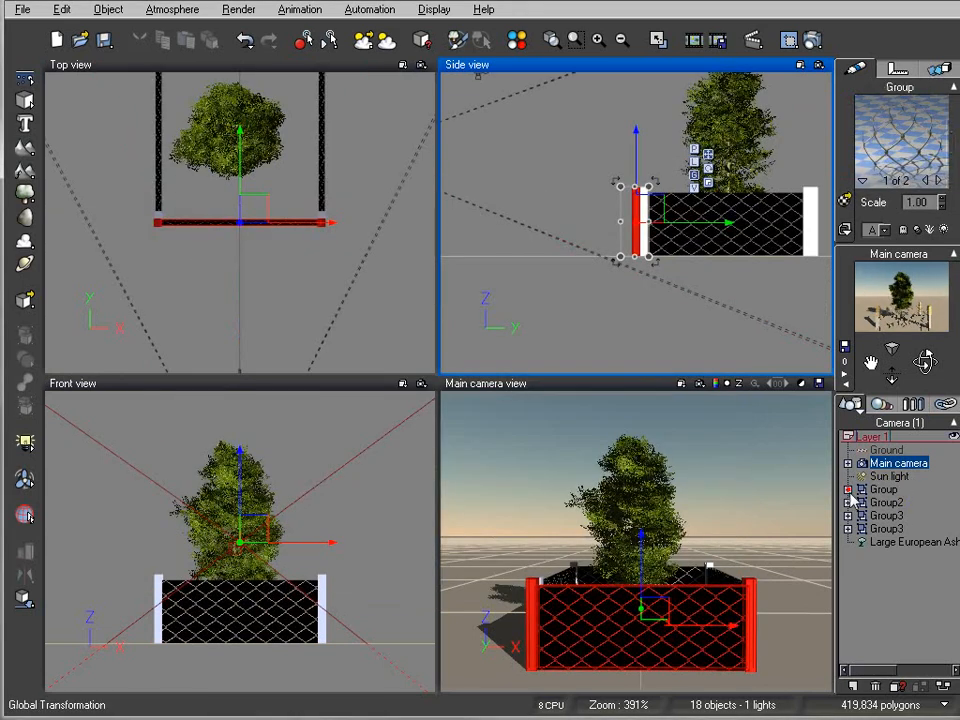
pyautogui.click(898, 502)
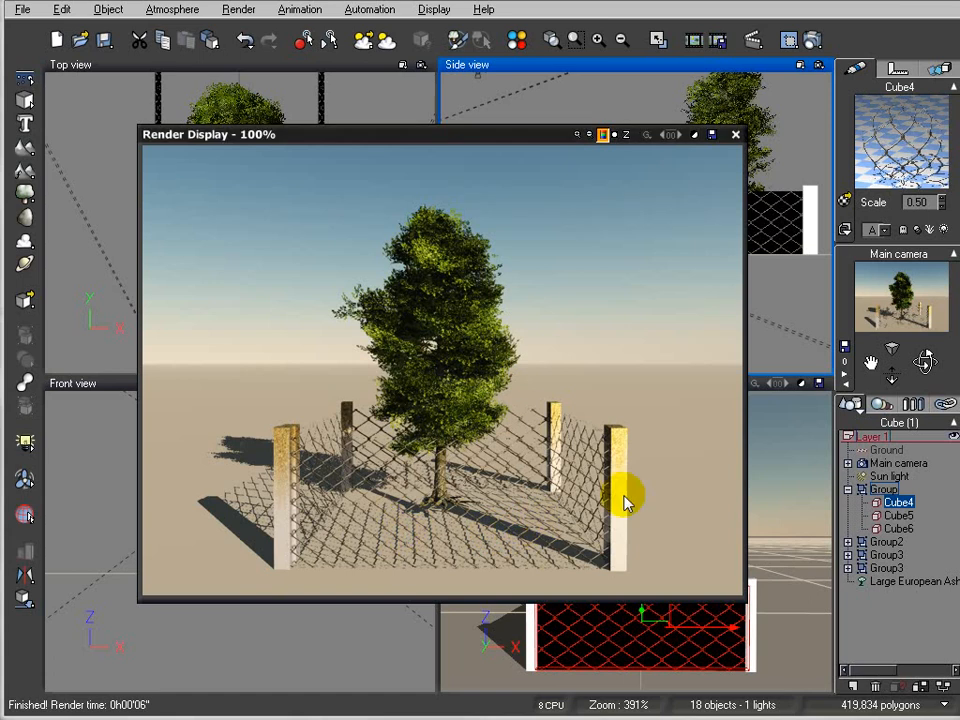
pyautogui.moveTo(416, 400)
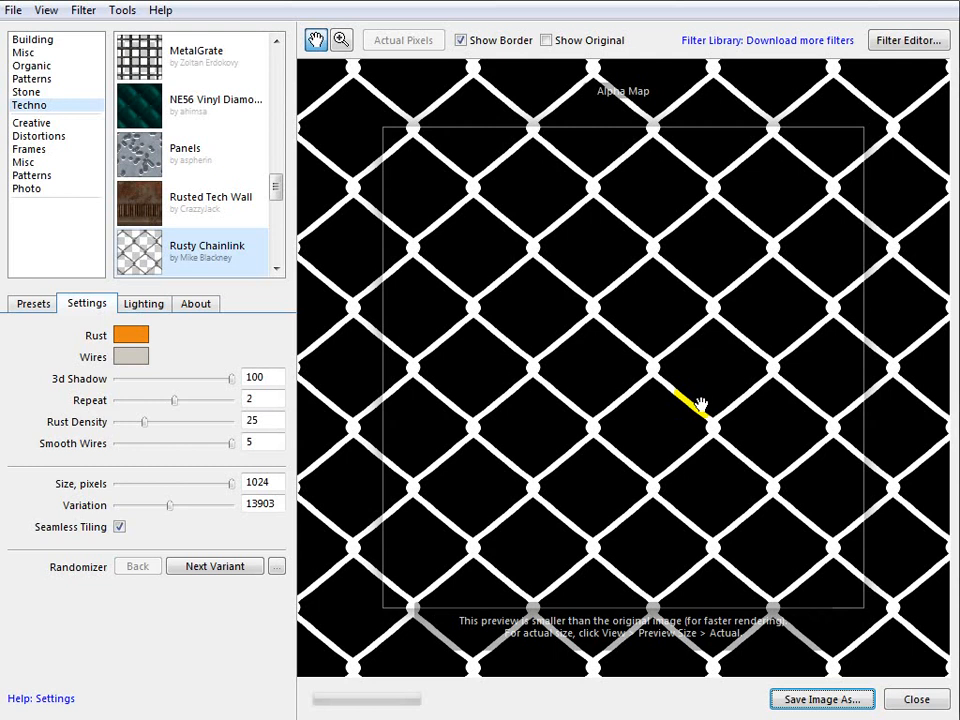
pyautogui.moveTo(916, 668)
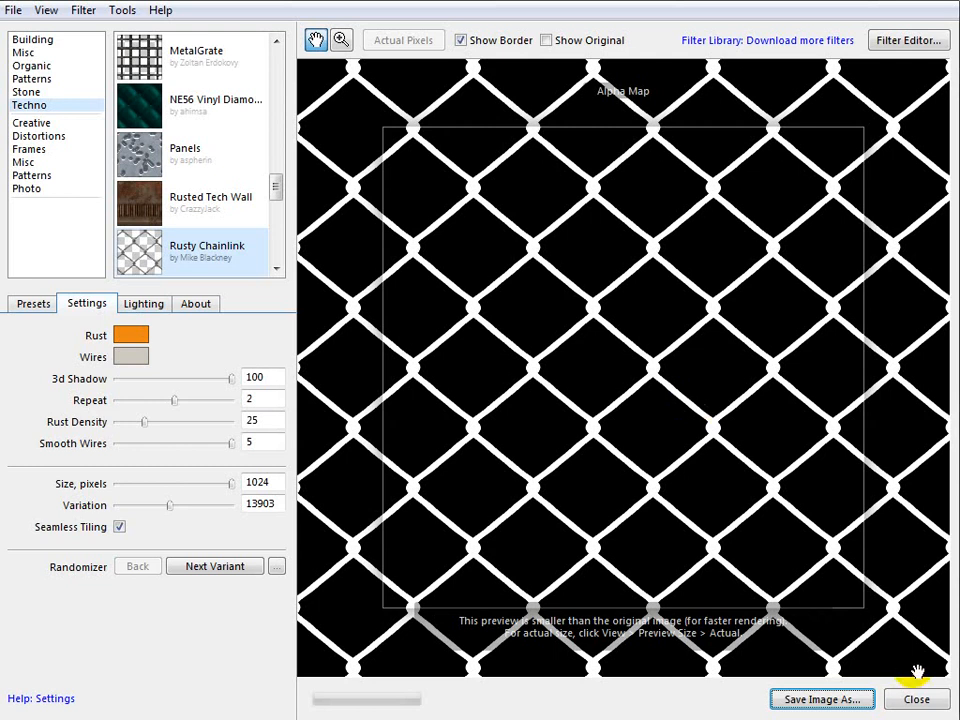